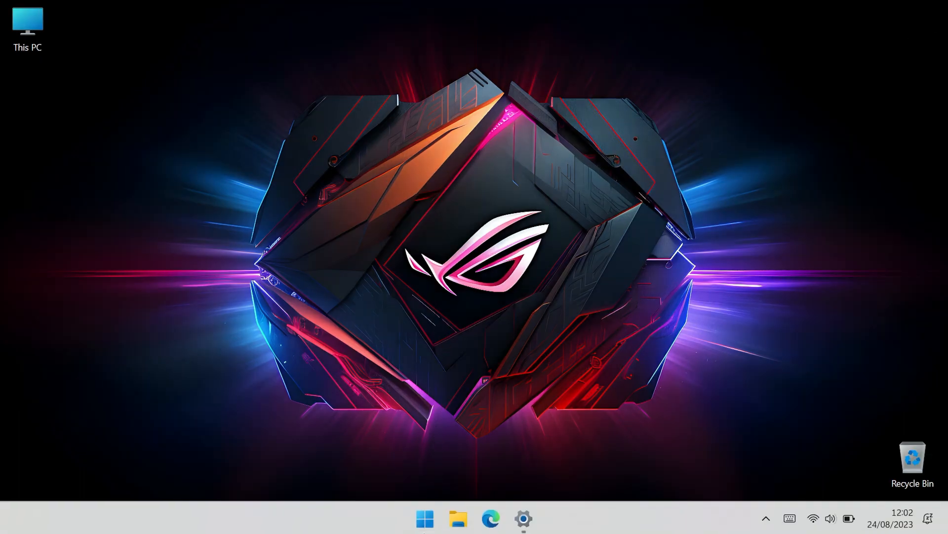
Step: Browse All apps from the Start menu and return to the pinned apps
left_click(424, 517)
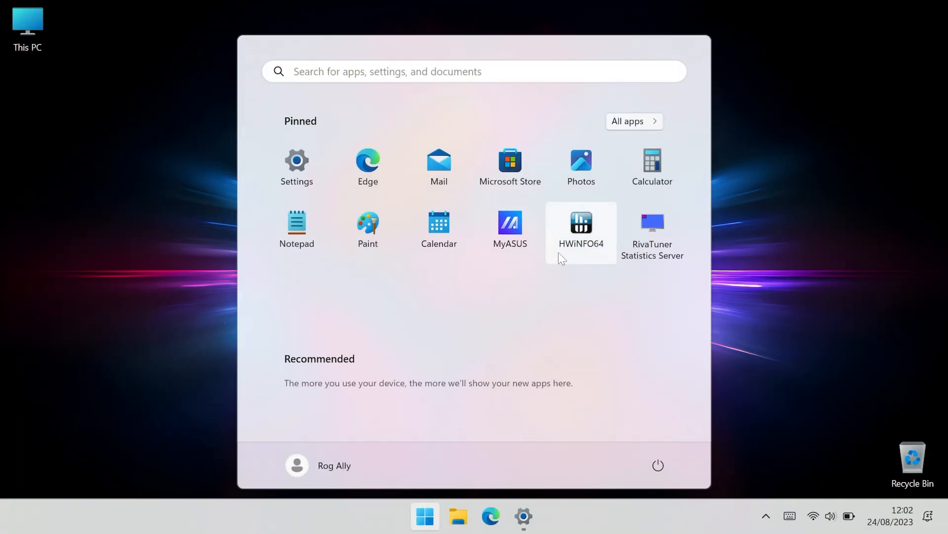
mouse_move(602, 257)
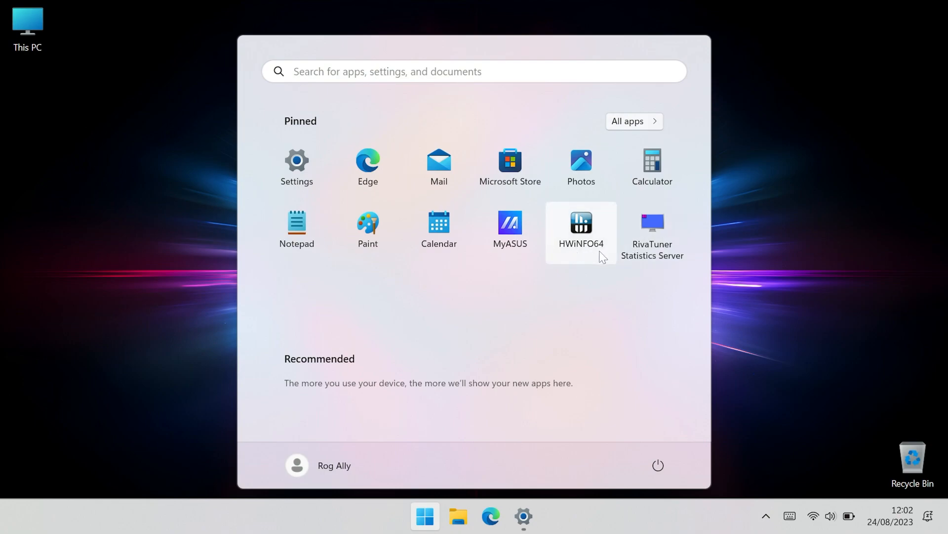
mouse_move(641, 127)
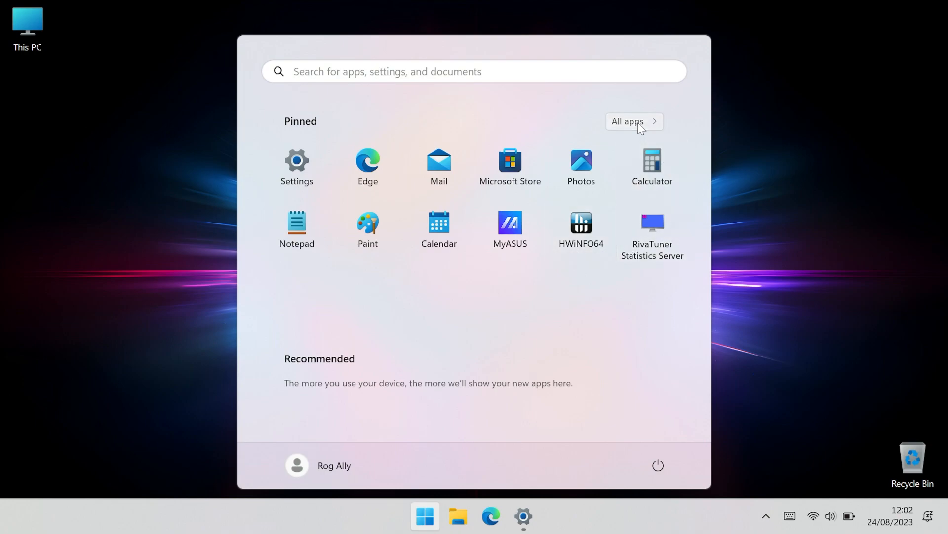
left_click(633, 121)
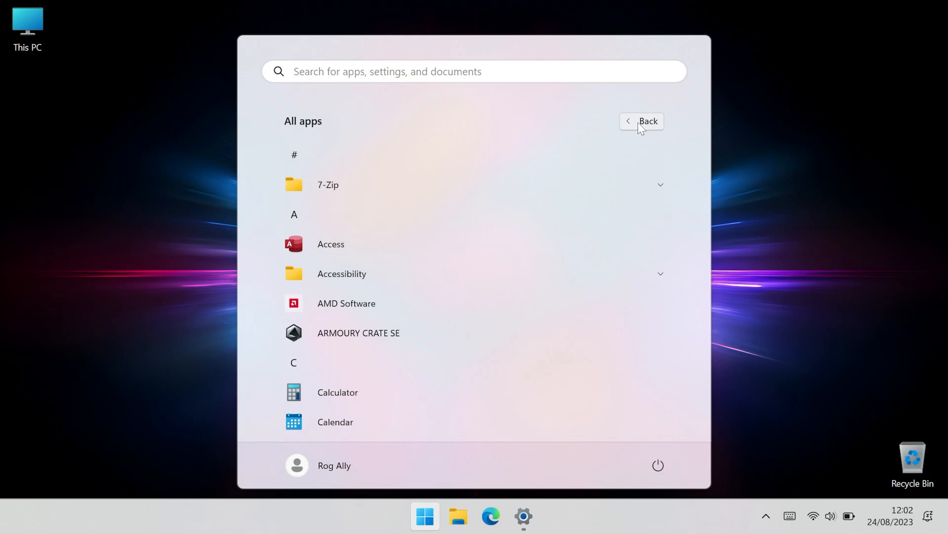
left_click(649, 121)
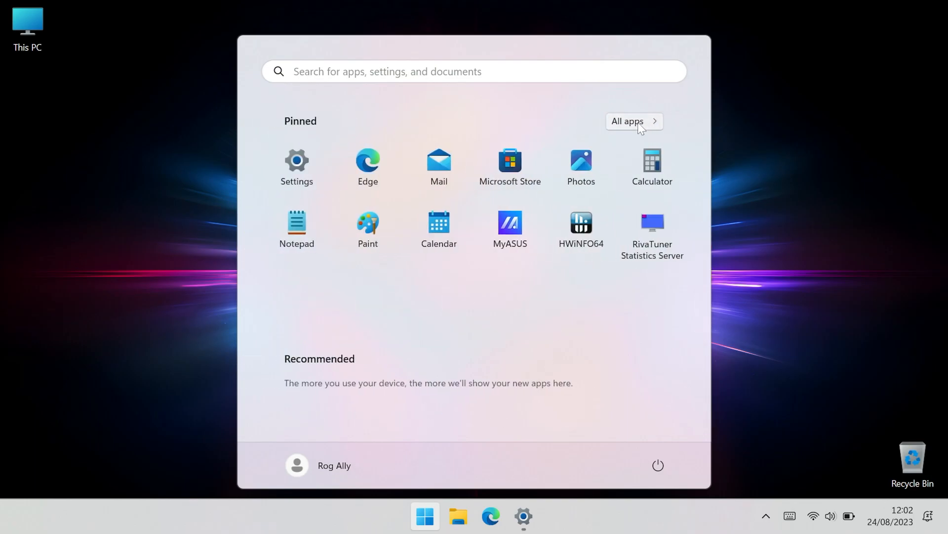
Step: Launch HWiNFO64, accept UAC and go into its settings
left_click(580, 223)
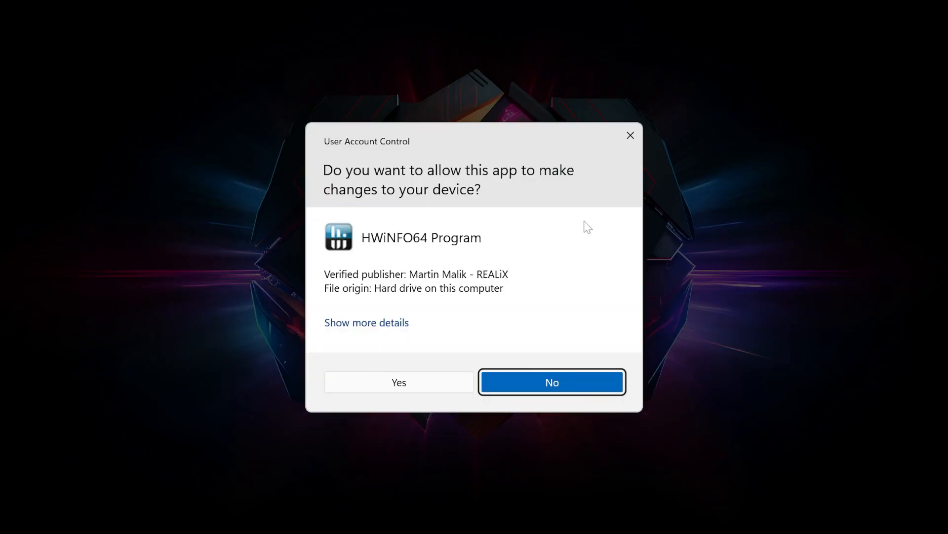
left_click(398, 382)
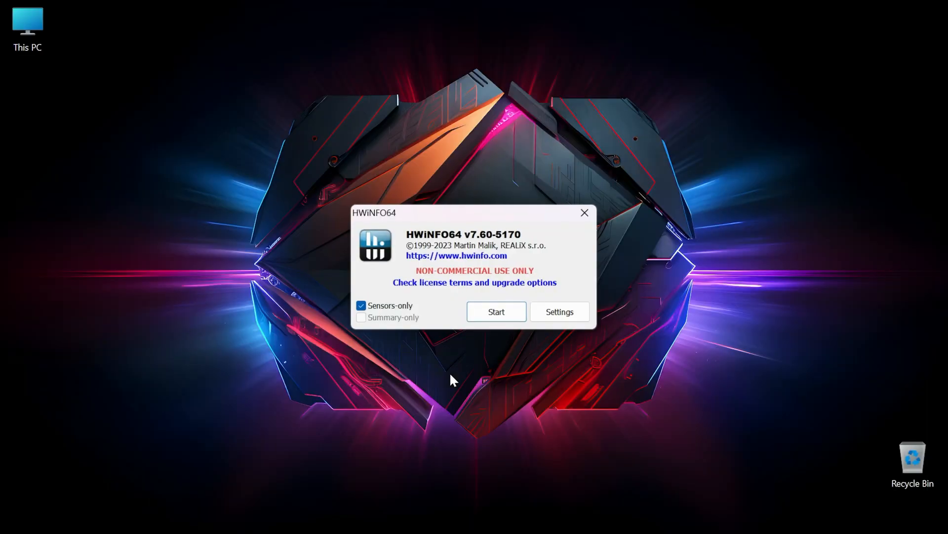
mouse_move(559, 311)
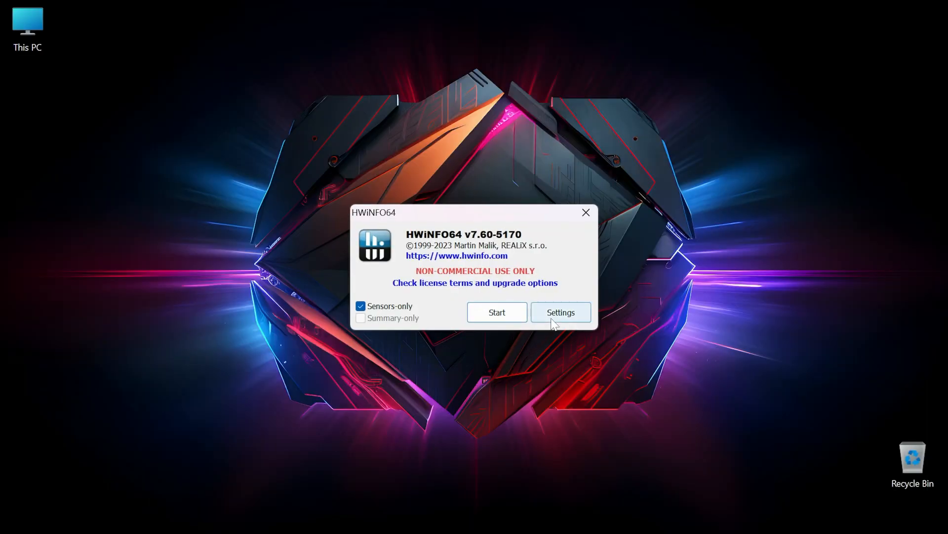
left_click(559, 313)
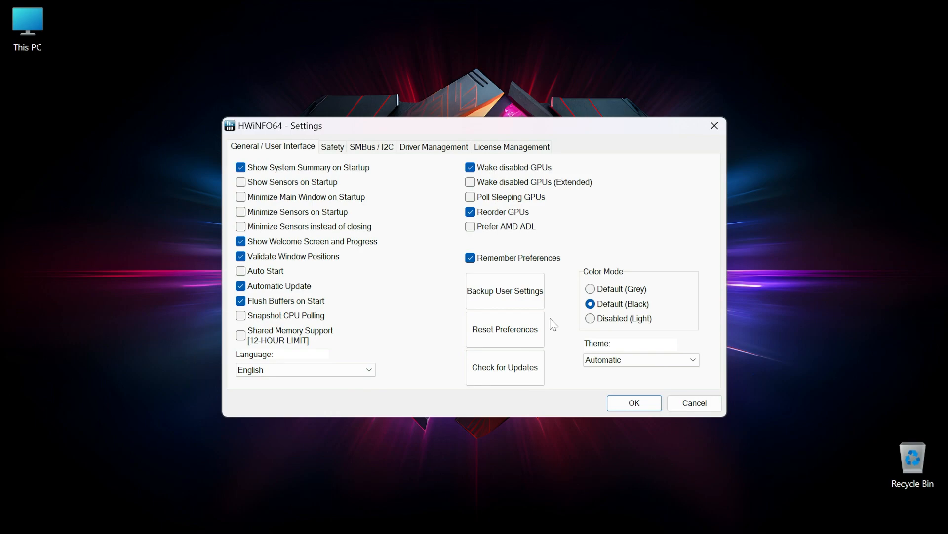
mouse_move(307, 197)
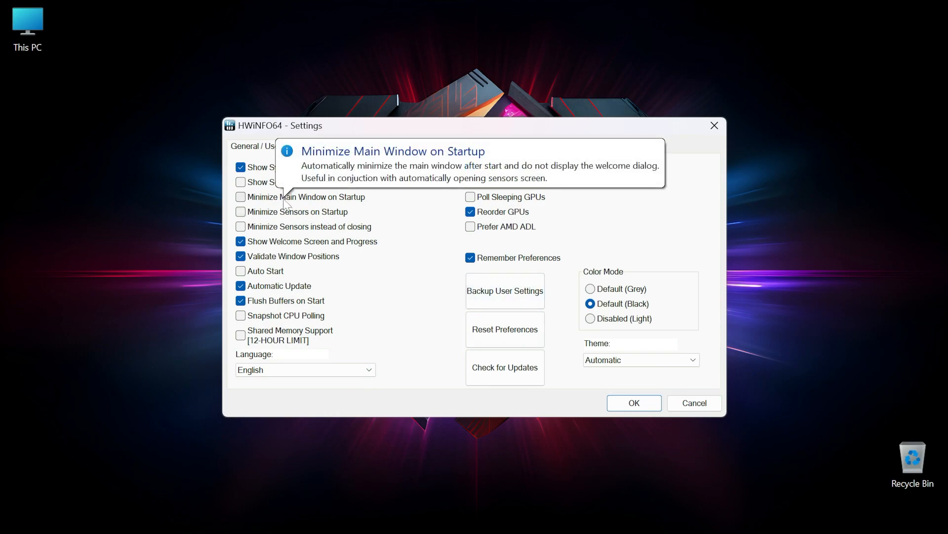
Step: Enable Minimize Main Window and Sensors on startup and Shared Memory Support
left_click(241, 196)
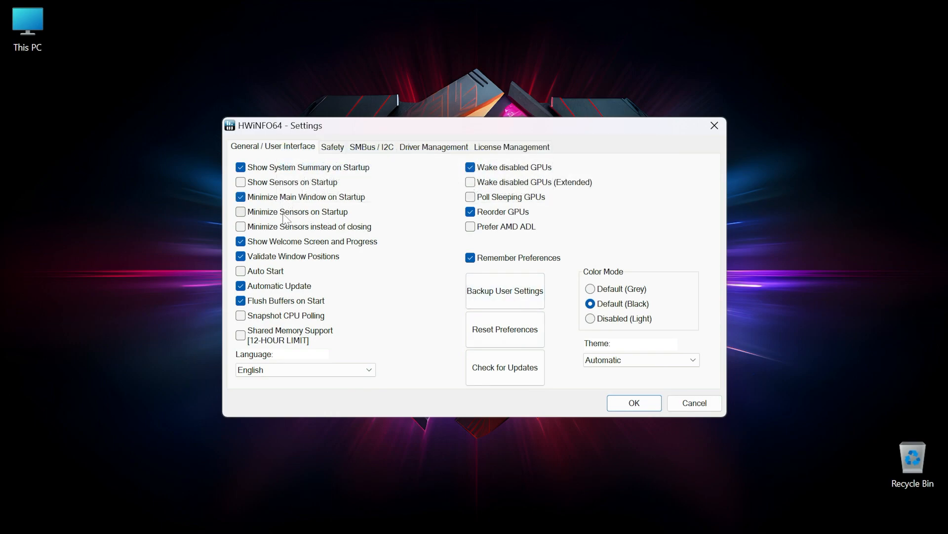
left_click(241, 212)
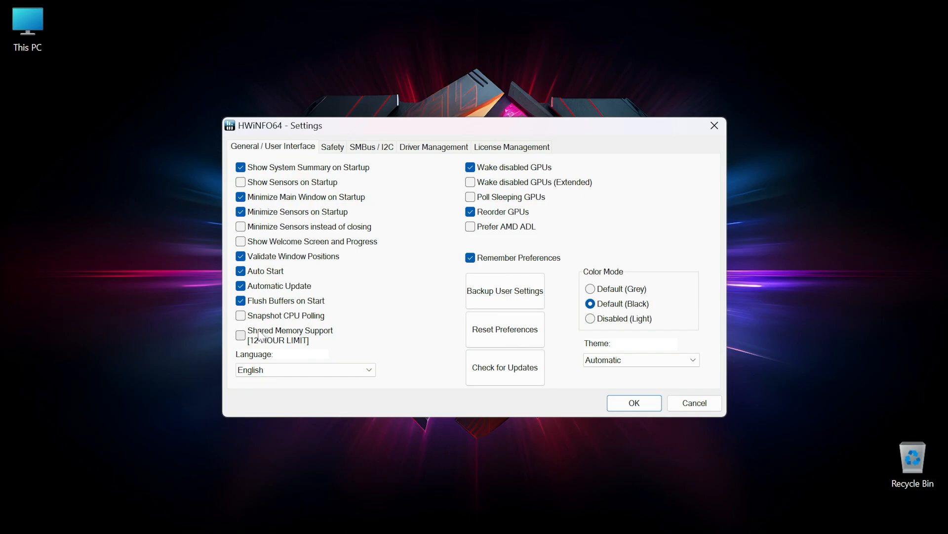
left_click(240, 335)
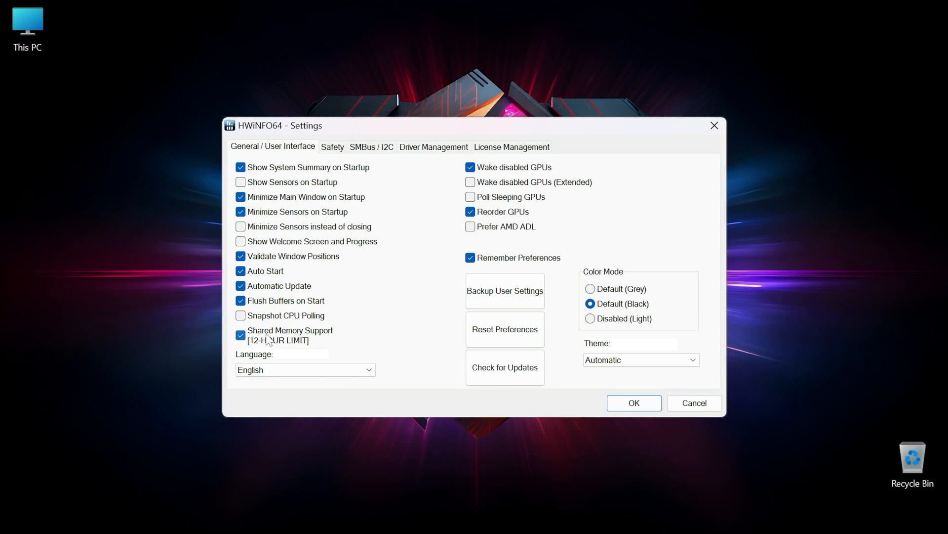
mouse_move(519, 319)
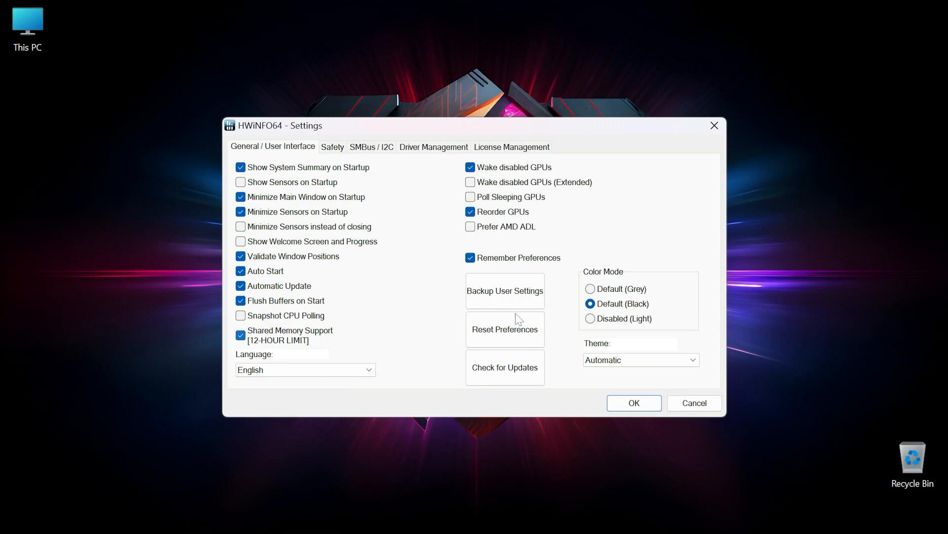
Step: Save the settings, start sensor monitoring and dismiss the update notice
left_click(633, 403)
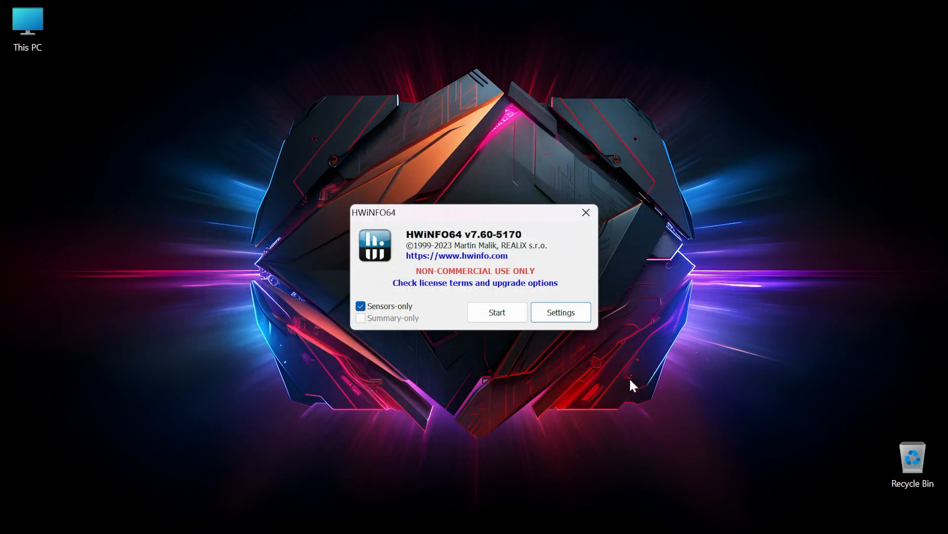
left_click(584, 213)
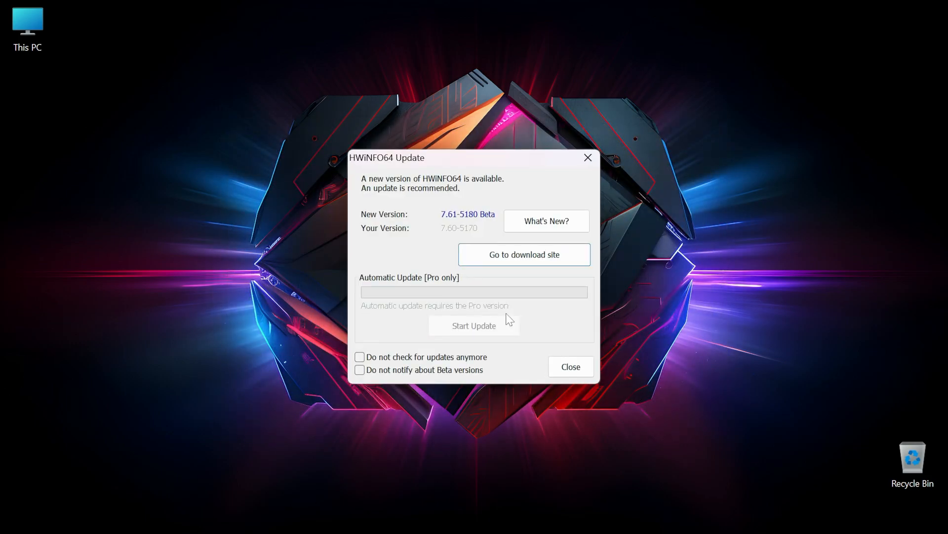
mouse_move(494, 364)
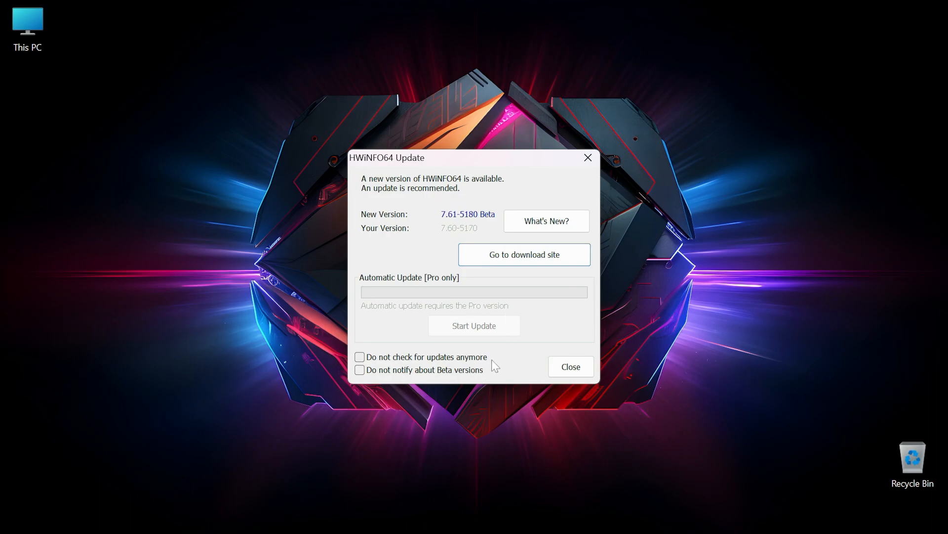
left_click(570, 365)
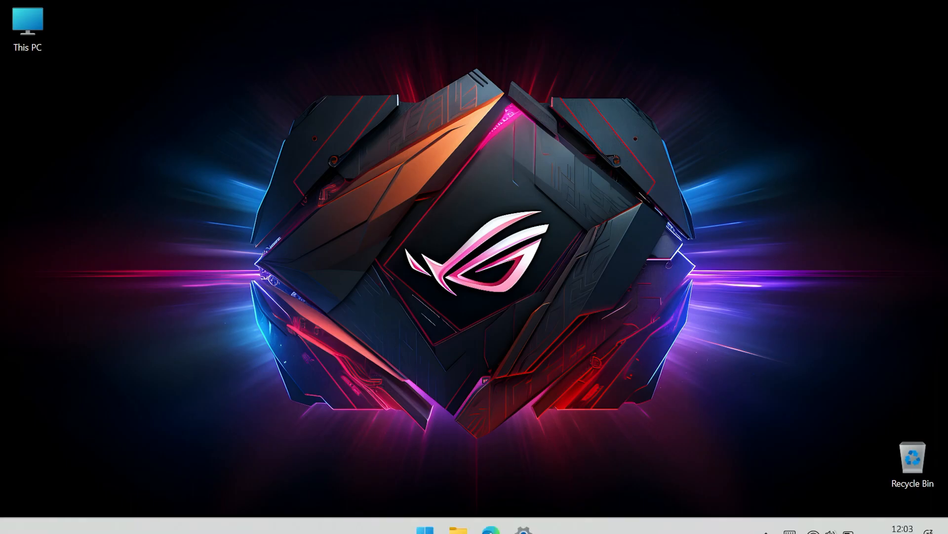
Step: Launch RivaTuner Statistics Server, accept UAC and show its window from the tray
left_click(425, 515)
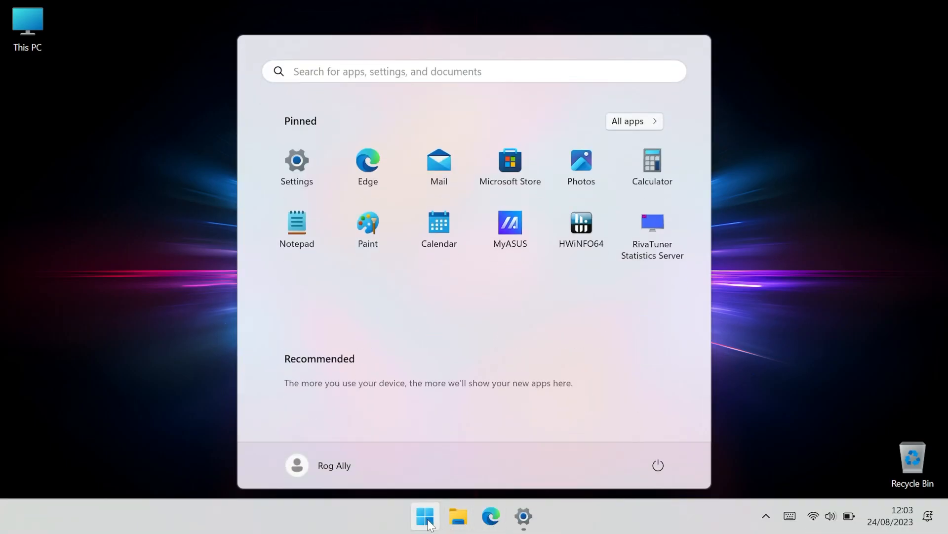
left_click(652, 221)
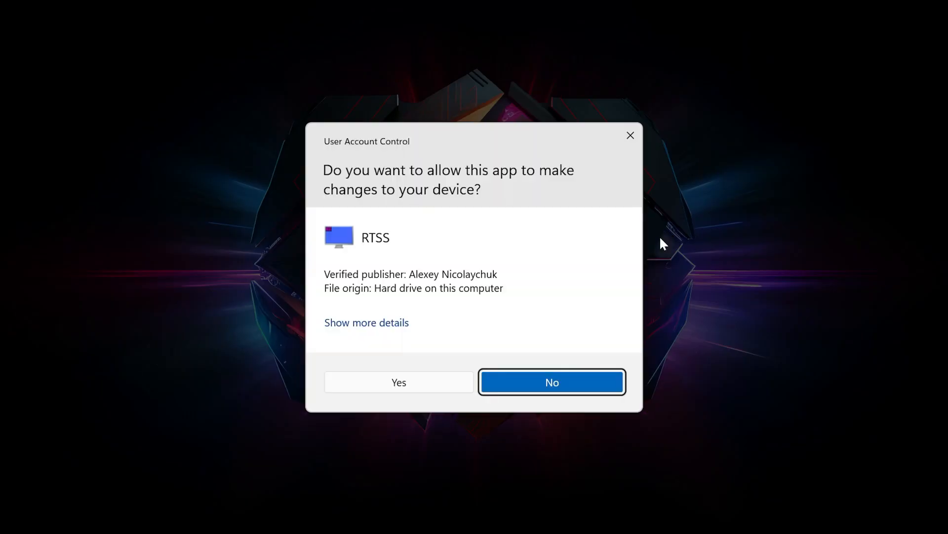
left_click(551, 382)
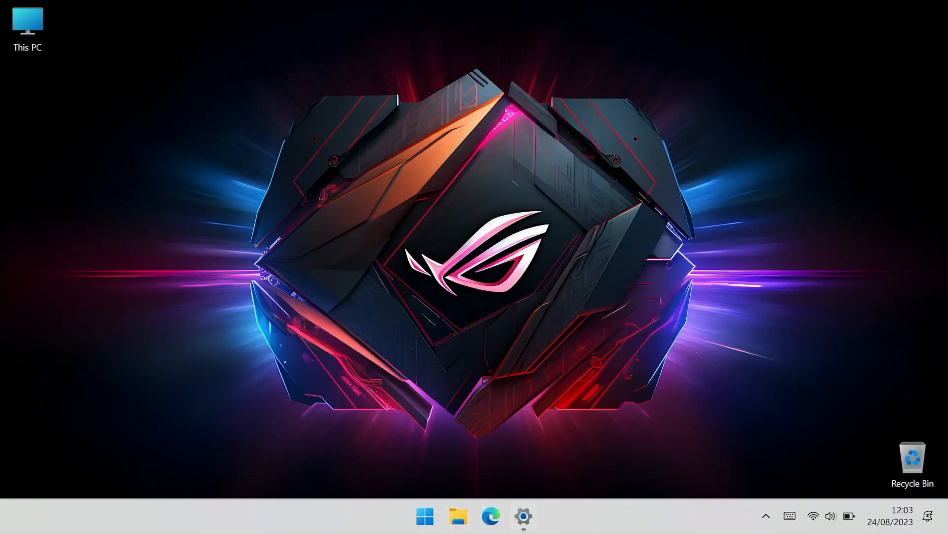
left_click(766, 516)
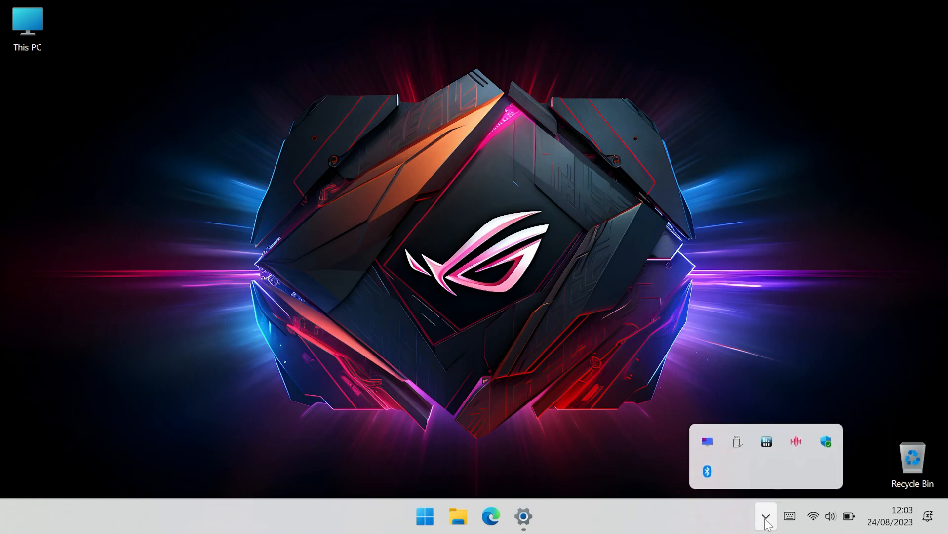
mouse_move(766, 441)
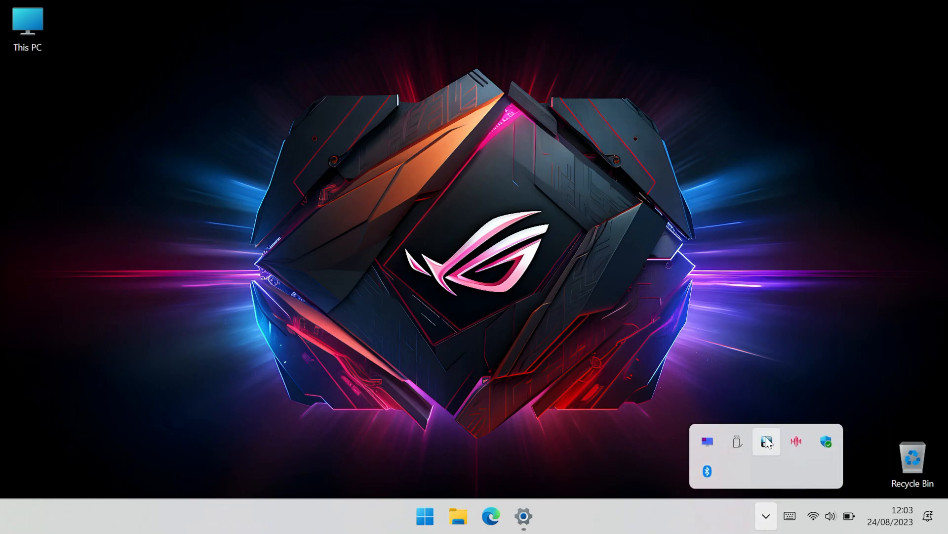
left_click(766, 441)
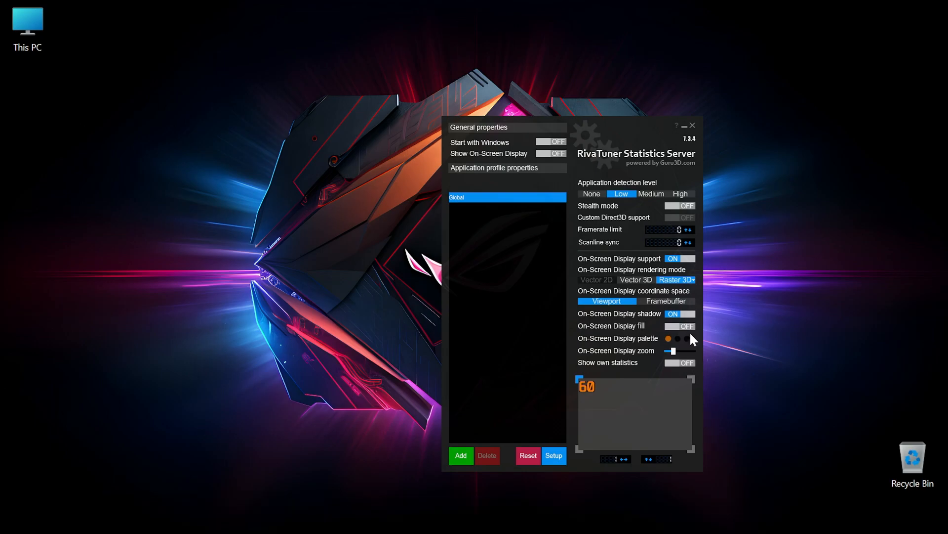
mouse_move(562, 149)
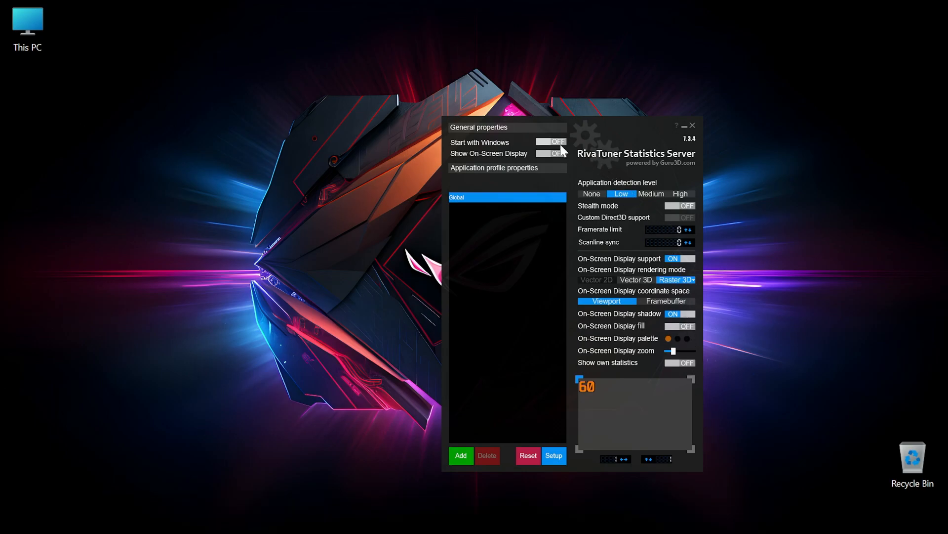
Step: Switch on Start with Windows and Show On-Screen Display
left_click(551, 145)
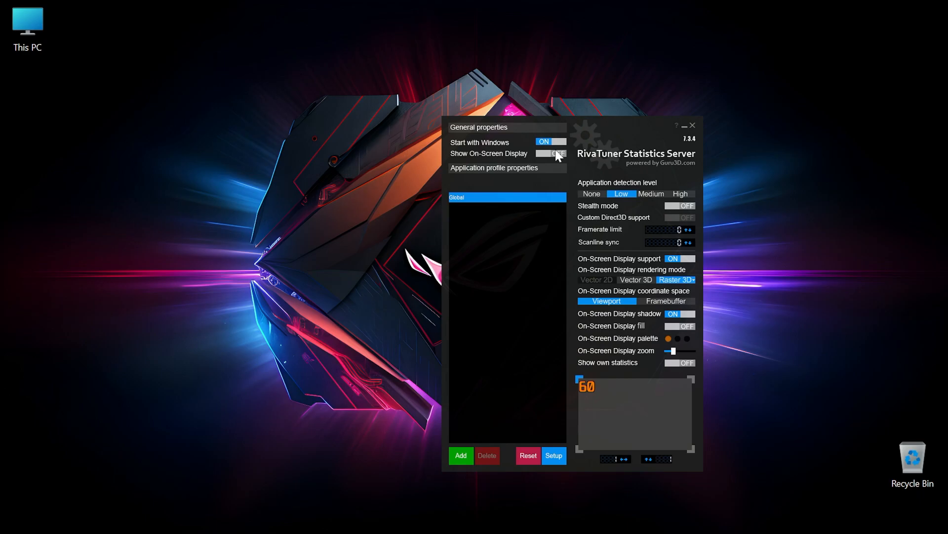
left_click(551, 153)
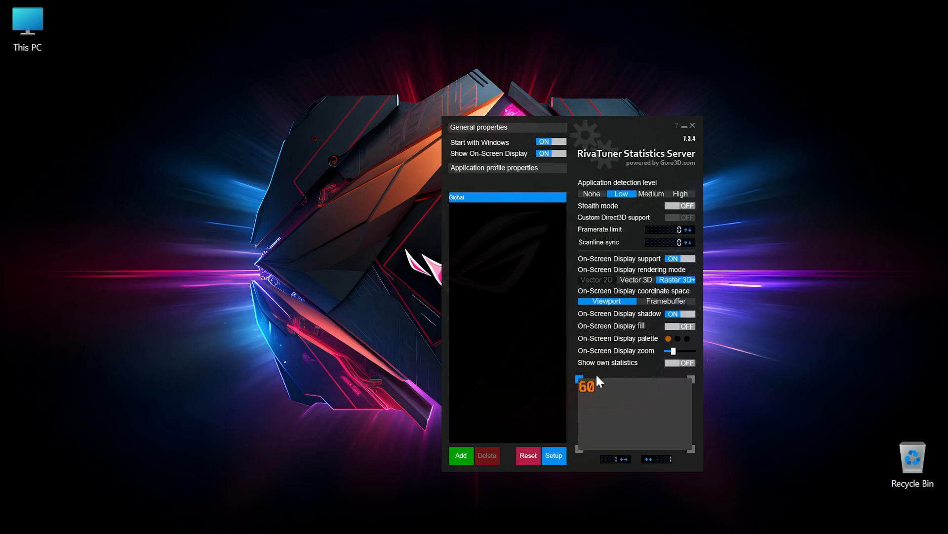
mouse_move(599, 397)
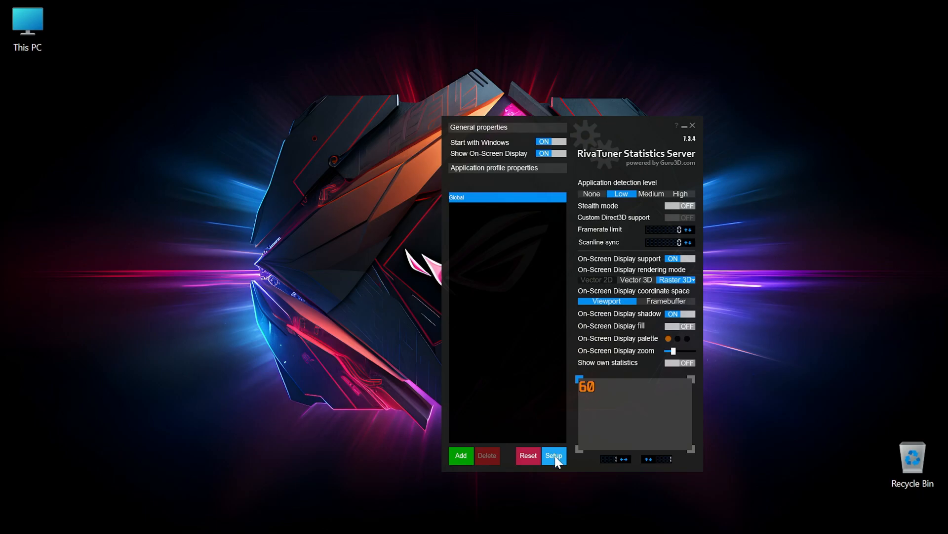
Step: Launch the OverlayEditor.dll plugin from the RTSS properties Plugins list
left_click(552, 456)
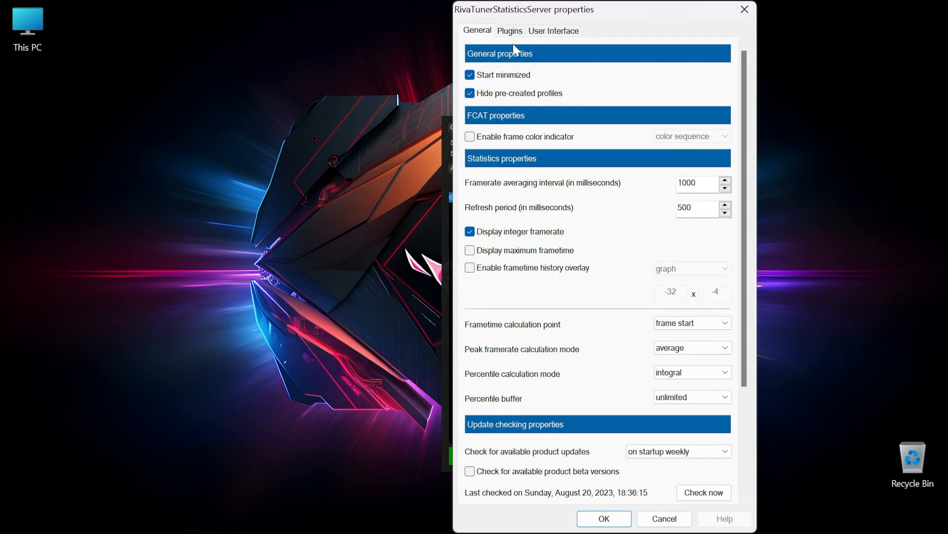
left_click(510, 31)
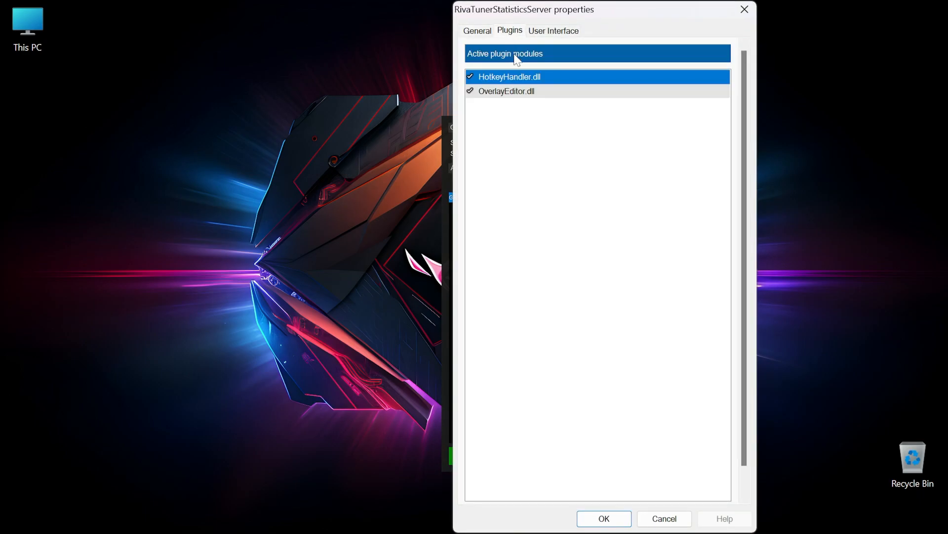
mouse_move(513, 100)
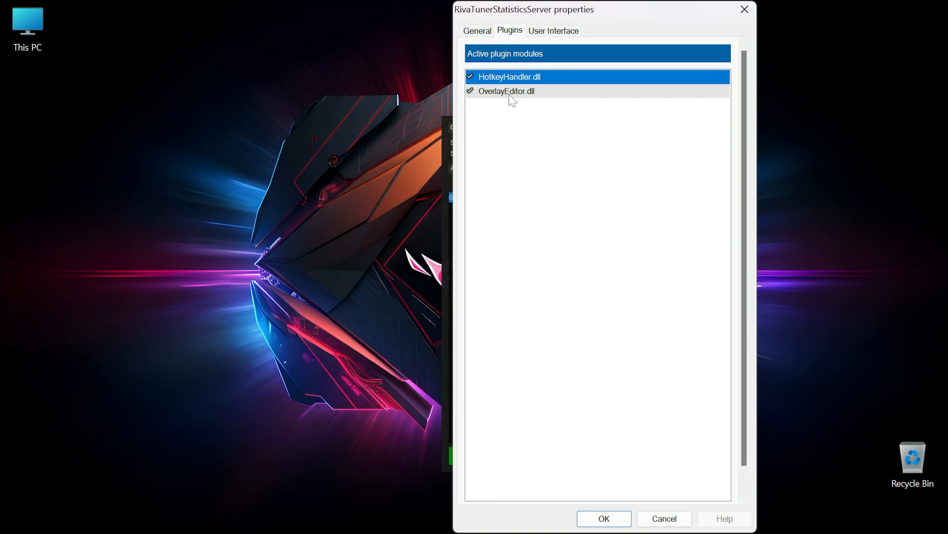
double_click(506, 91)
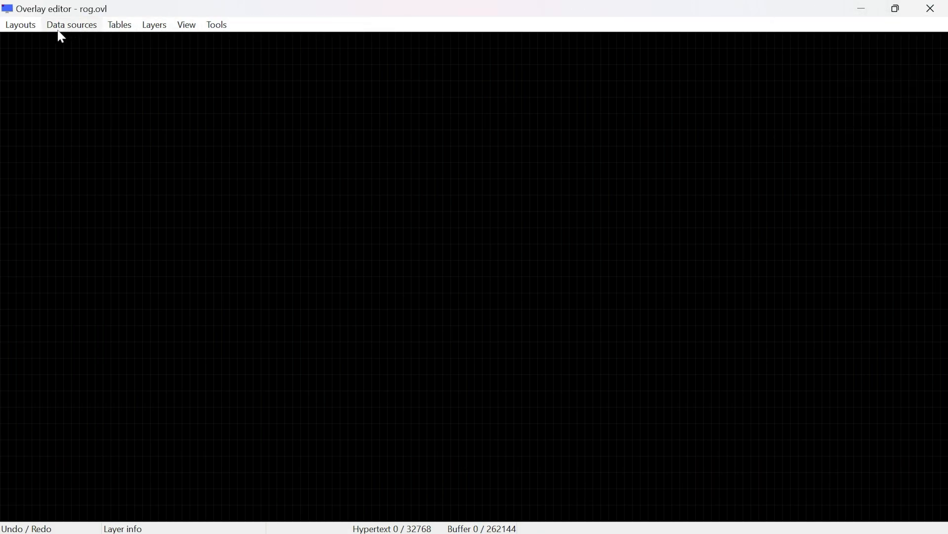
Step: Add CPU, RAM, GPU1 usage and GPU1 power sources from Internal HAL
left_click(20, 24)
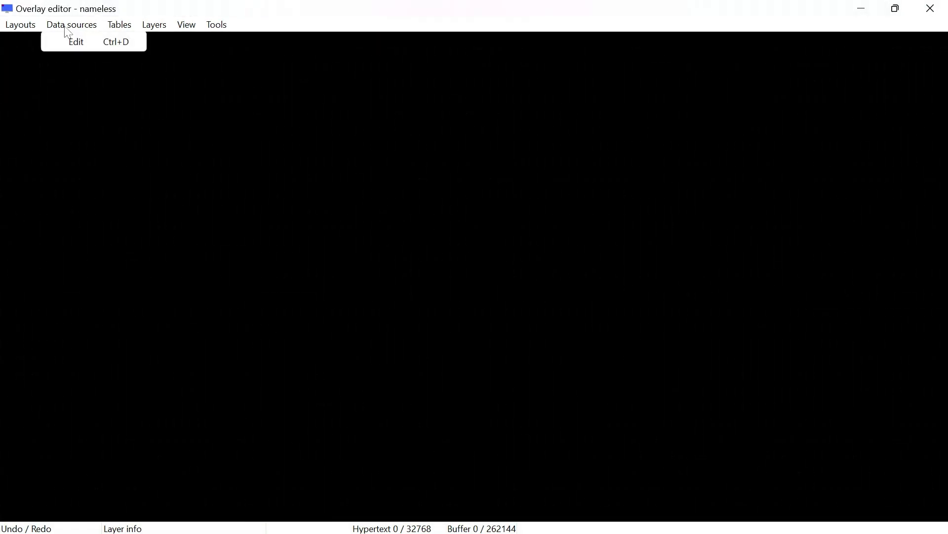
left_click(76, 41)
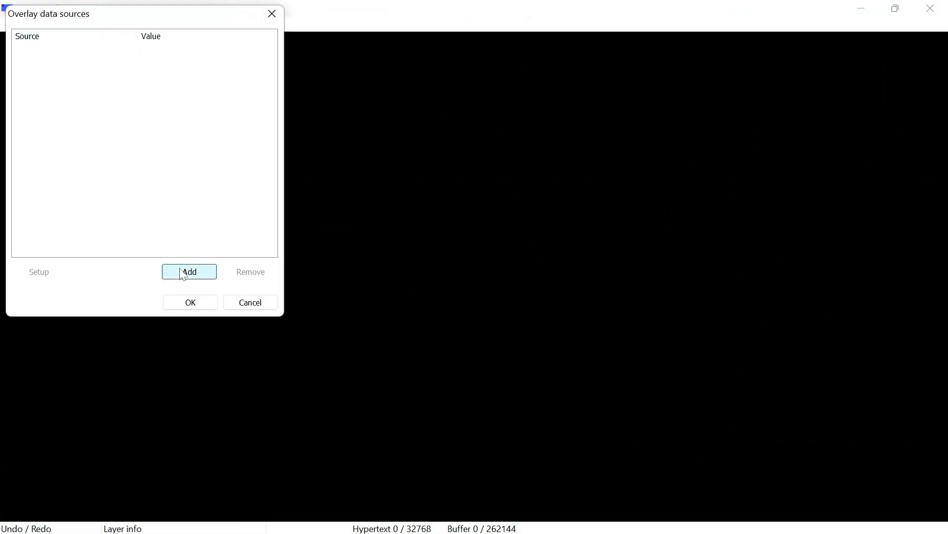
left_click(190, 271)
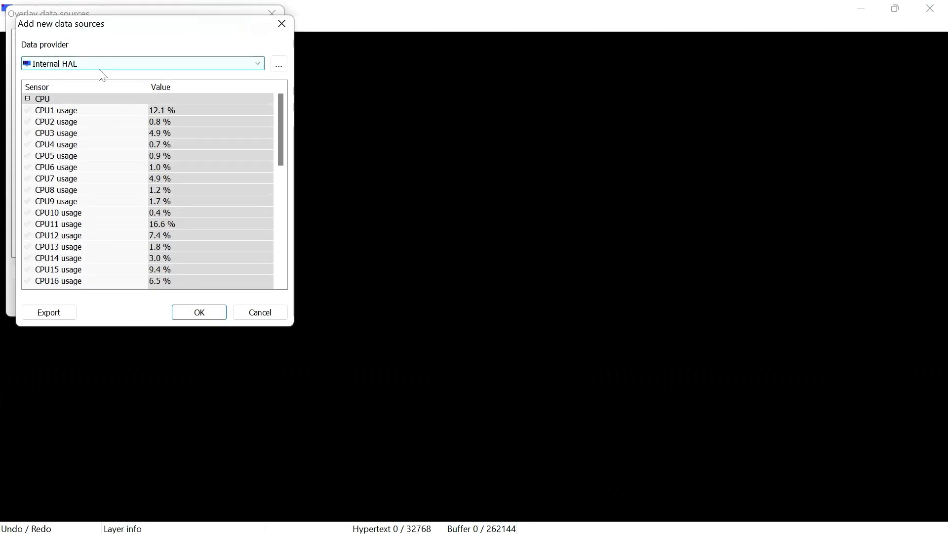
scroll("down", 3)
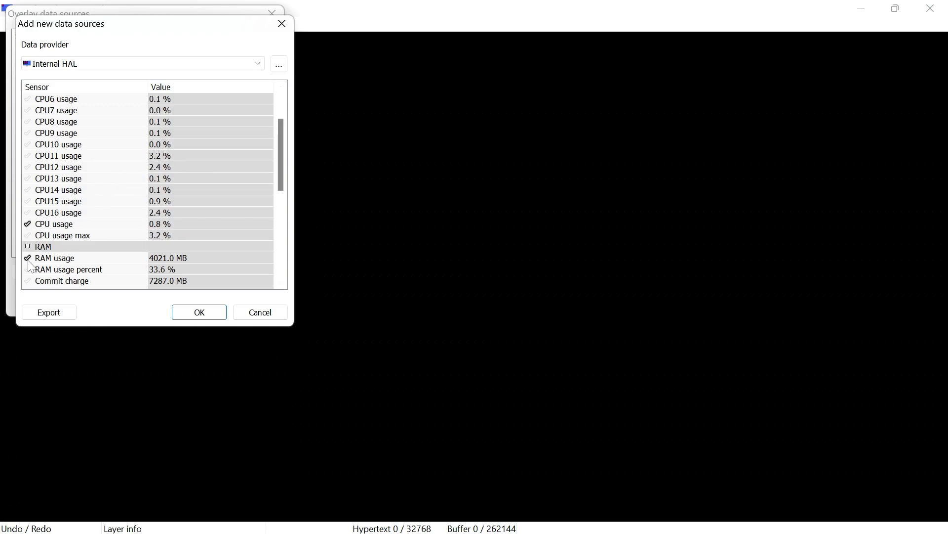
scroll("down", 3)
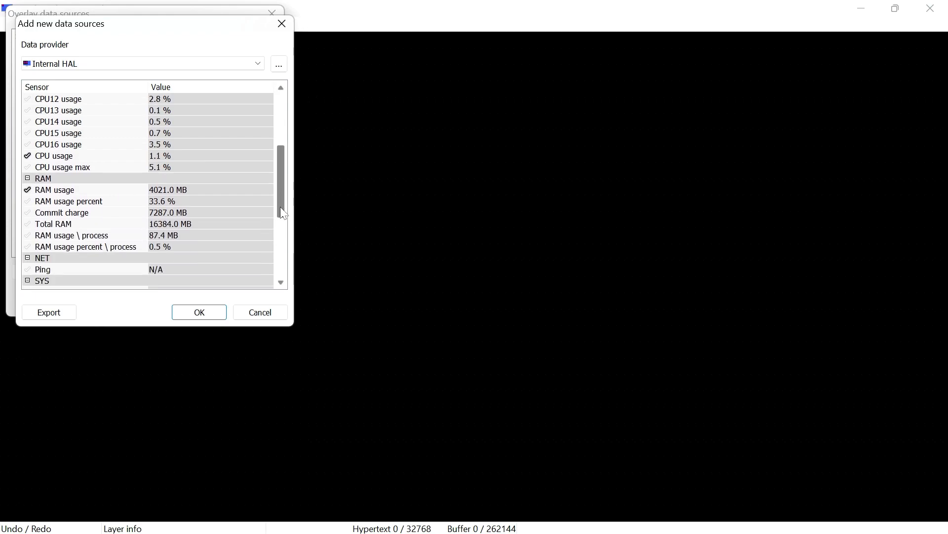
scroll("down", 3)
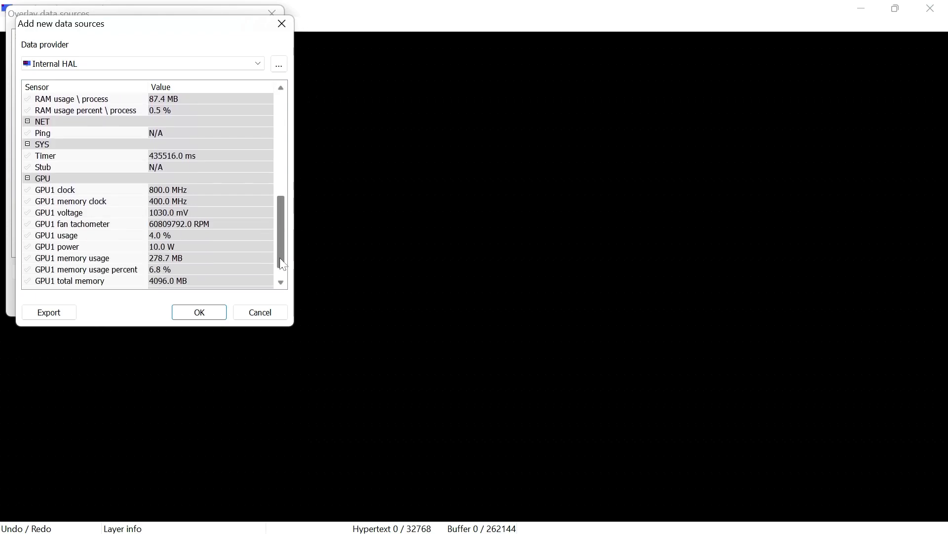
scroll("down", 3)
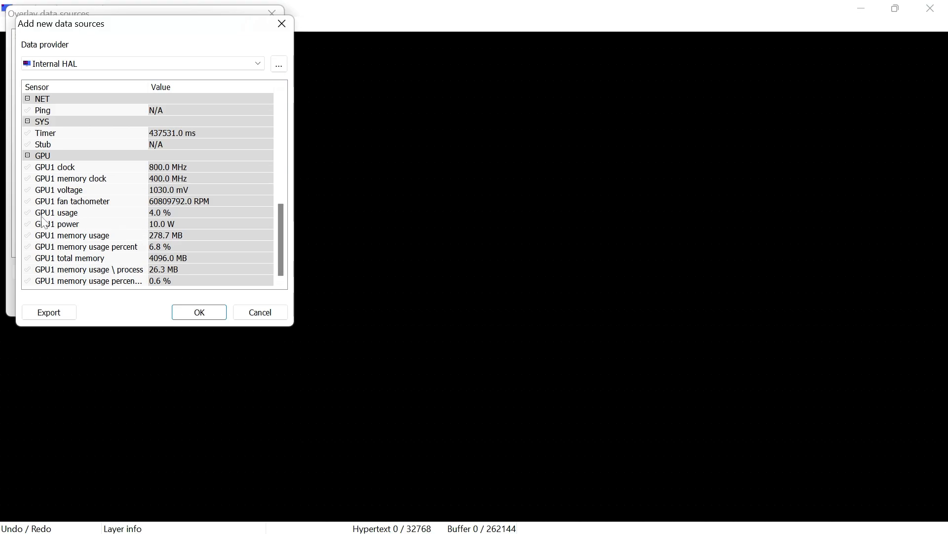
left_click(27, 212)
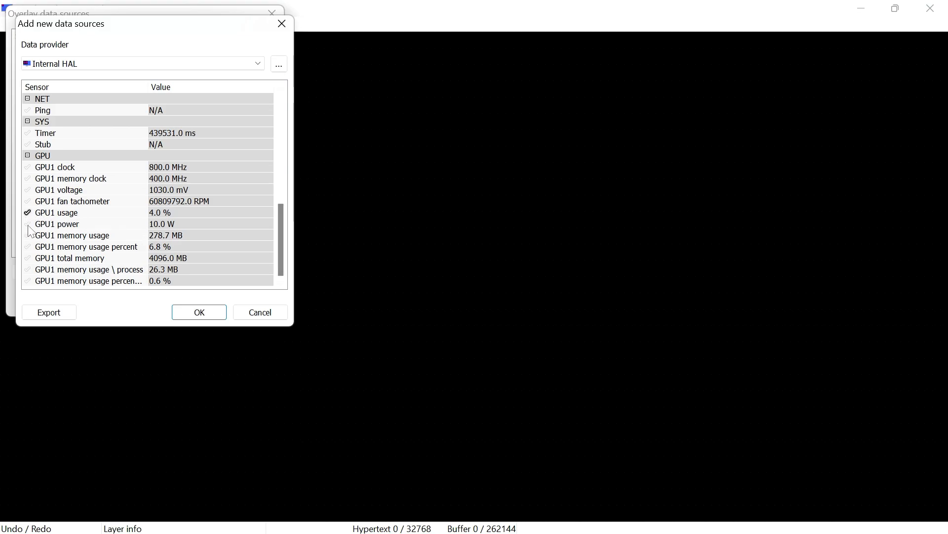
left_click(27, 225)
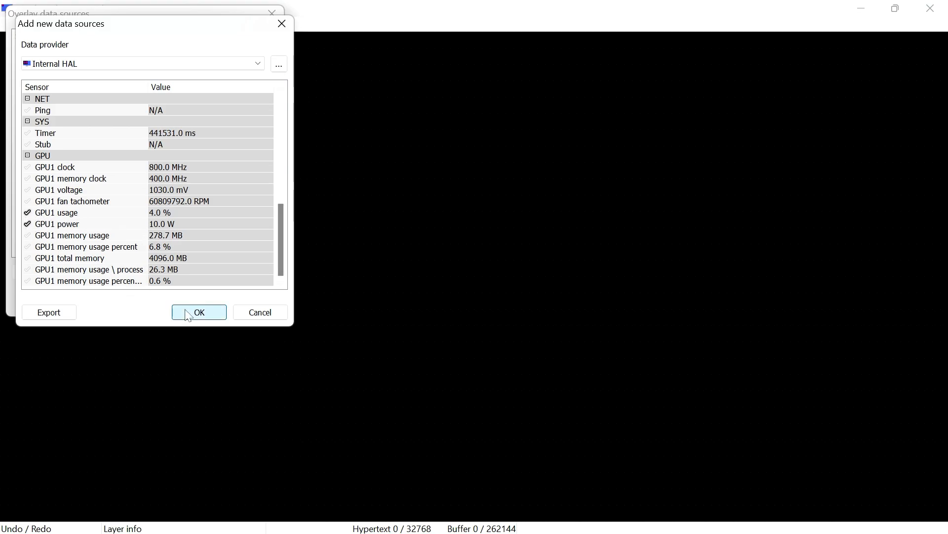
left_click(198, 312)
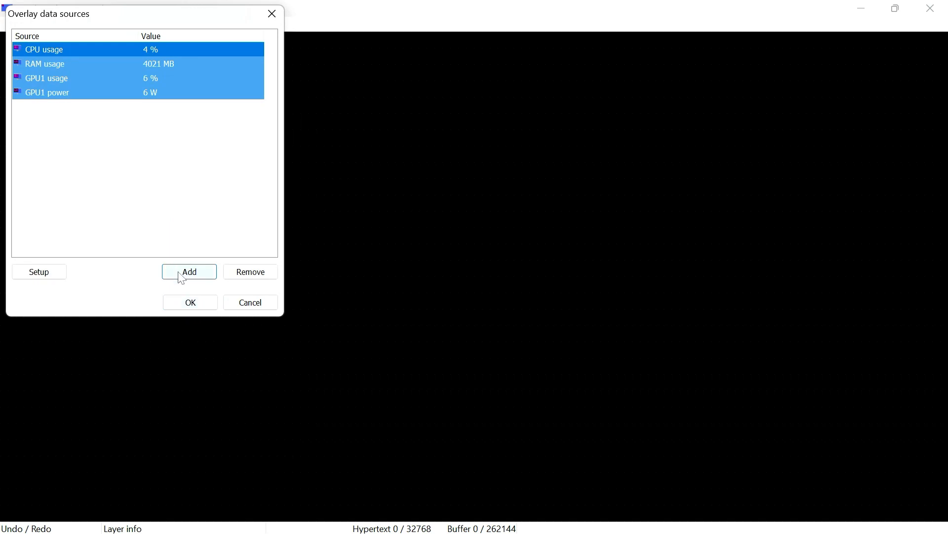
Step: Add CPU (Tctl/Tdie) temperature, package power, framerate and Charge Level from HwINFO64
left_click(188, 271)
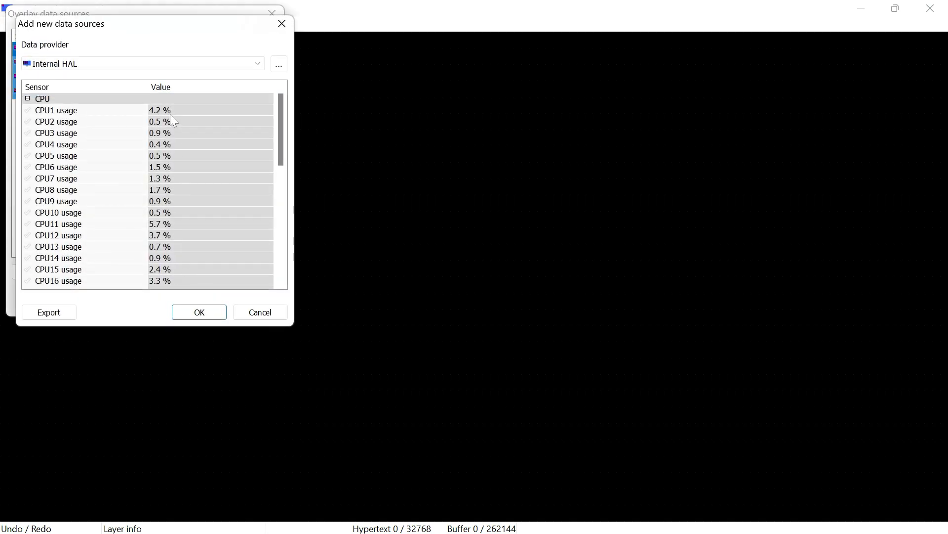
left_click(257, 63)
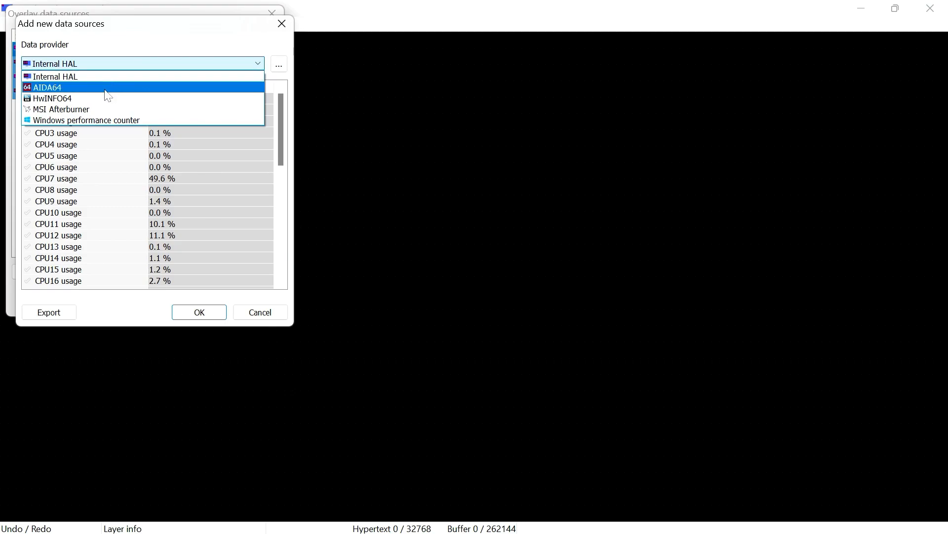
left_click(52, 98)
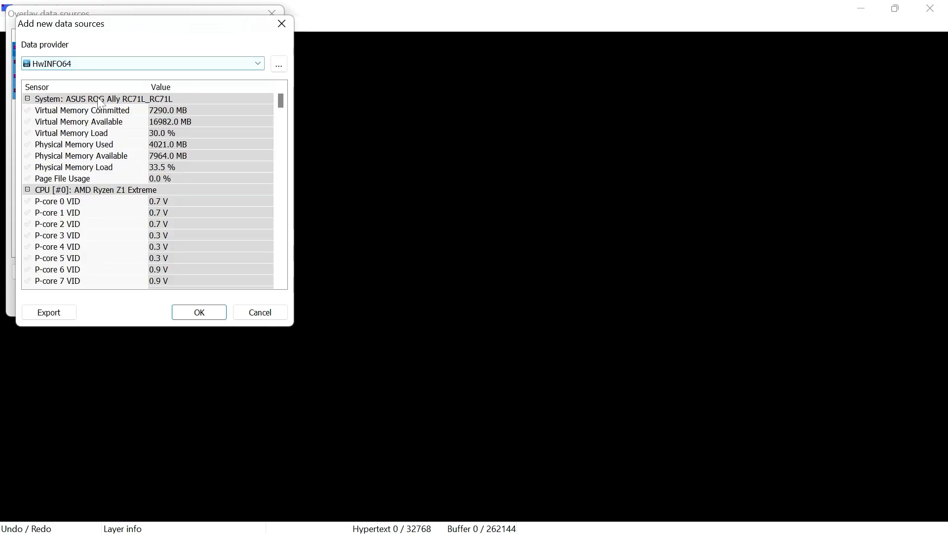
mouse_move(273, 110)
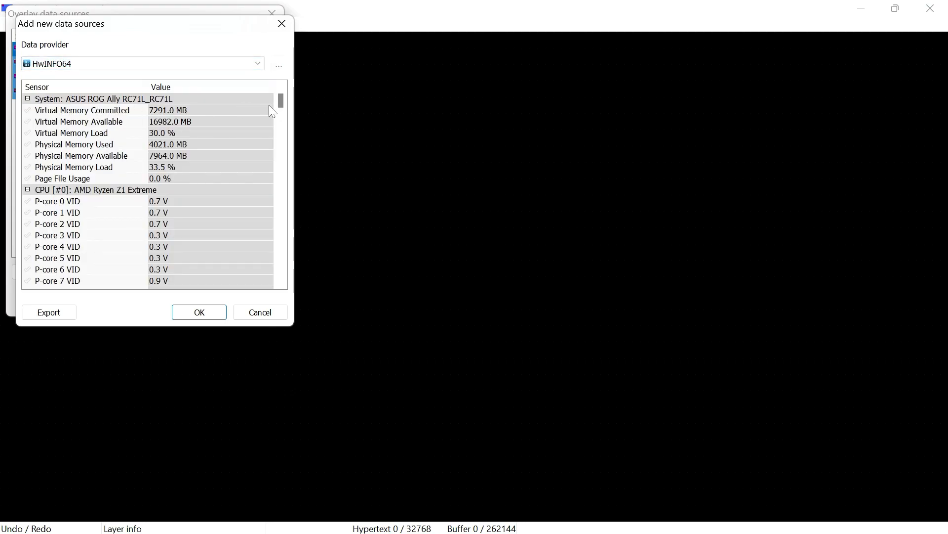
scroll("down", 3)
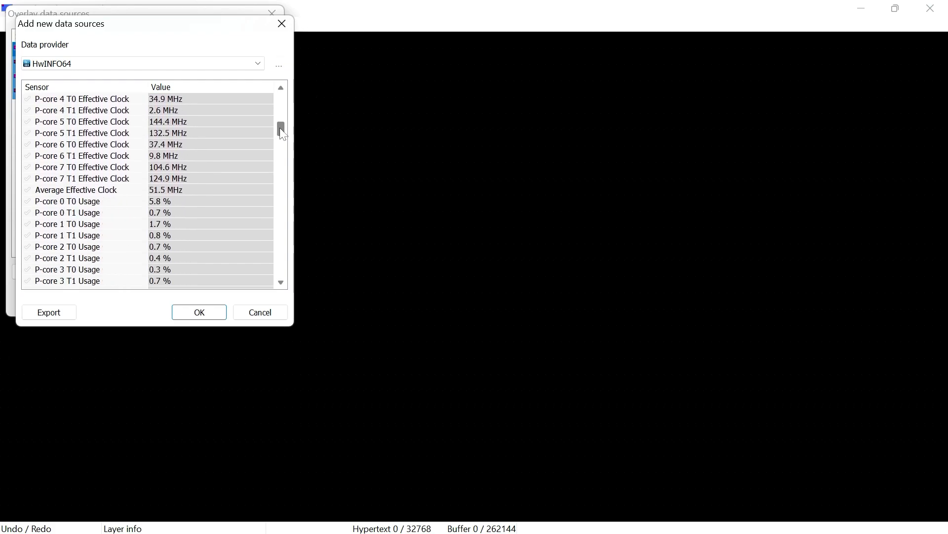
scroll("down", 3)
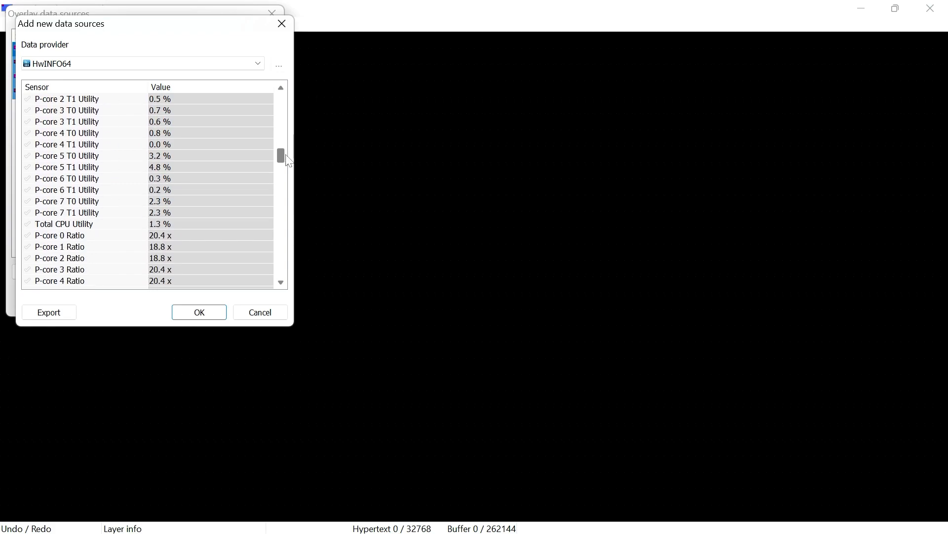
scroll("down", 3)
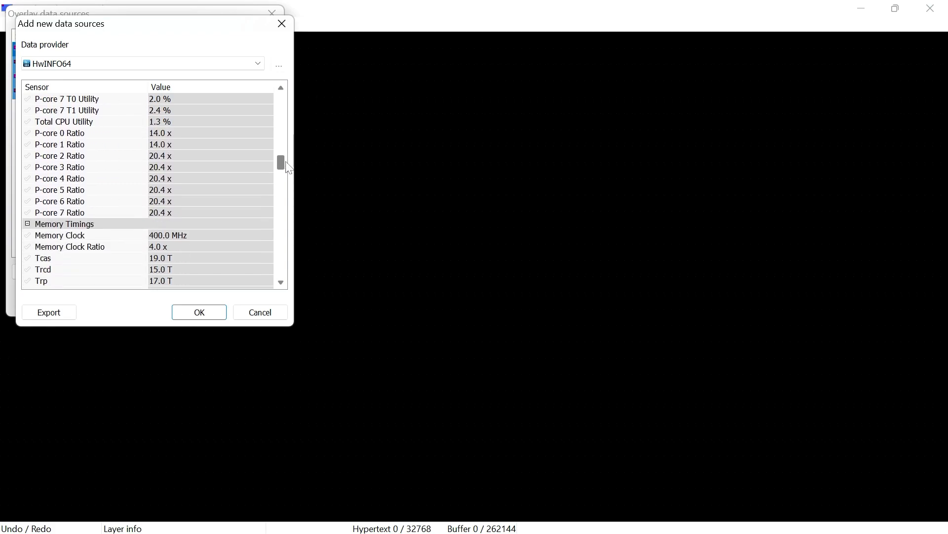
scroll("down", 3)
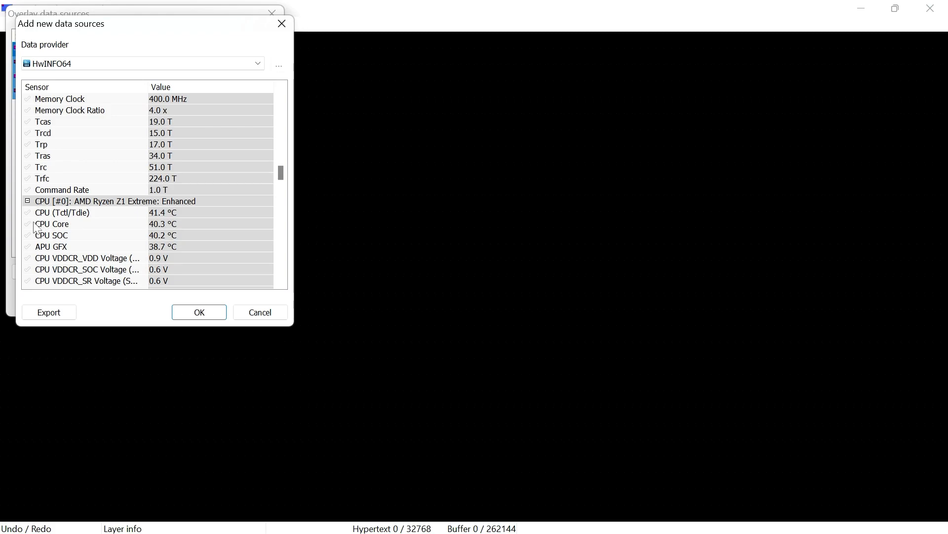
left_click(26, 212)
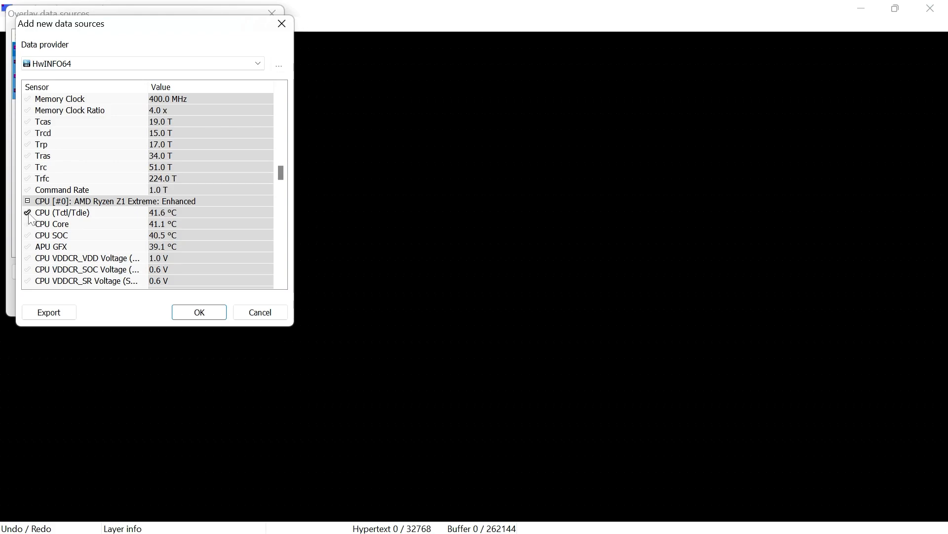
scroll("down", 3)
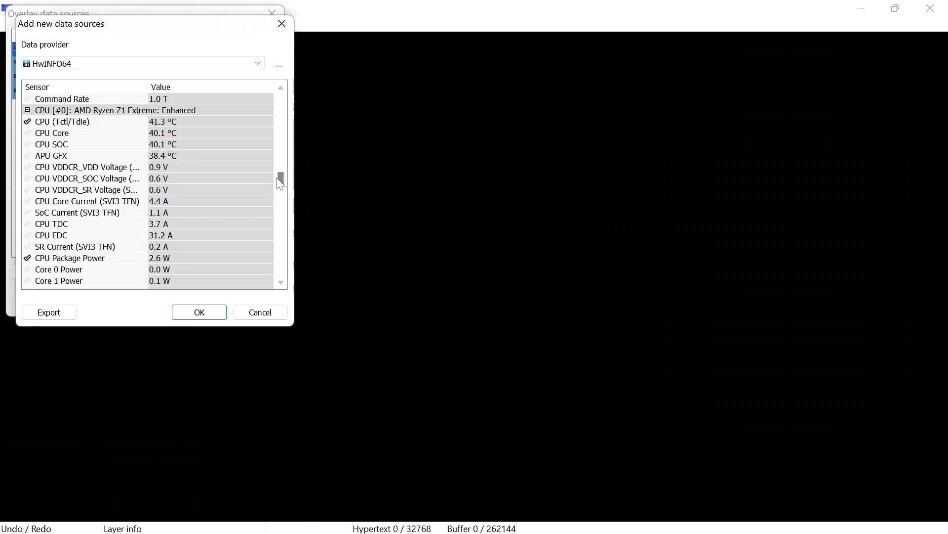
scroll("down", 3)
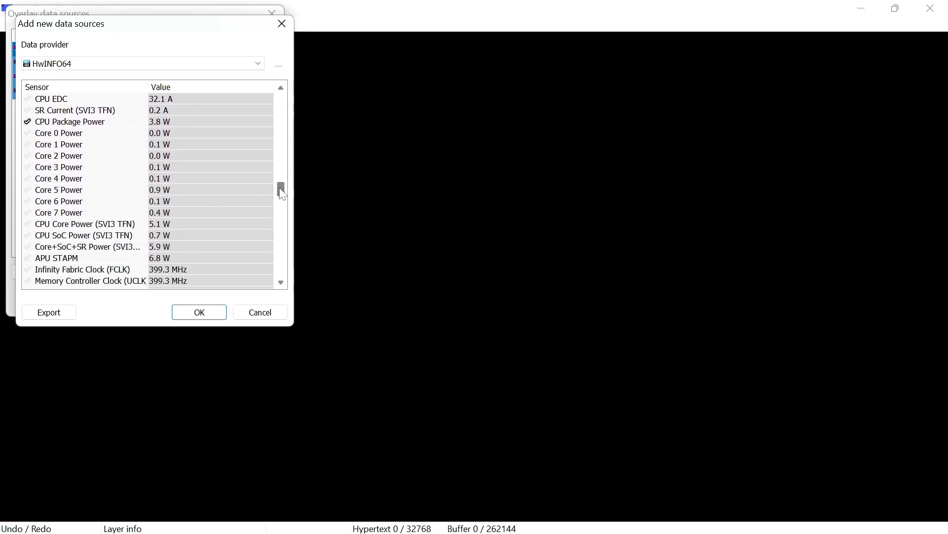
scroll("down", 3)
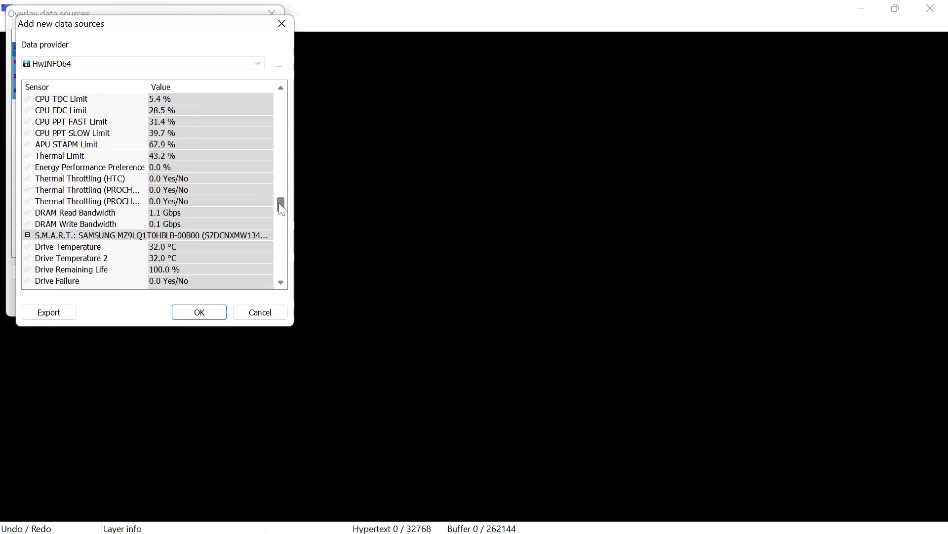
scroll("down", 3)
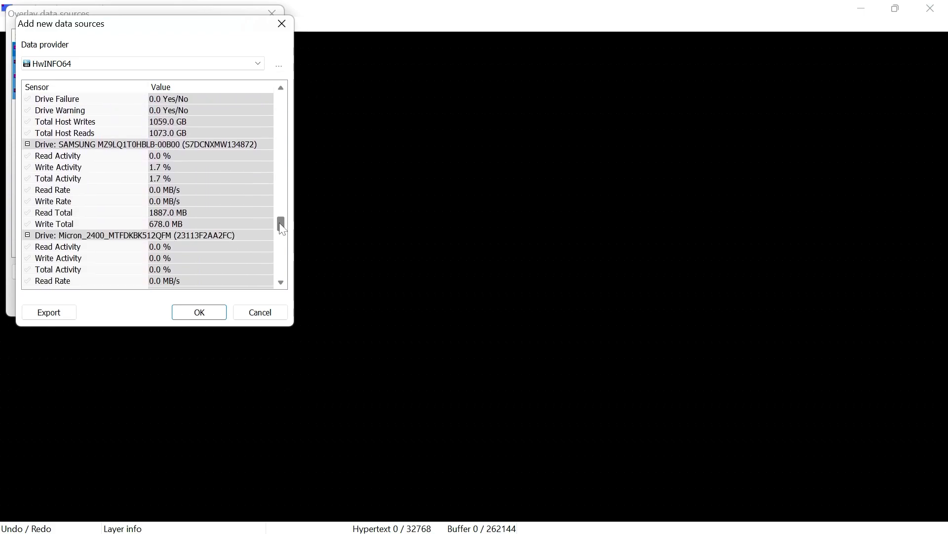
scroll("down", 3)
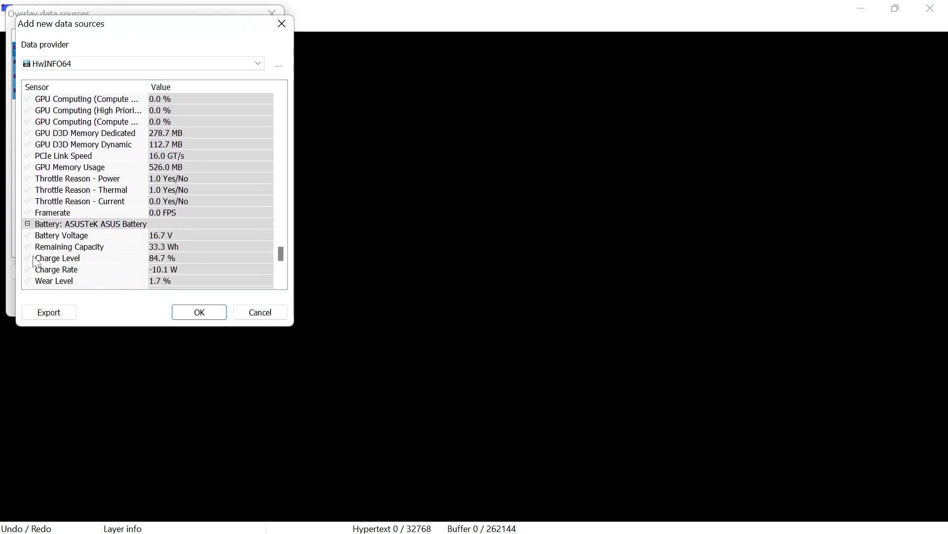
left_click(28, 258)
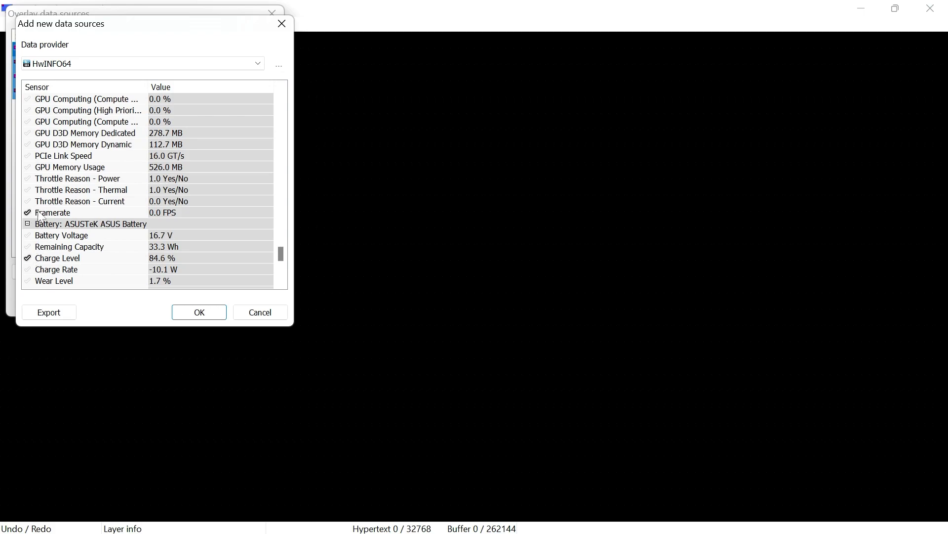
left_click(199, 313)
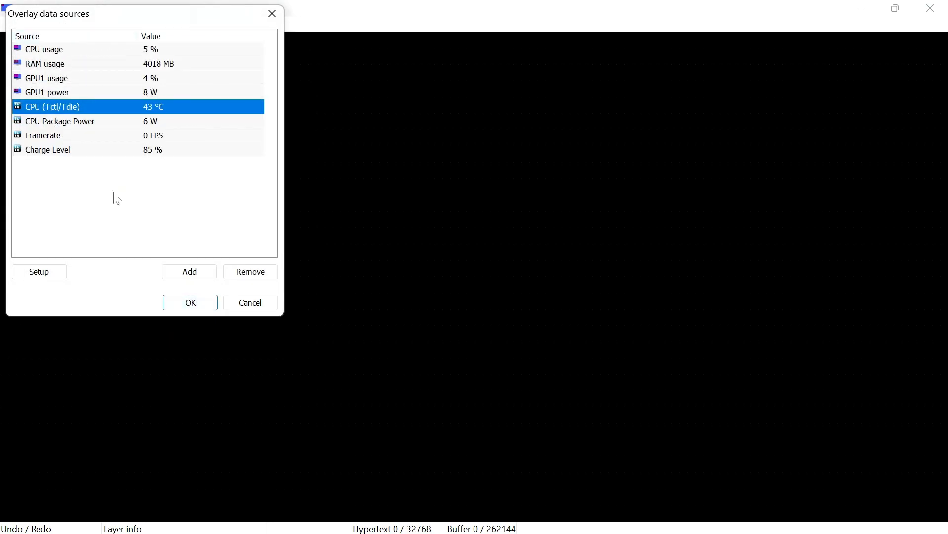
Step: Keep the eight data sources and add a text layer reading BATT
left_click(190, 303)
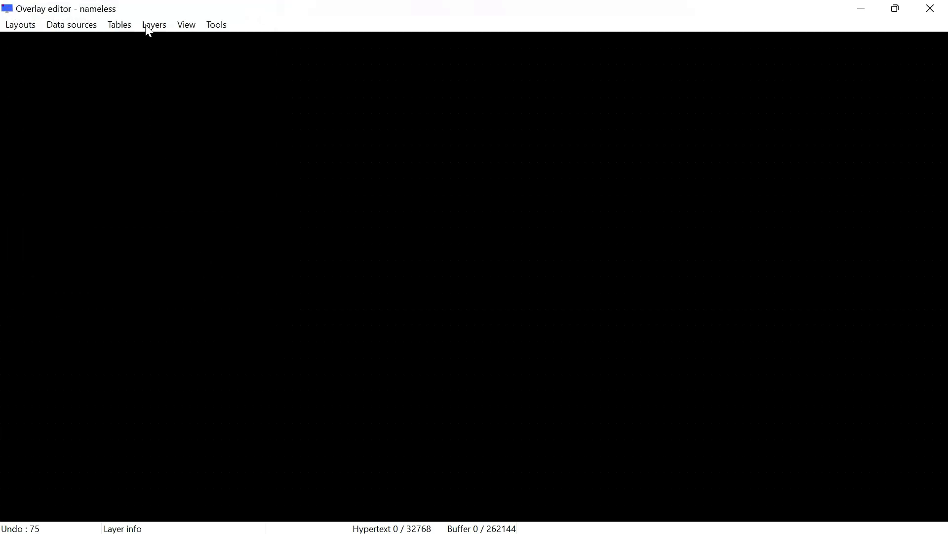
left_click(154, 24)
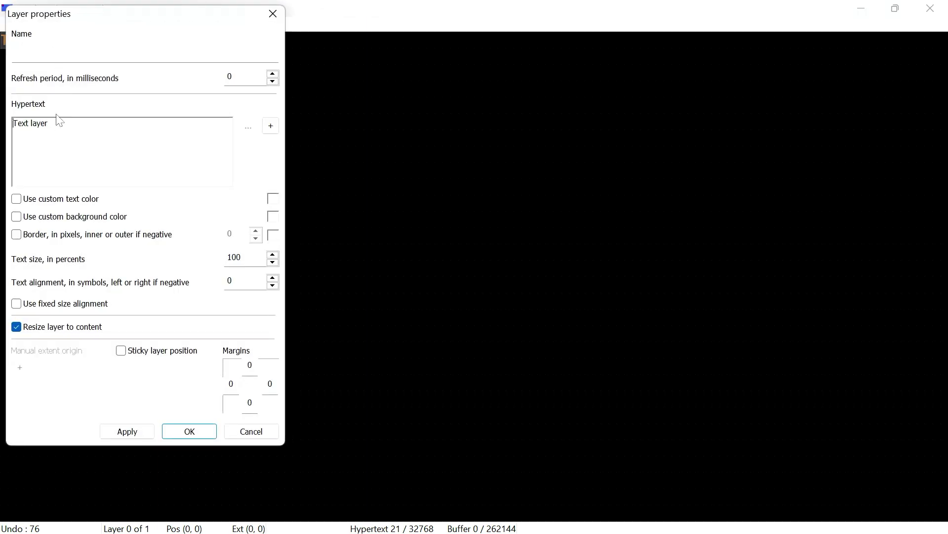
type("B")
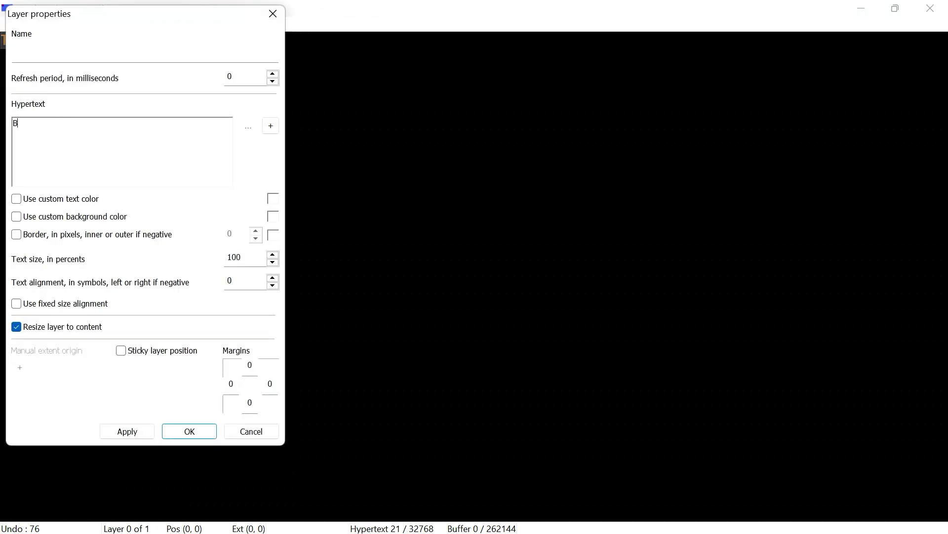
type("ATT")
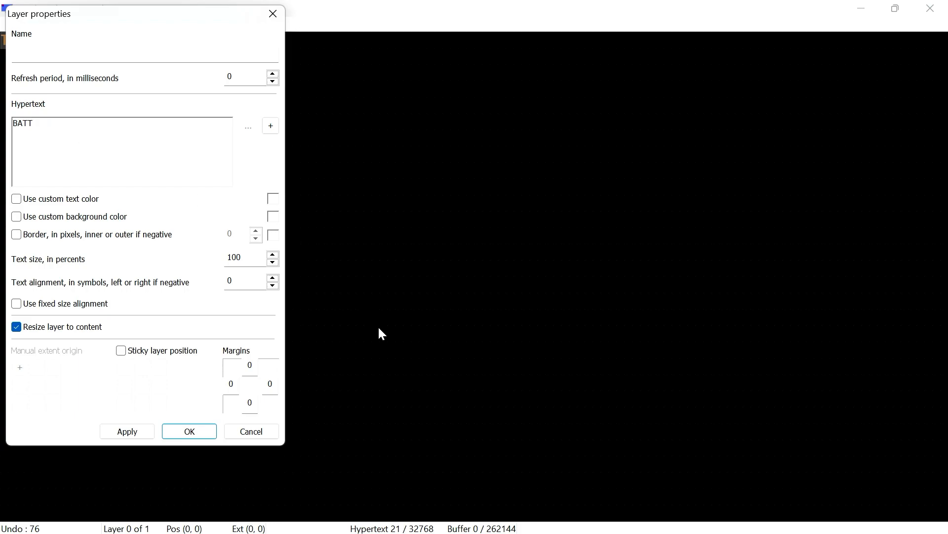
left_click(189, 431)
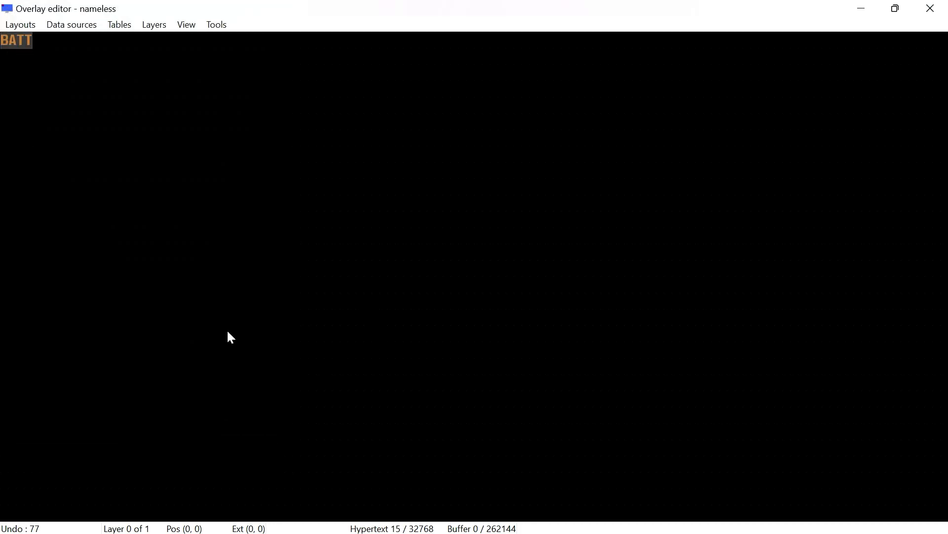
Step: Add a second text layer after the BATT label
left_click(153, 24)
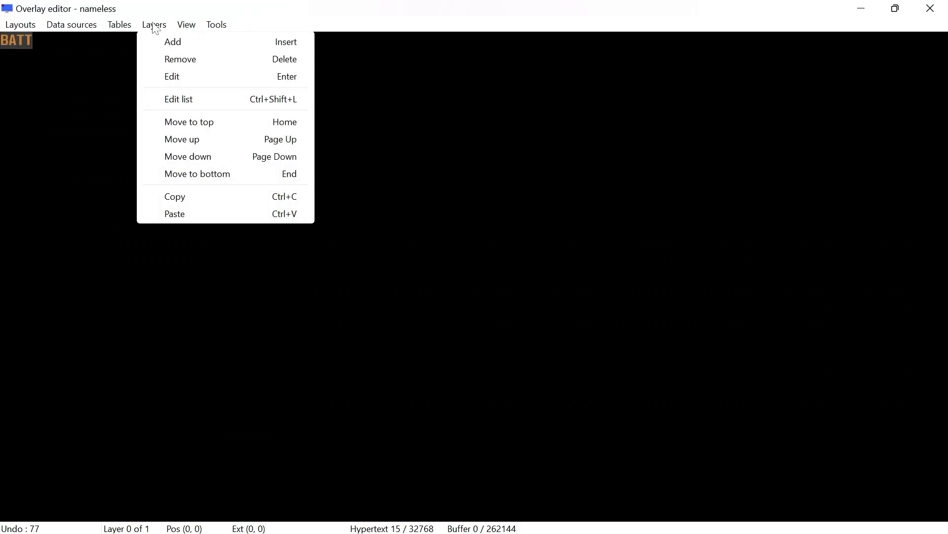
mouse_move(295, 51)
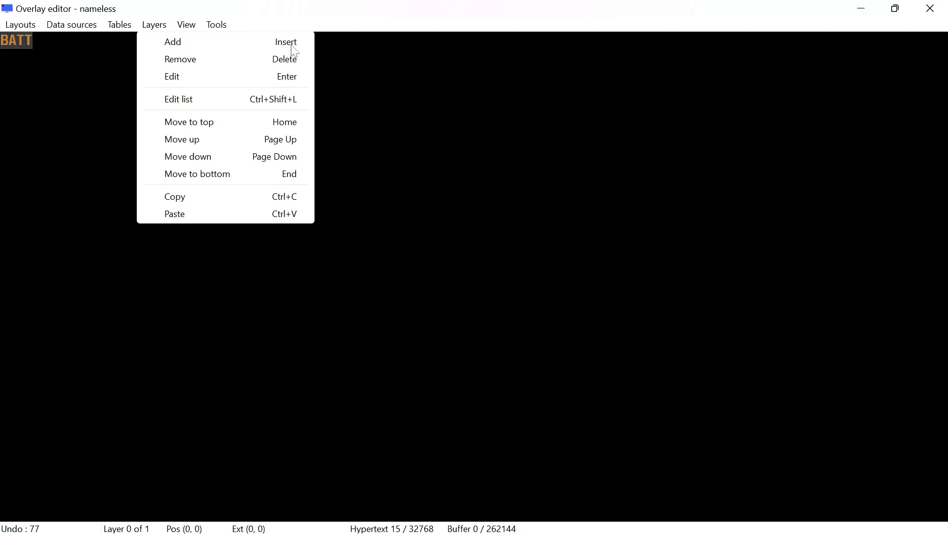
left_click(172, 42)
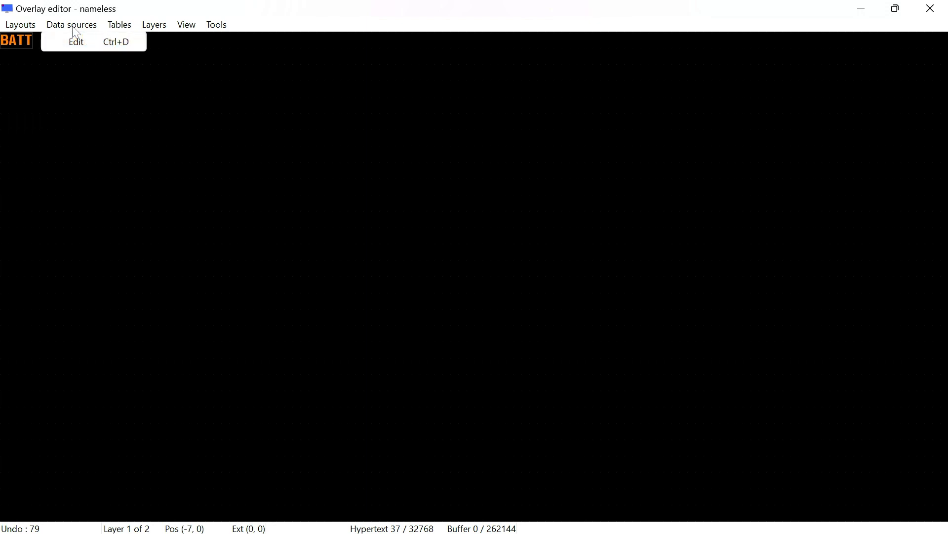
Step: Review the Charge Level data source settings in the source list
left_click(76, 41)
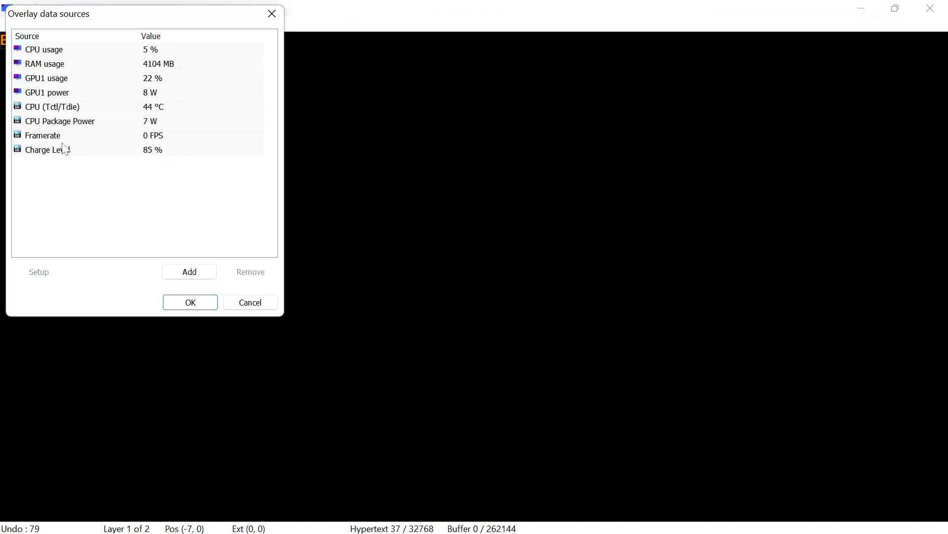
double_click(48, 149)
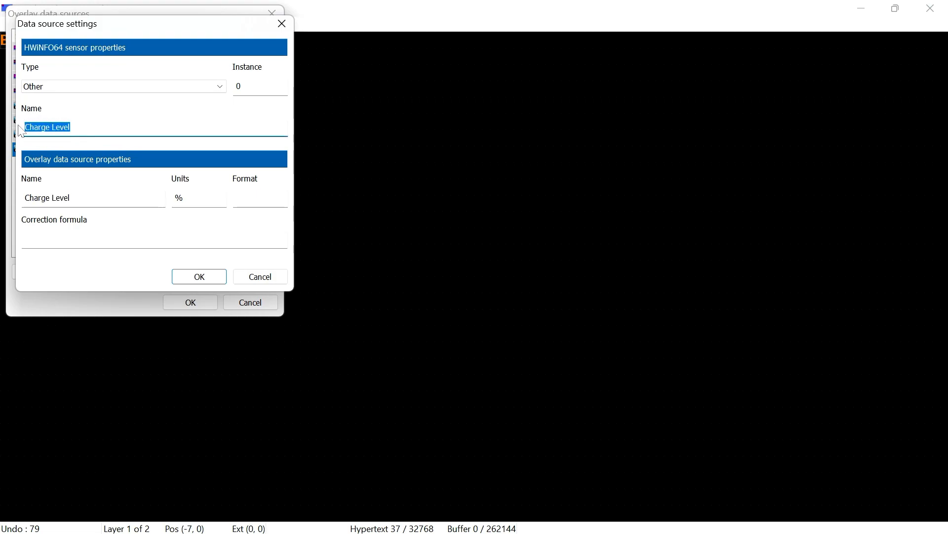
mouse_move(172, 268)
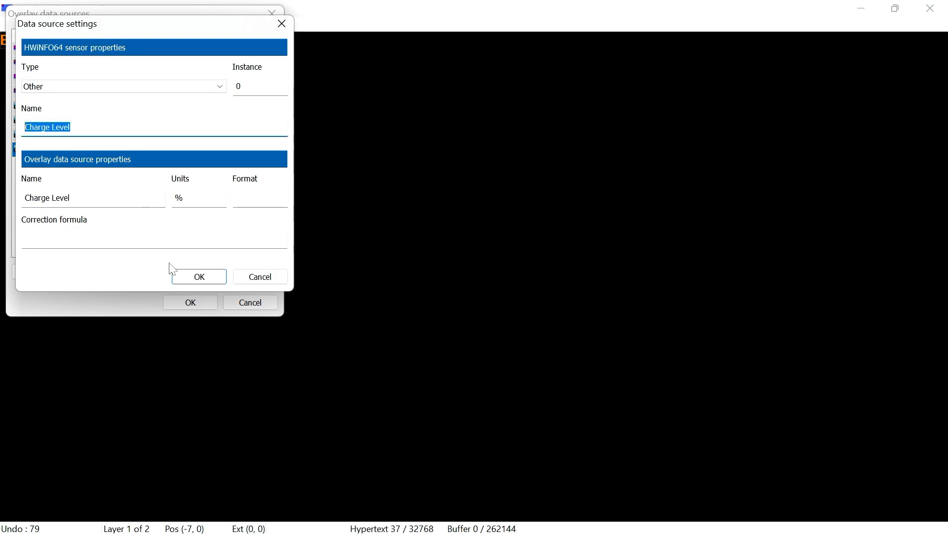
left_click(198, 276)
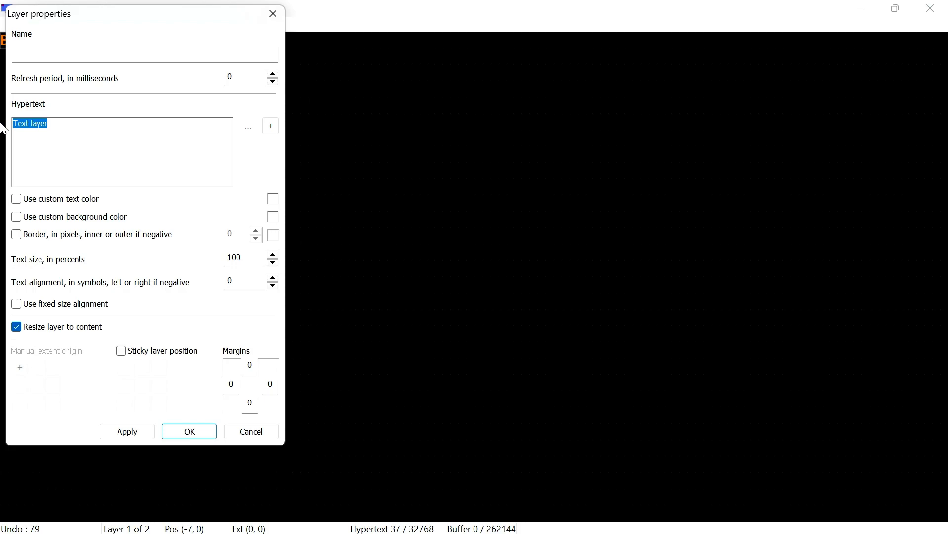
Step: Set the second layer's hypertext to %Charge Level% so it shows the live battery charge
type("%Charge Level")
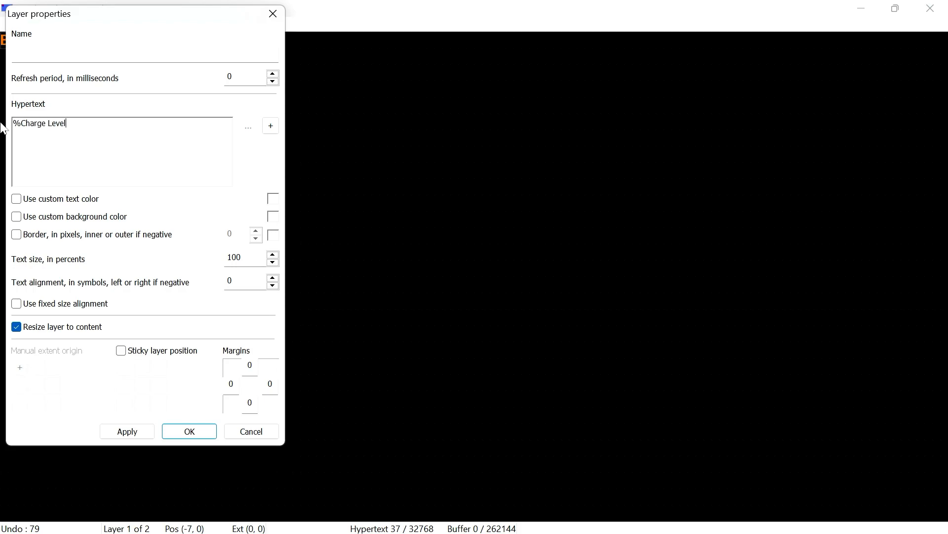
type("%")
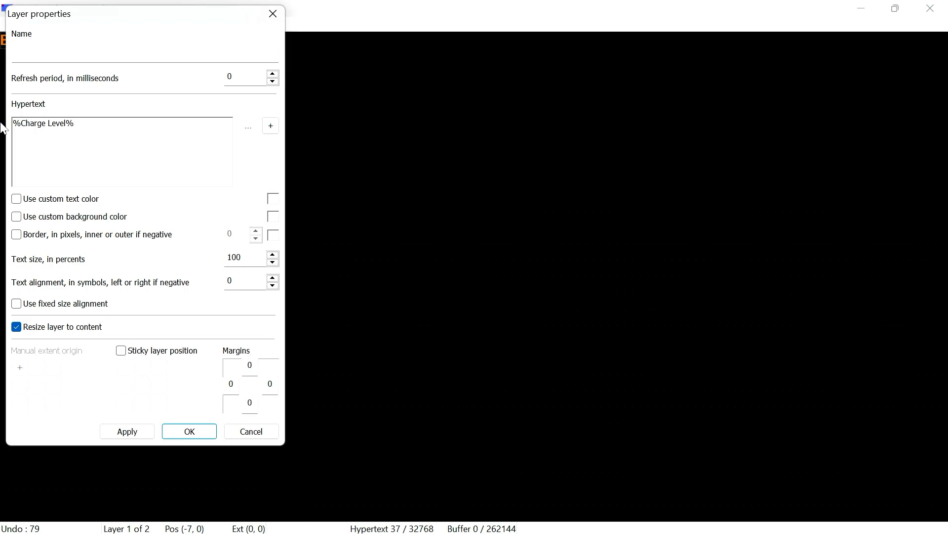
left_click(270, 125)
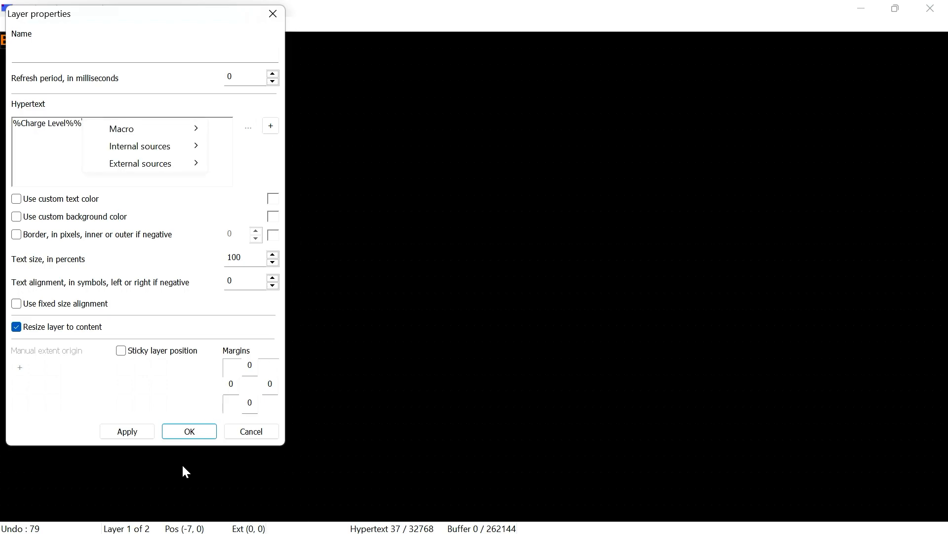
left_click(189, 430)
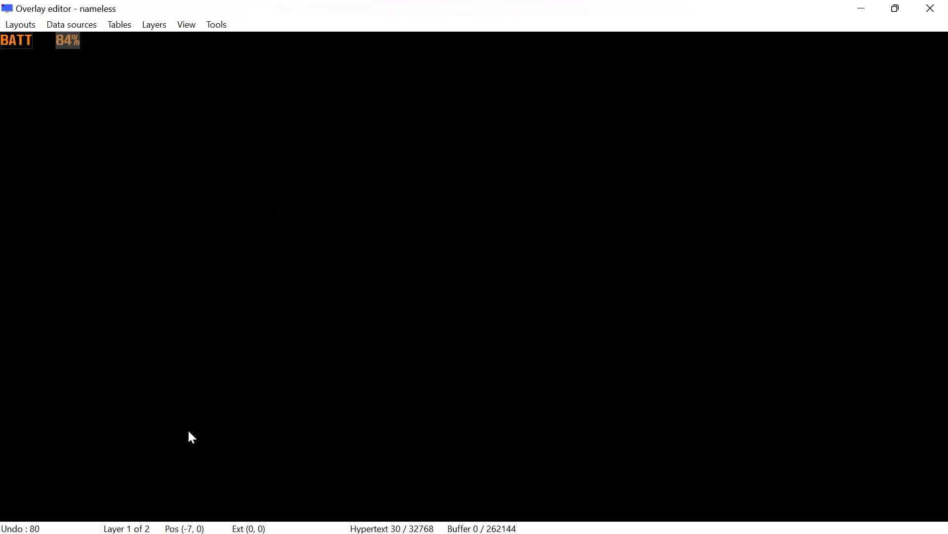
mouse_move(157, 243)
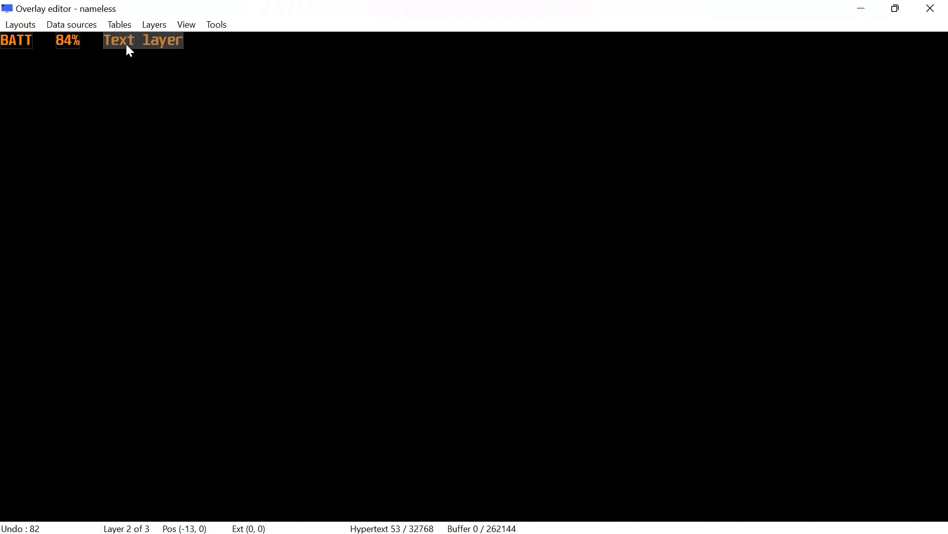
Step: Give the new layer a | divider and start labelling the next layer CPU
double_click(142, 39)
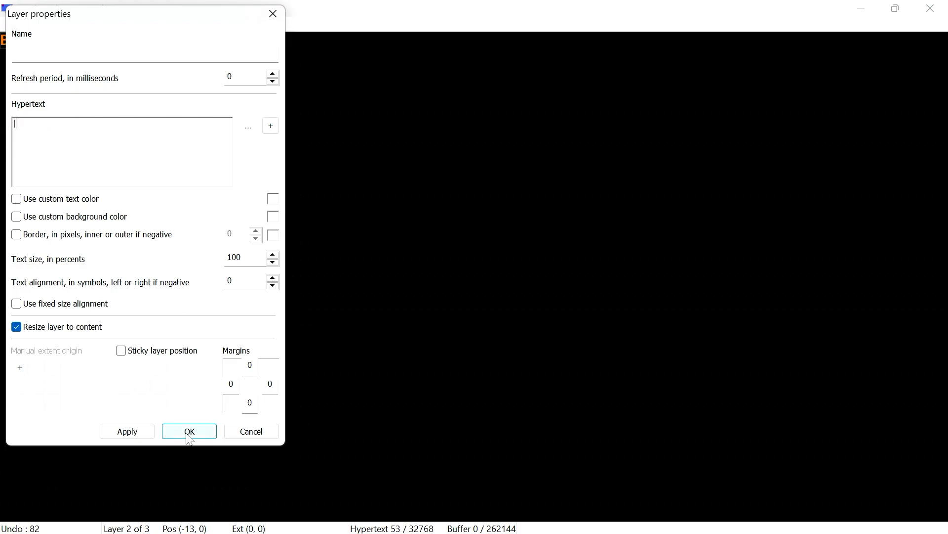
left_click(188, 431)
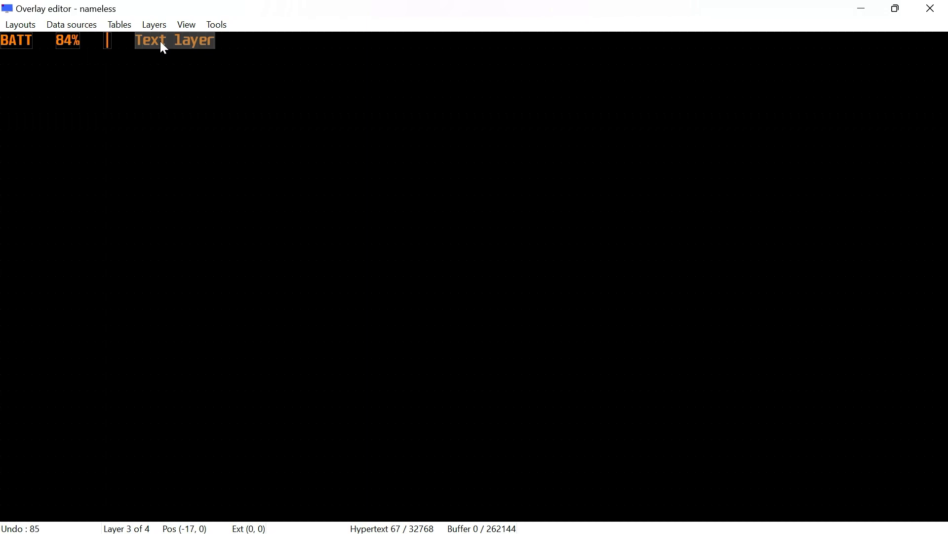
double_click(174, 40)
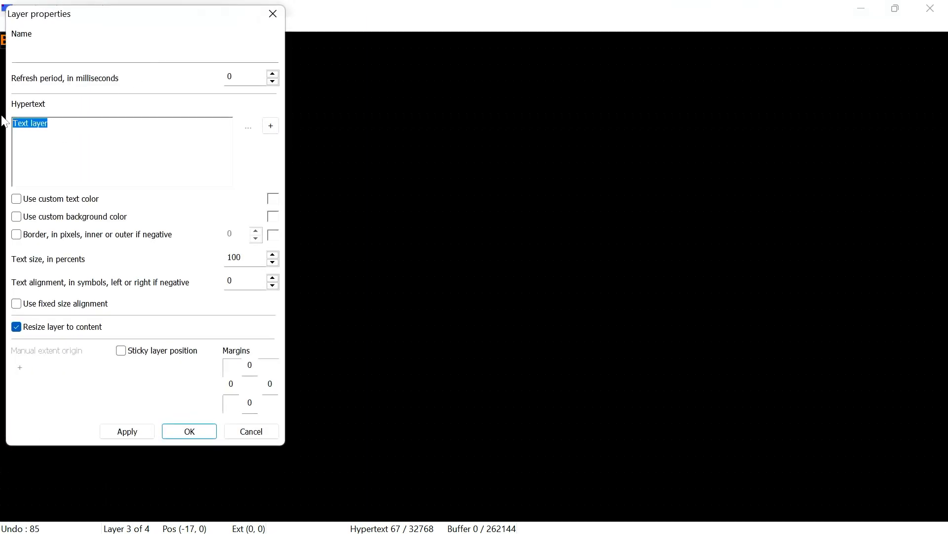
type("CPU")
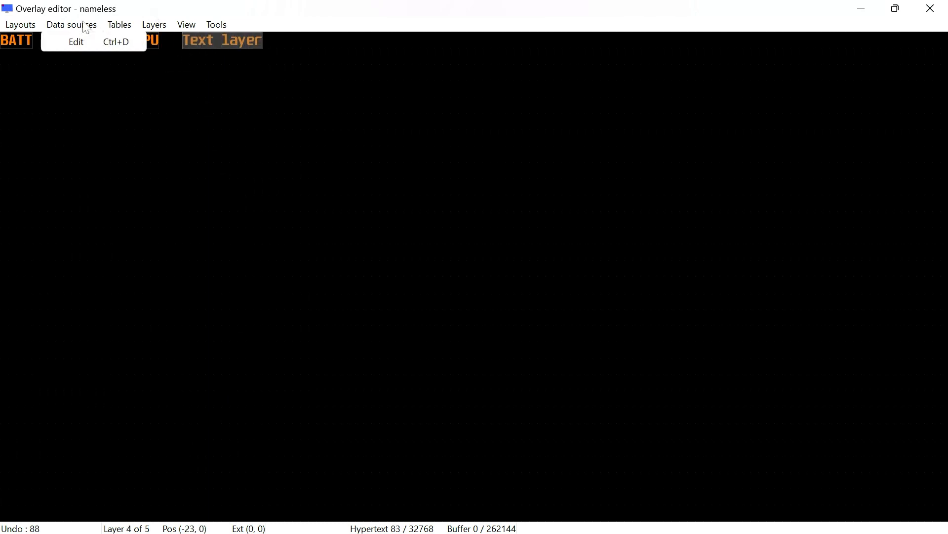
Step: Add layers showing %CPU usage% and %CPU Package Power% readouts
left_click(76, 41)
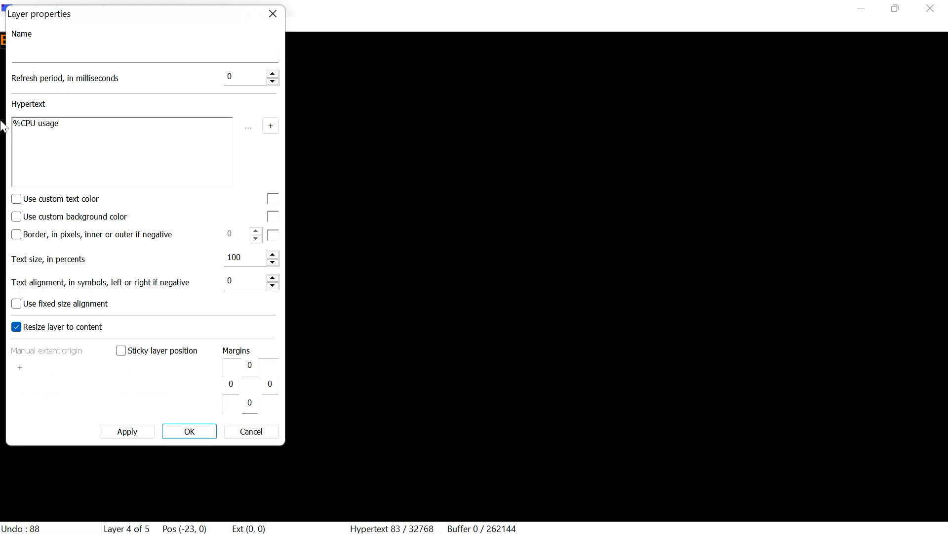
left_click(187, 431)
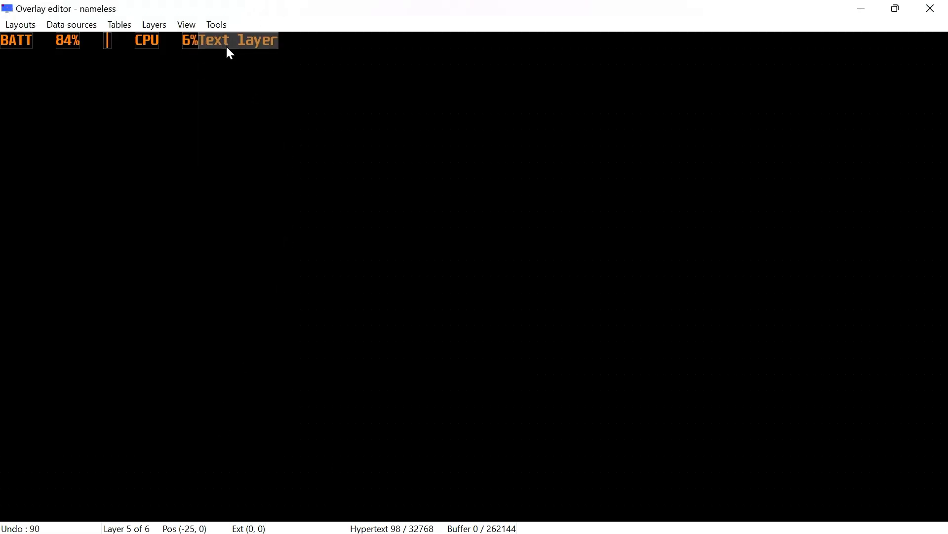
left_click(71, 23)
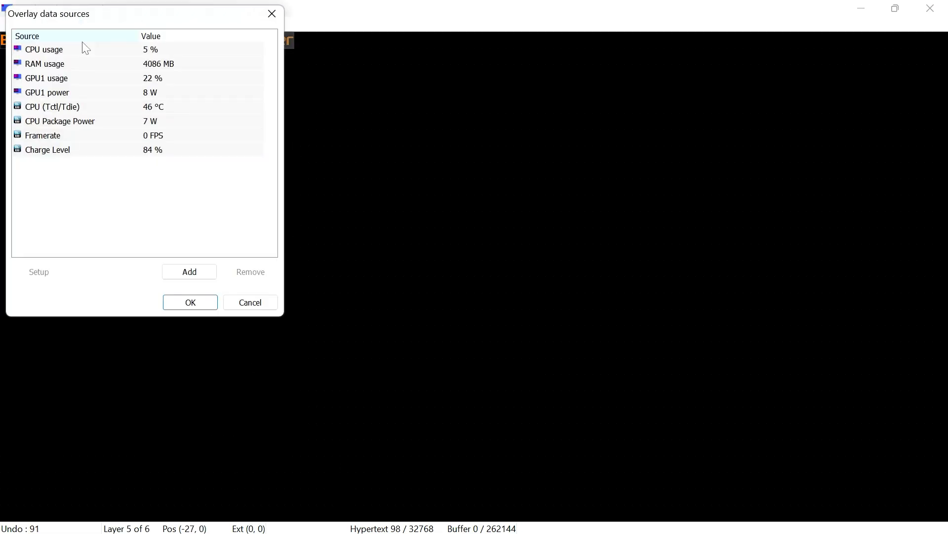
left_click(61, 120)
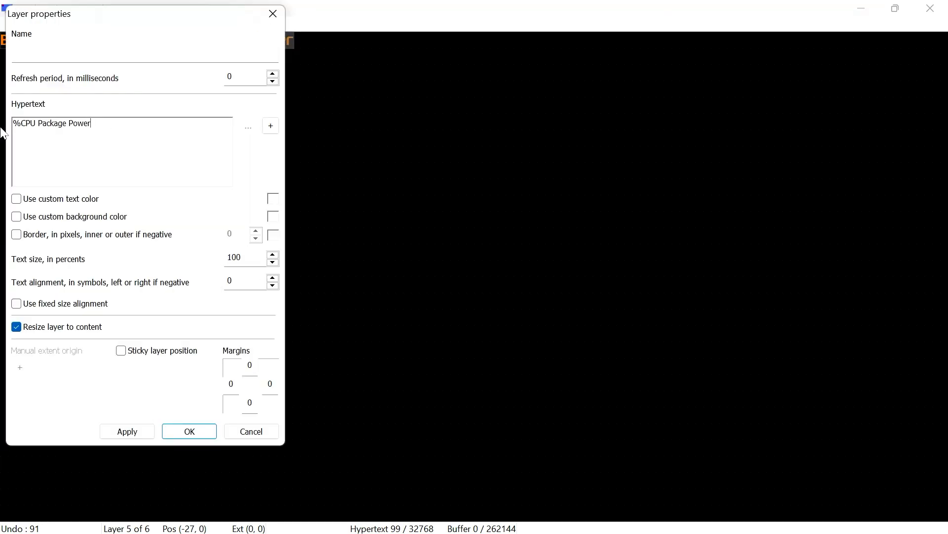
left_click(189, 431)
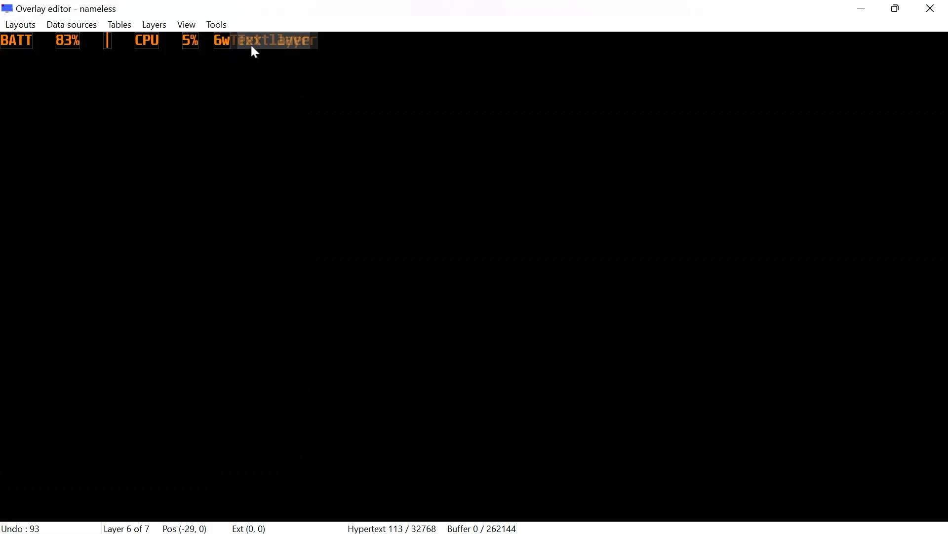
Step: Add the %CPU (Tctl/Tdie)% temperature layer, a | divider and a GPU label
left_click(71, 23)
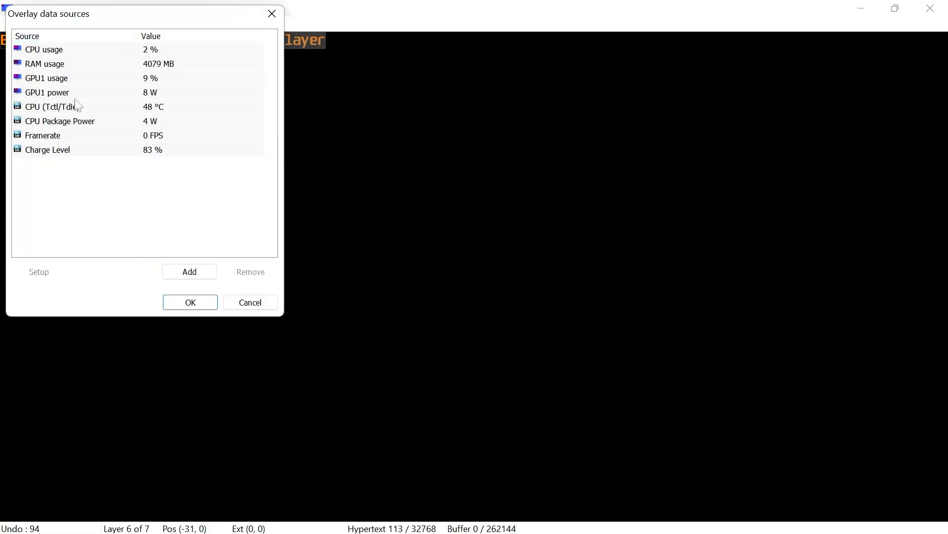
double_click(55, 106)
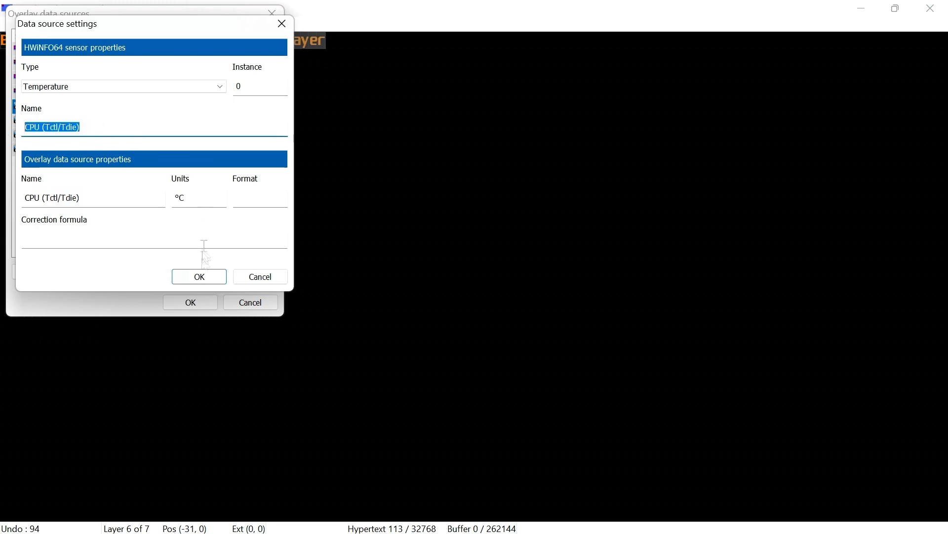
left_click(198, 277)
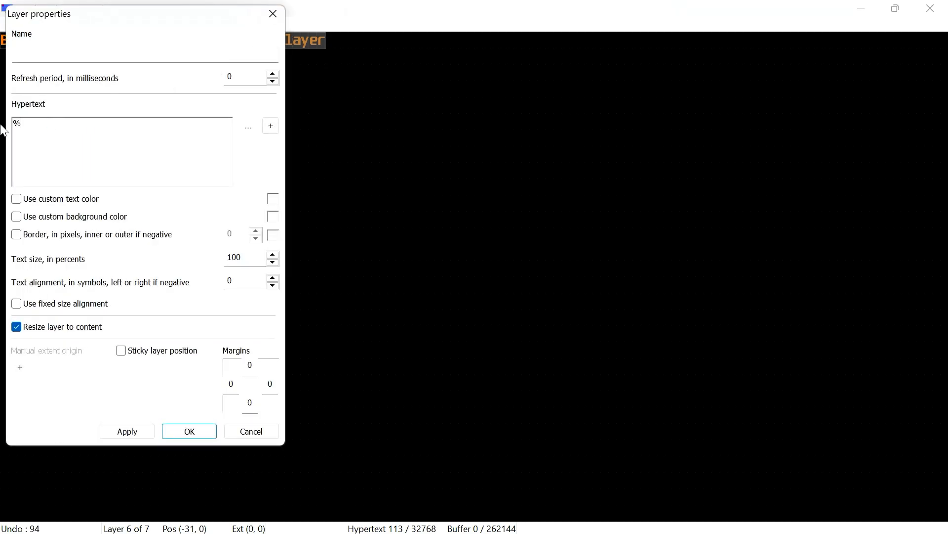
left_click(247, 125)
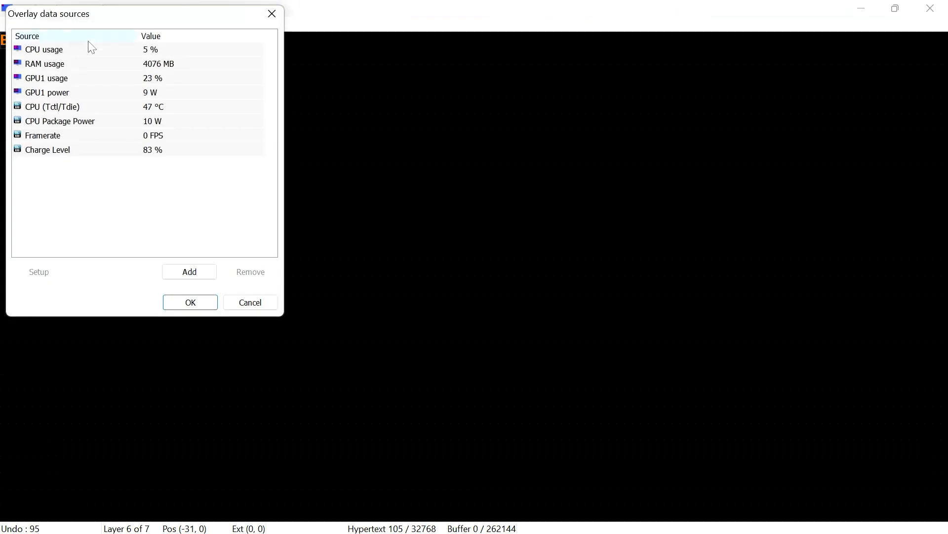
left_click(190, 303)
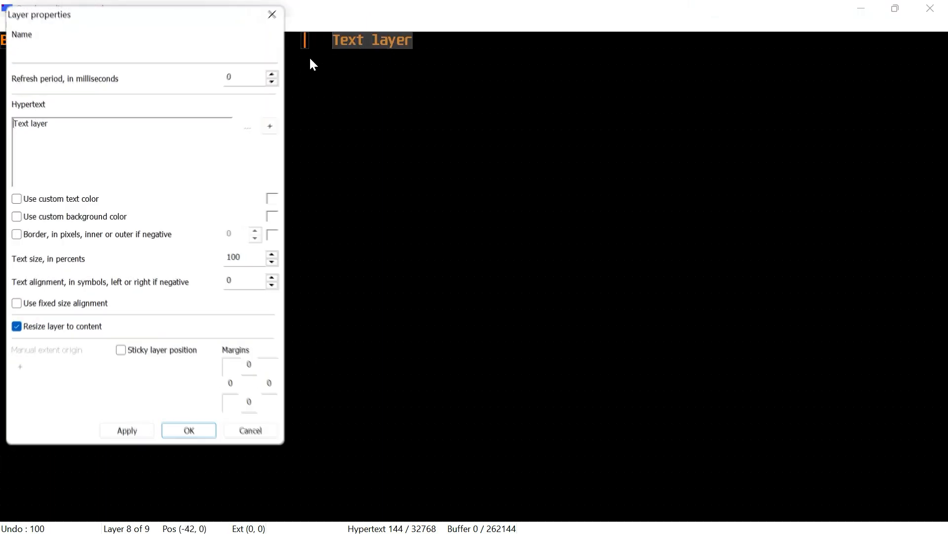
left_click(188, 430)
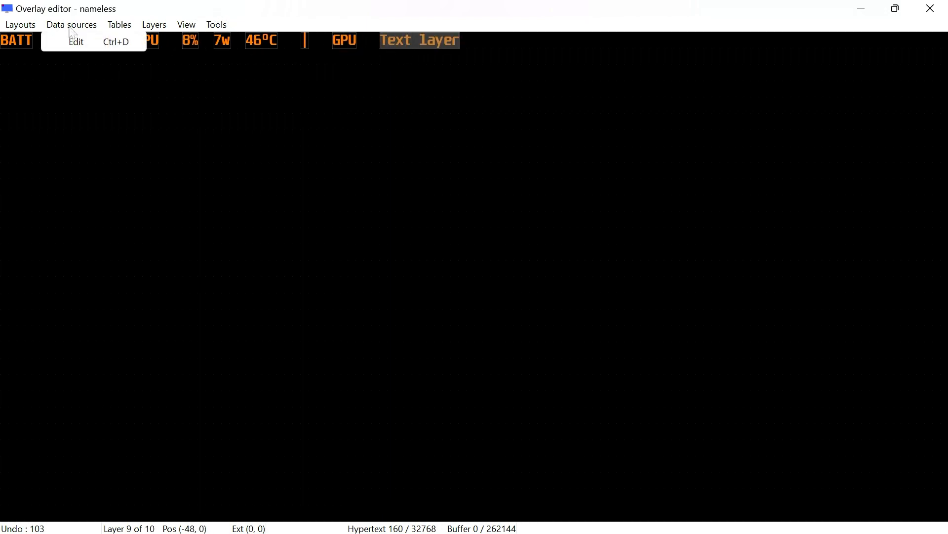
Step: Review the GPU1 usage data source settings and leave them unchanged
left_click(77, 42)
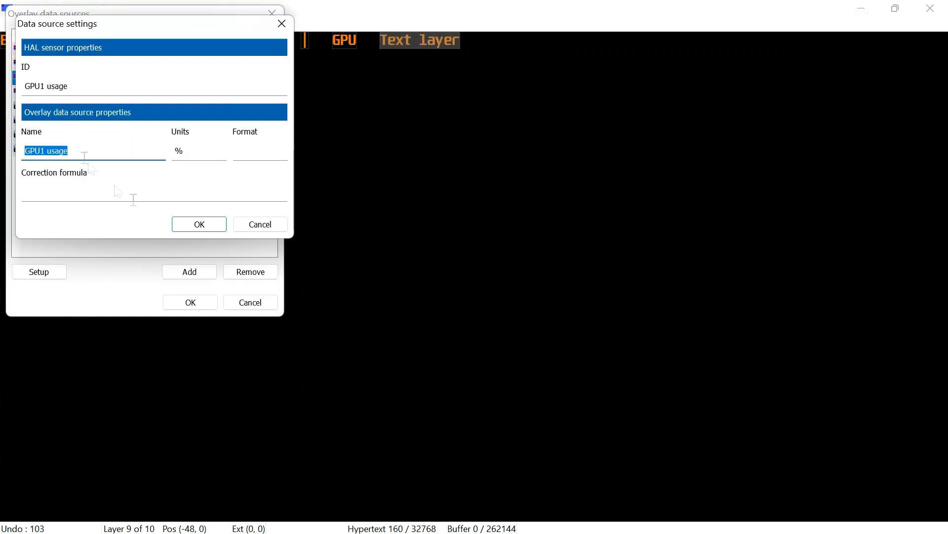
left_click(199, 224)
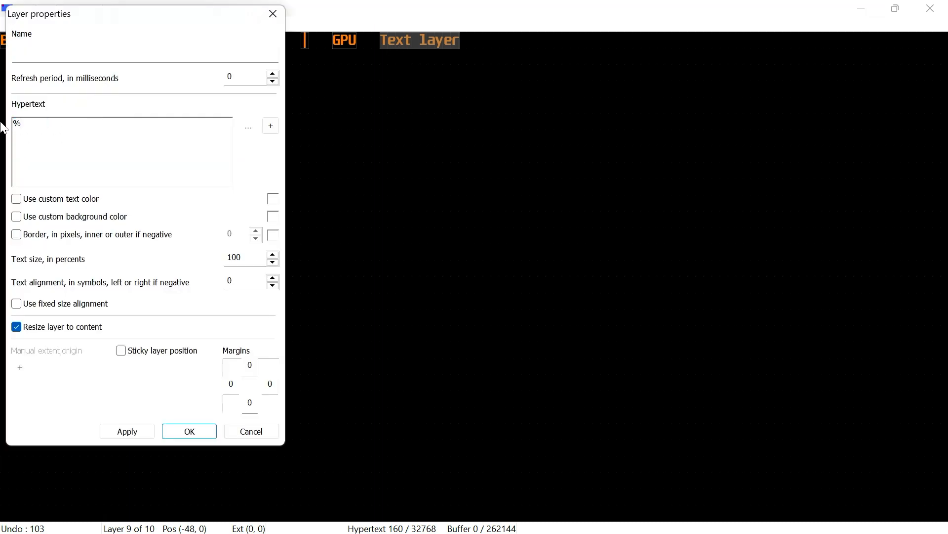
Step: Add text layers for GPU power in watts, a '|' separator and a RAM label
left_click(189, 430)
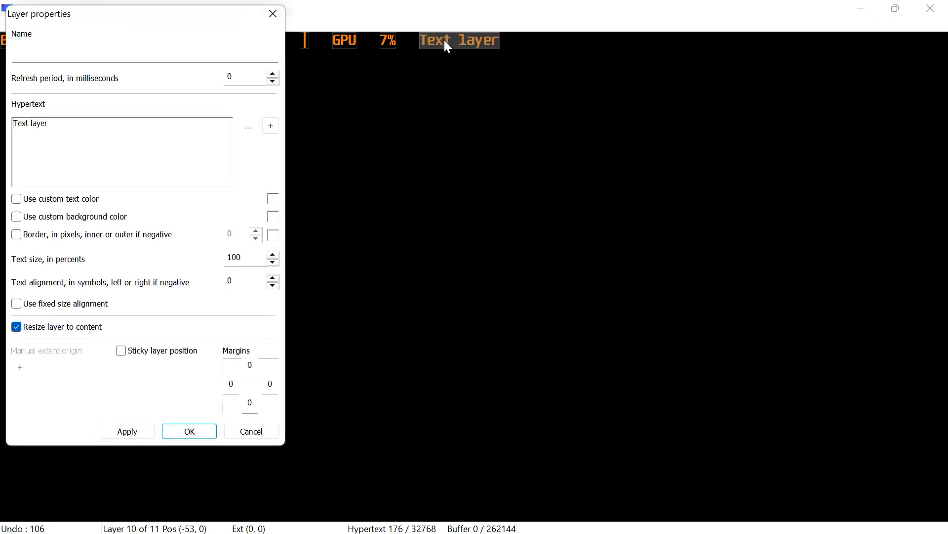
left_click(189, 431)
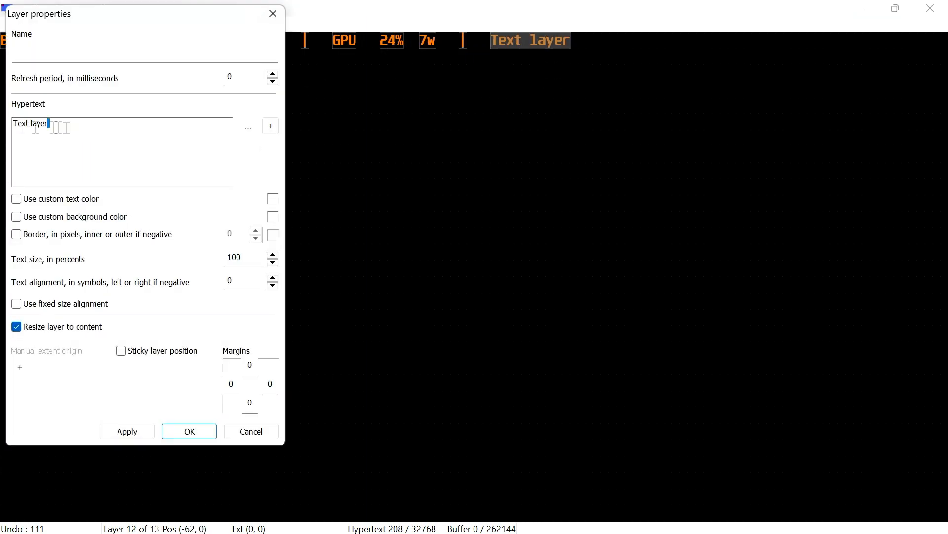
left_click(189, 431)
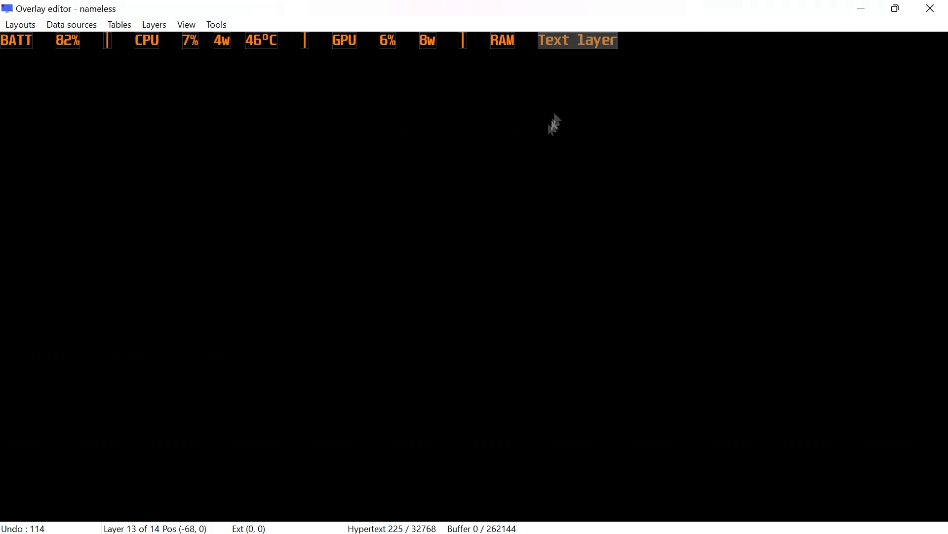
Step: Set the new layer's hypertext to %RAM usage%MB so it shows live memory (4099MB)
double_click(576, 39)
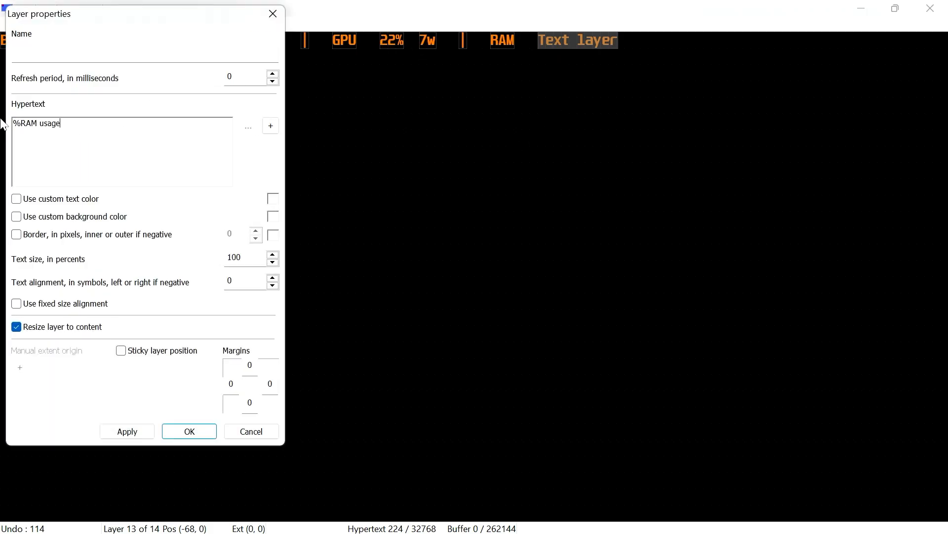
type("%")
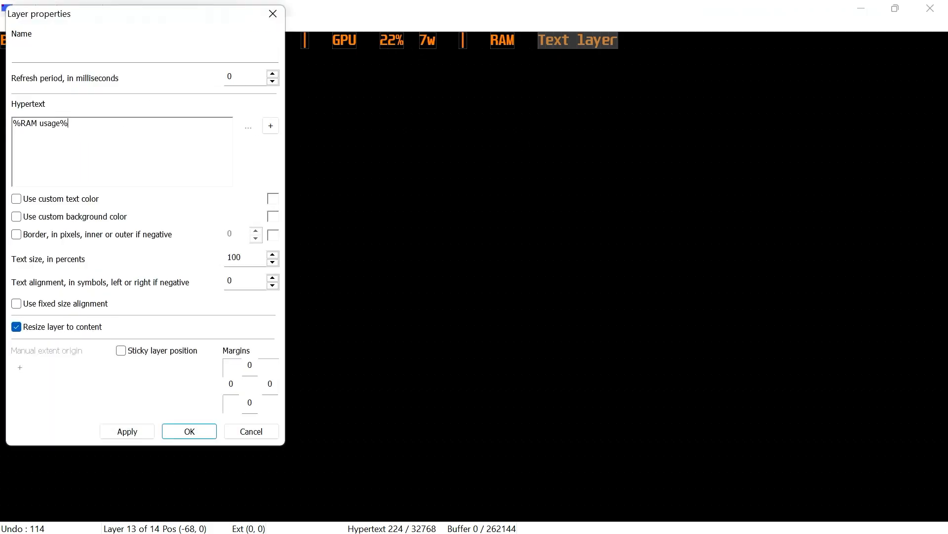
type("MB")
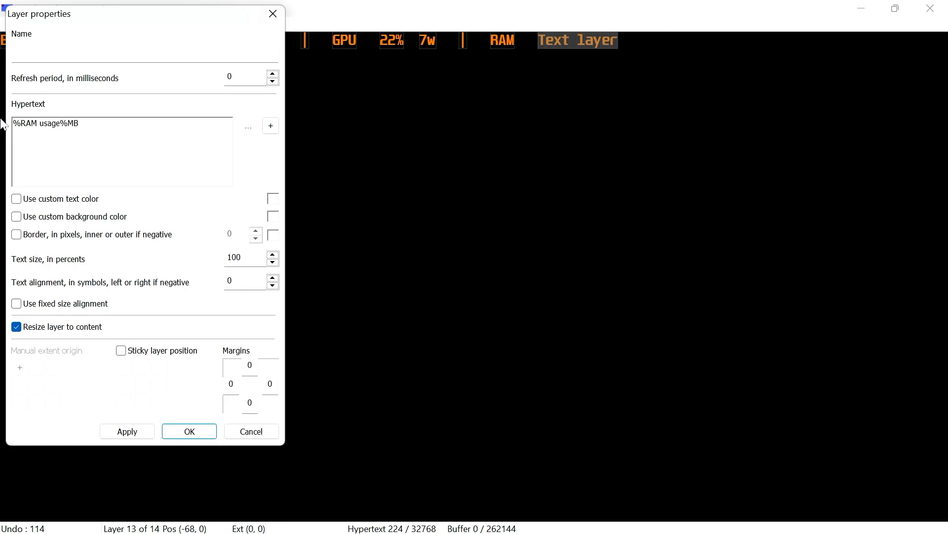
left_click(189, 430)
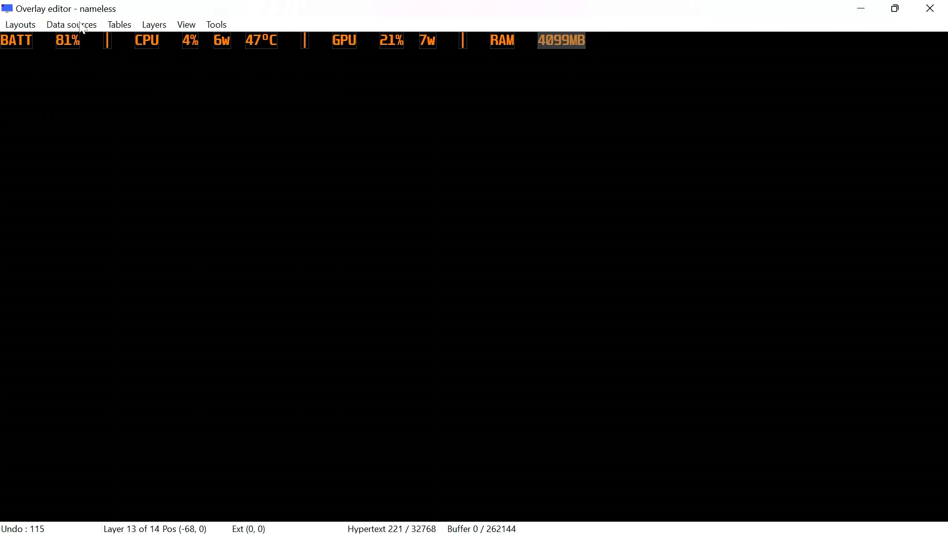
Step: Set the RAM usage data source to GB units with %.1f format
left_click(71, 23)
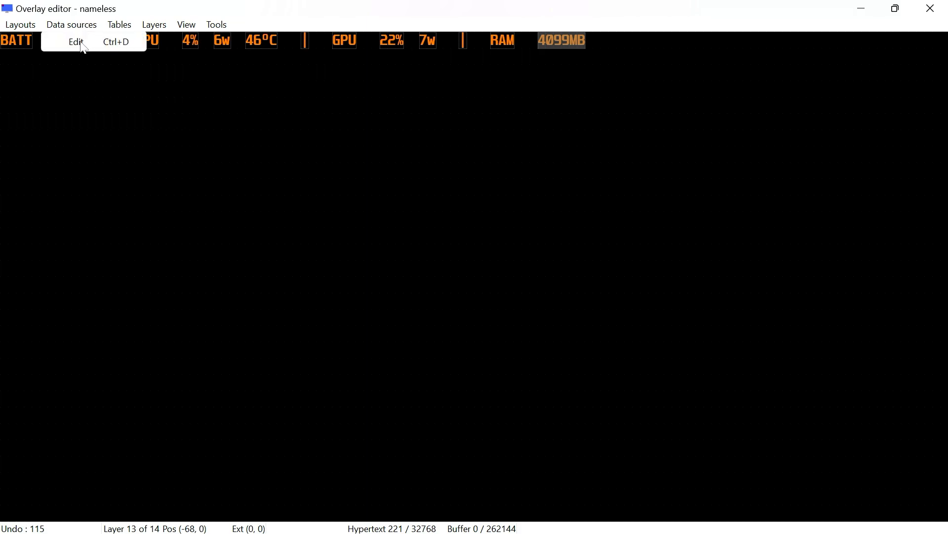
left_click(77, 42)
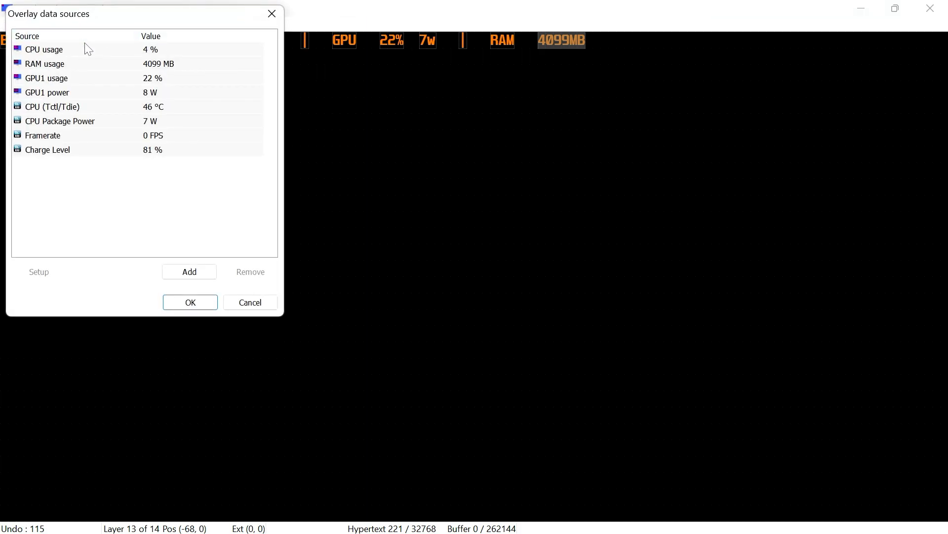
double_click(44, 64)
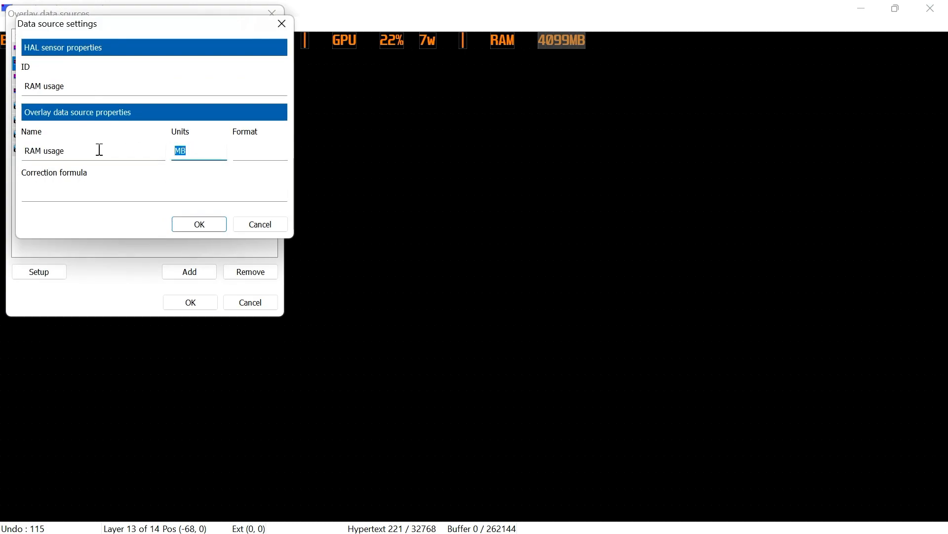
type("GB")
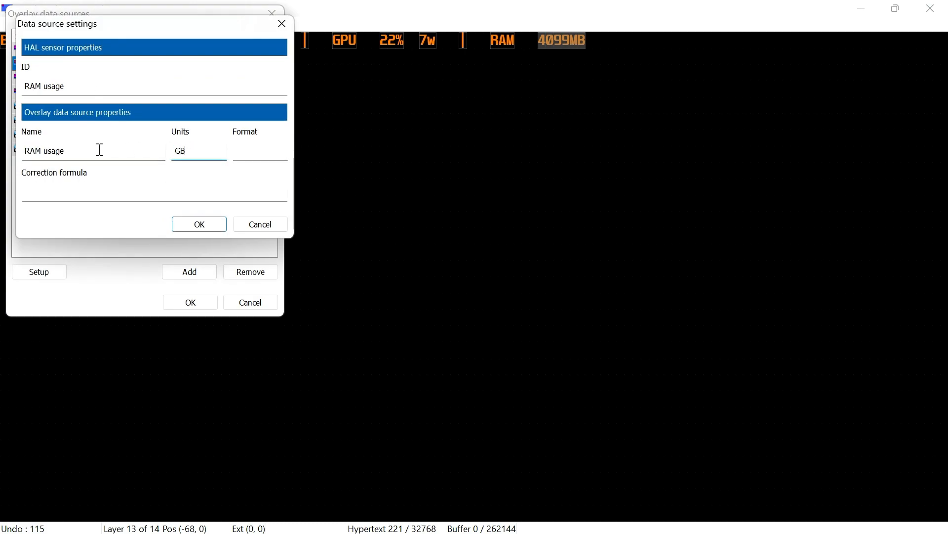
left_click(260, 150)
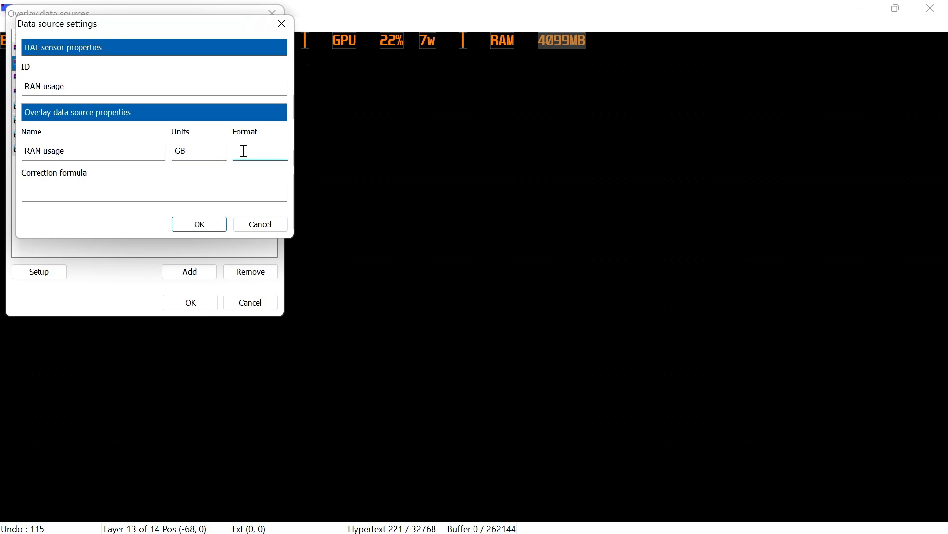
type("%")
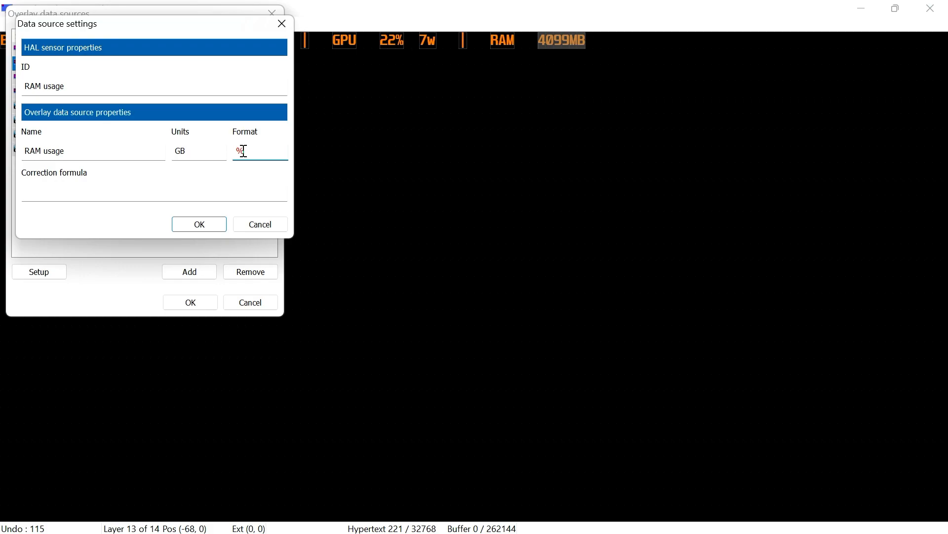
type(".1f")
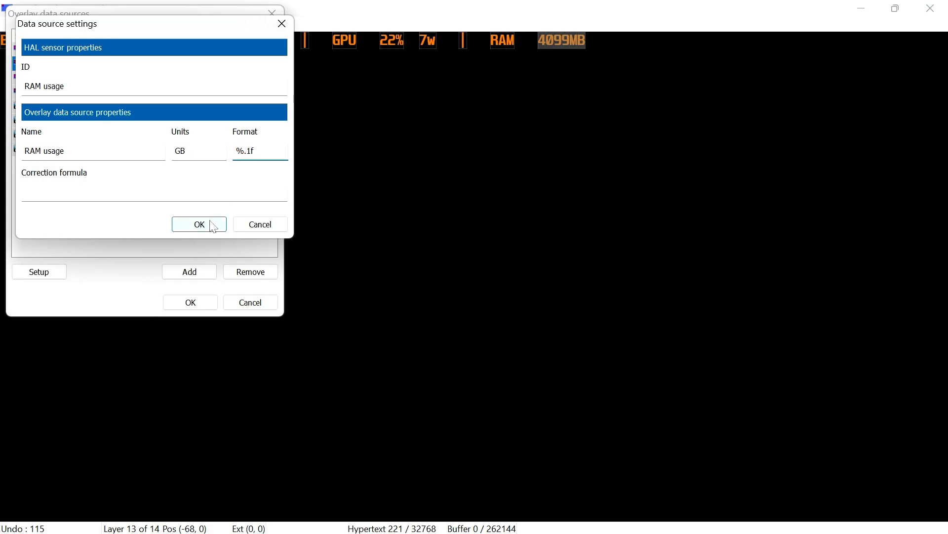
left_click(199, 224)
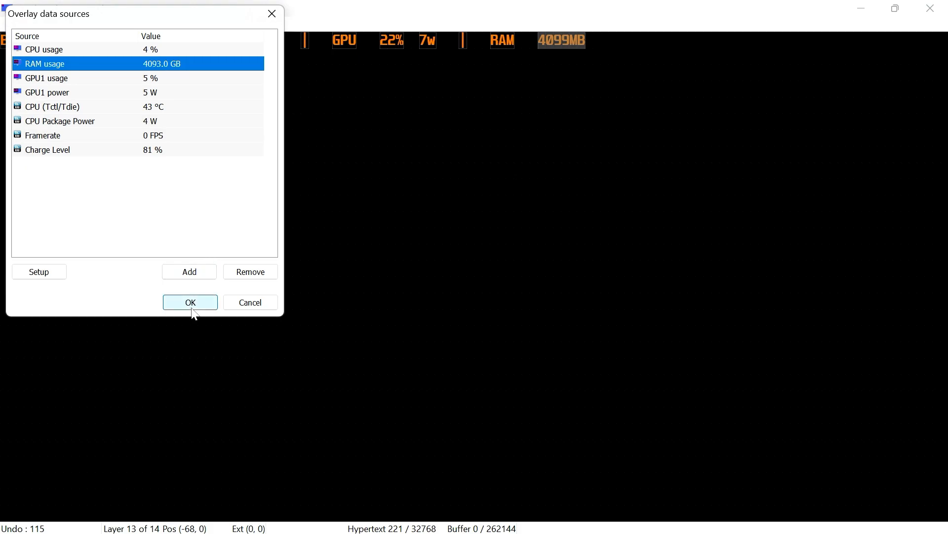
left_click(190, 302)
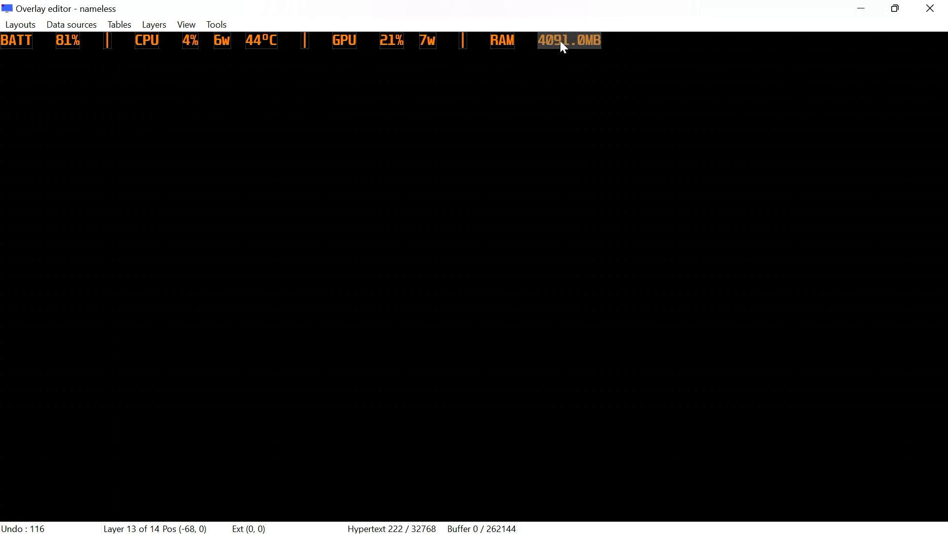
Step: Give the RAM usage data source the correction formula x/1024 so it reads 4.0
left_click(71, 24)
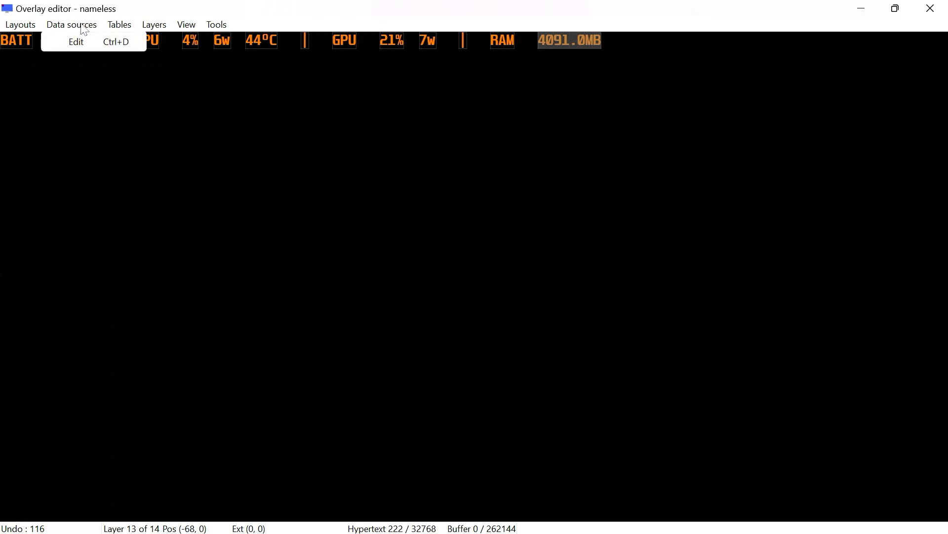
left_click(76, 41)
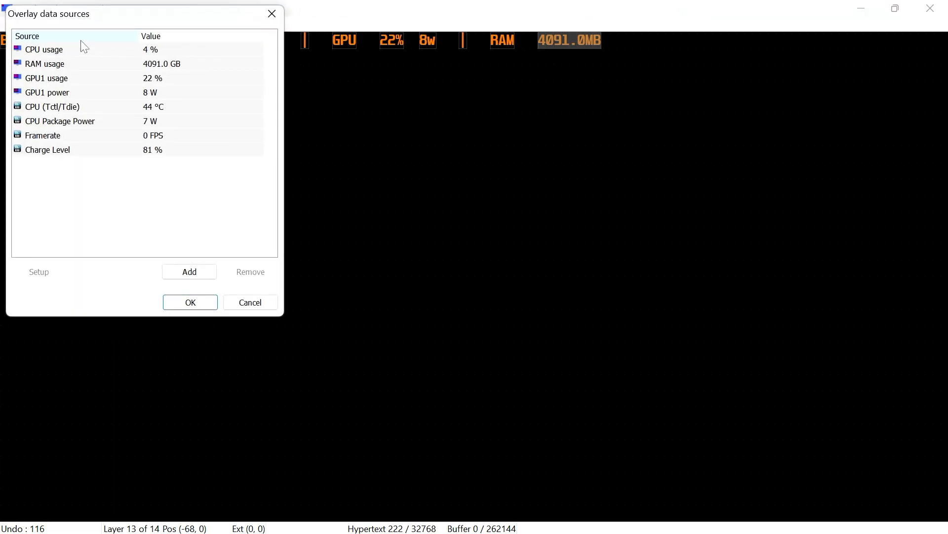
double_click(45, 63)
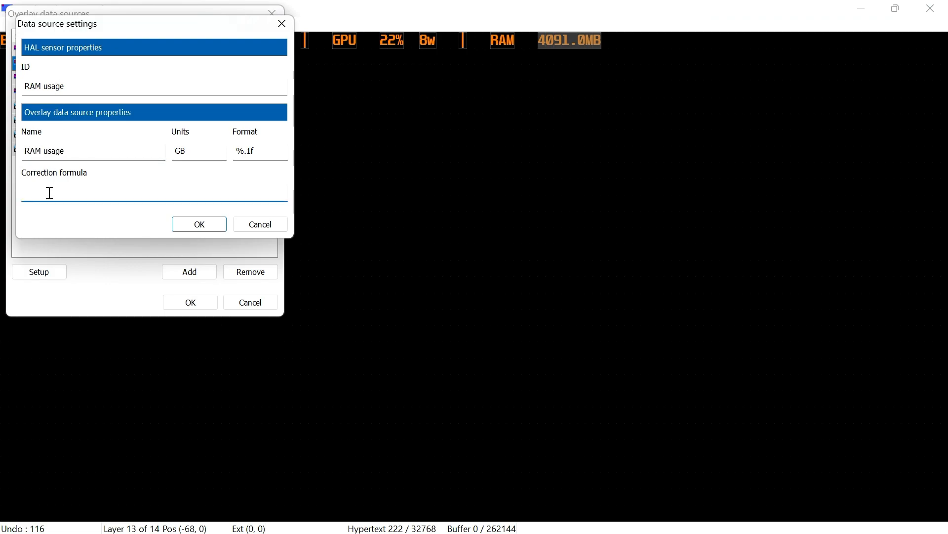
type("x/")
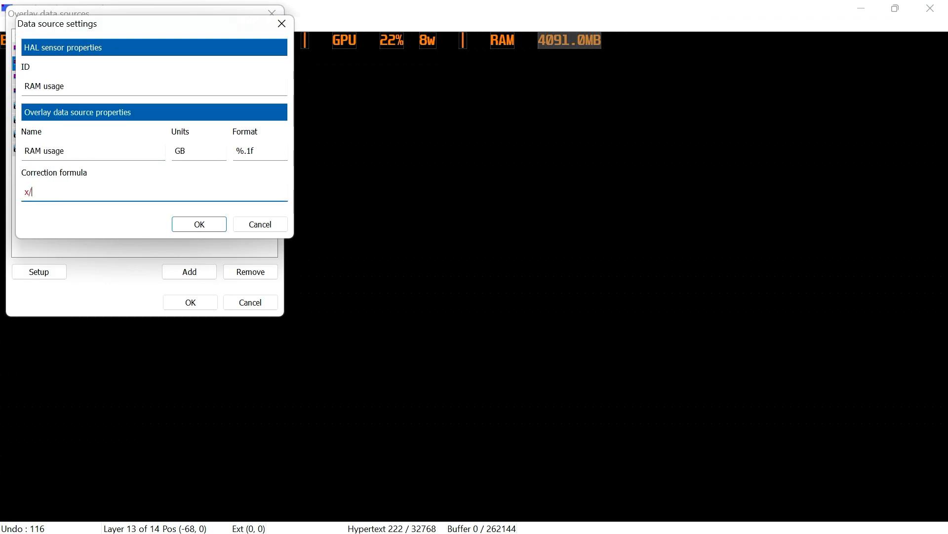
type("102")
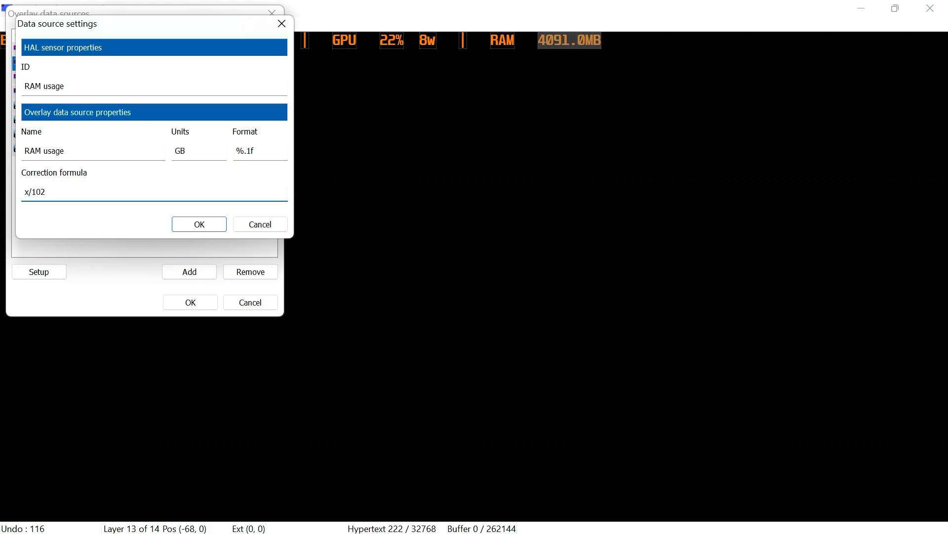
left_click(199, 225)
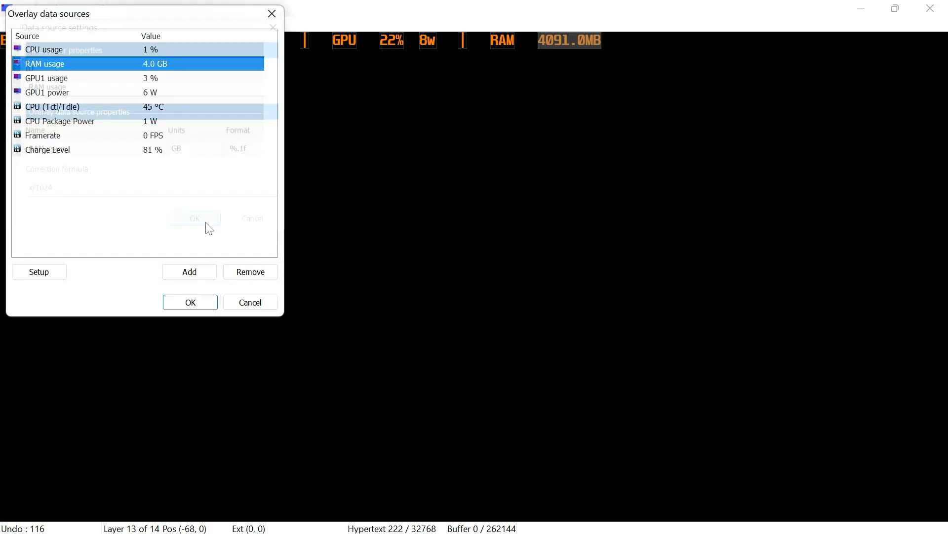
left_click(190, 302)
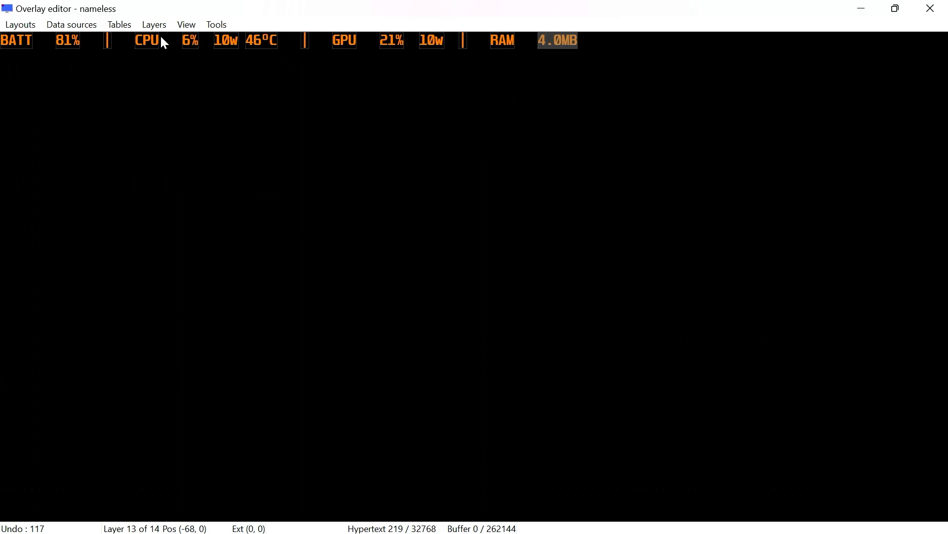
Step: Change the RAM value layer's hypertext suffix from MB to GB, reading 4.0GB
double_click(556, 39)
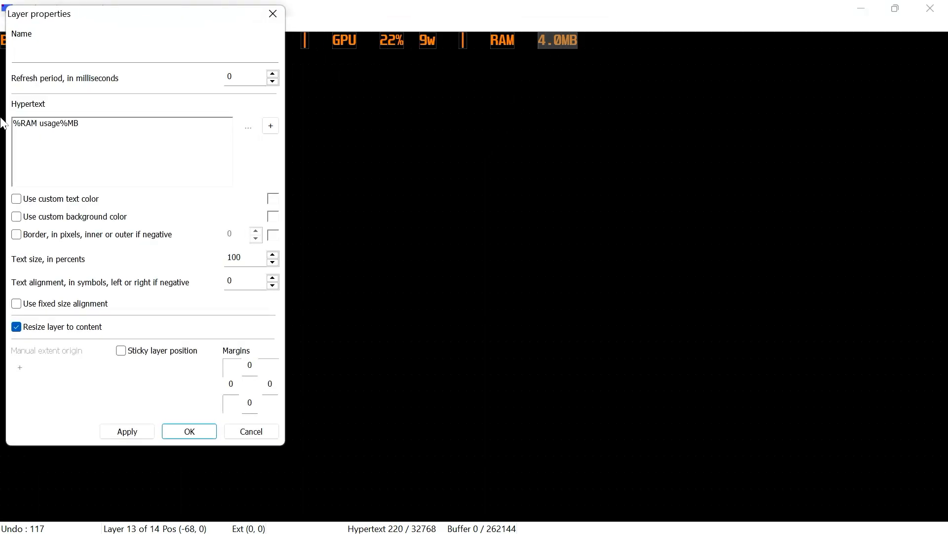
double_click(73, 123)
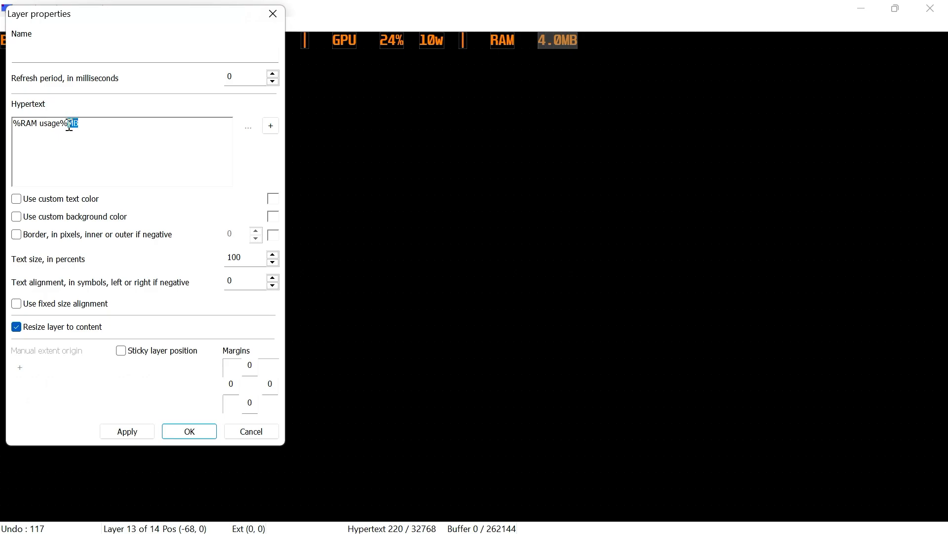
type("GB")
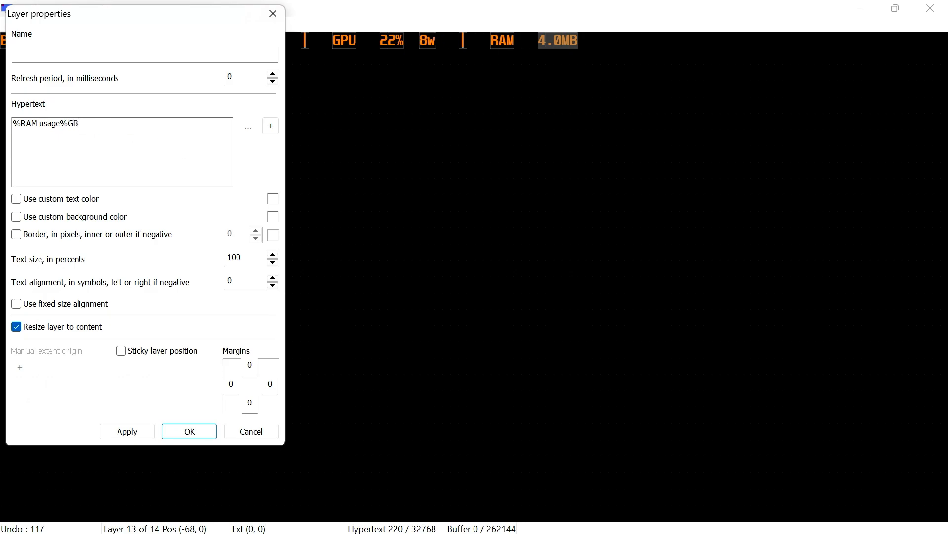
left_click(189, 431)
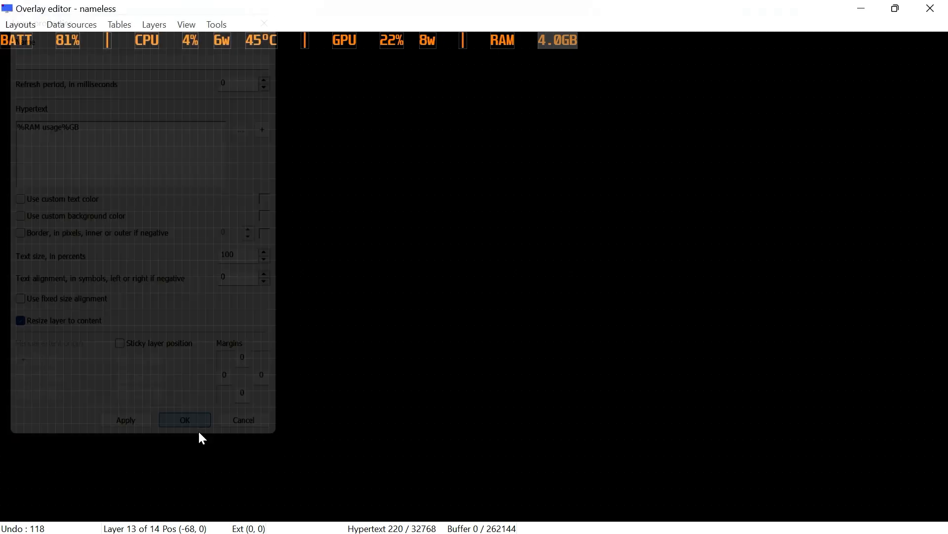
left_click(184, 419)
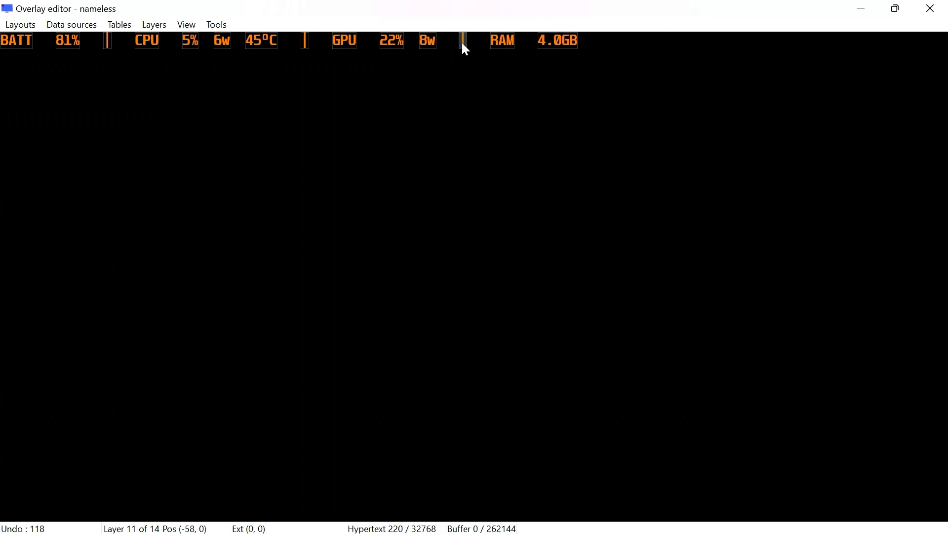
mouse_move(601, 50)
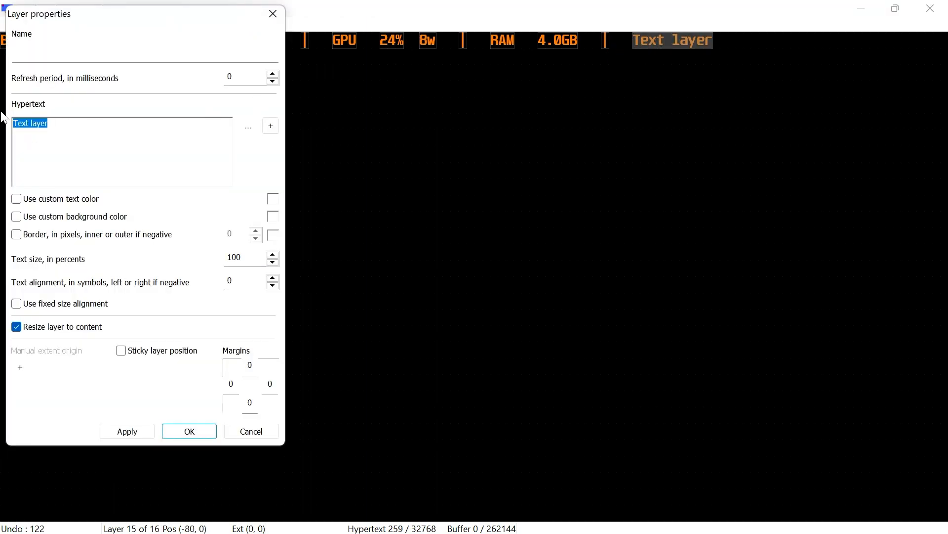
Step: Confirm the FPS label and set the next layer's hypertext to <FR> for live framerate
left_click(189, 430)
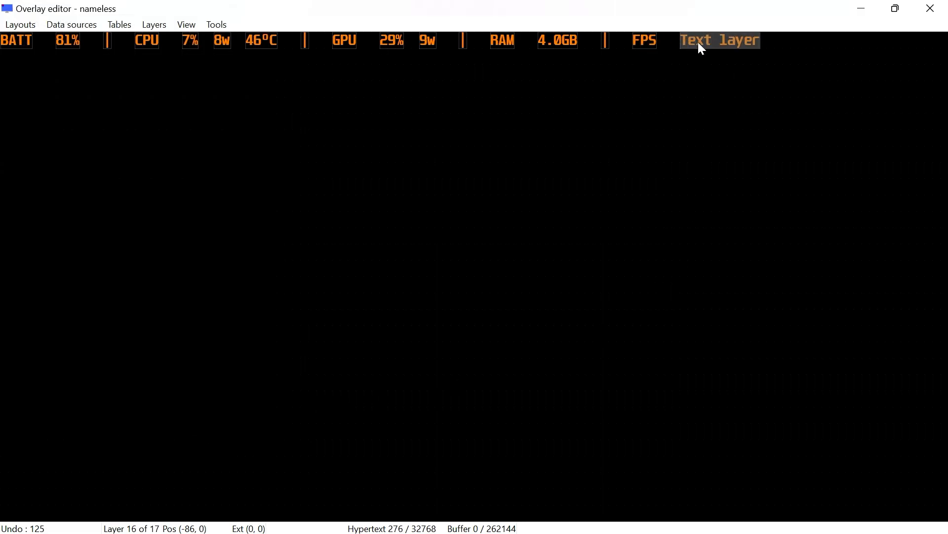
double_click(718, 40)
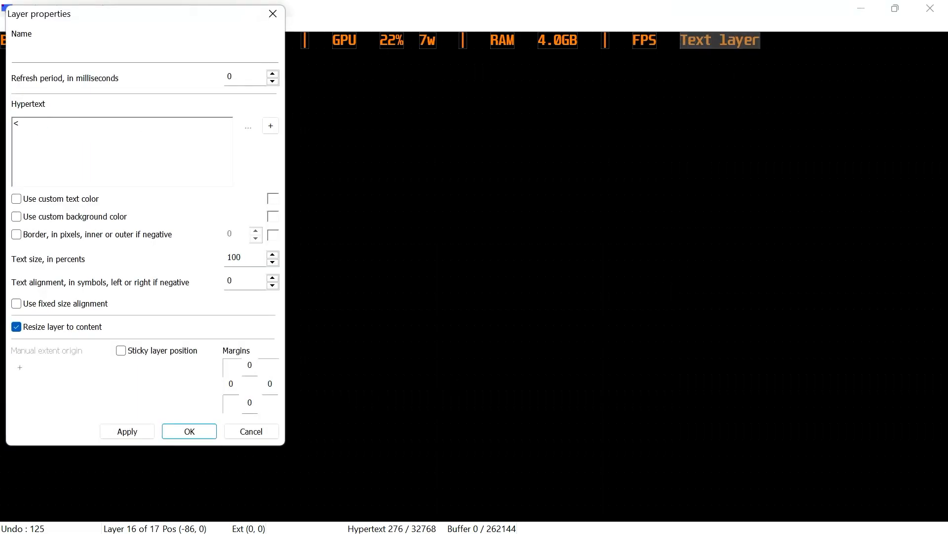
type("FR>")
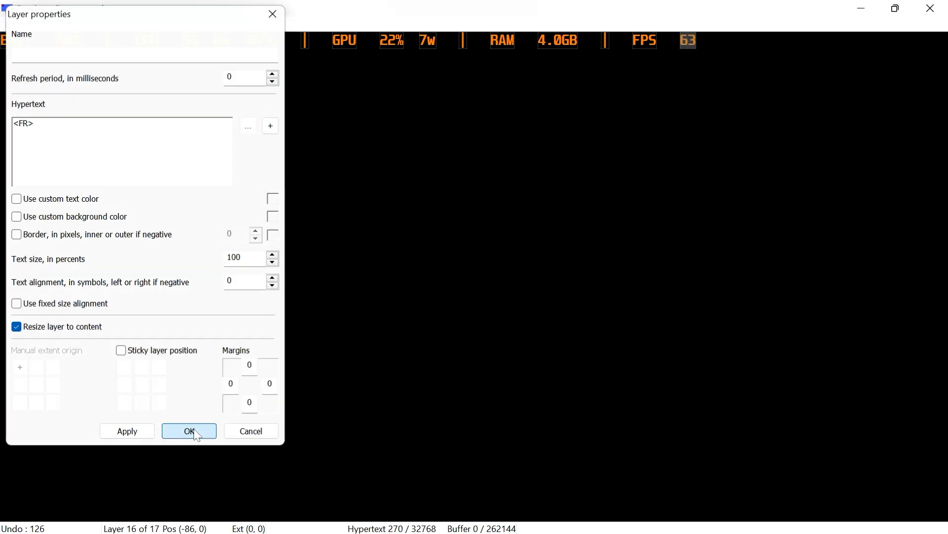
left_click(188, 431)
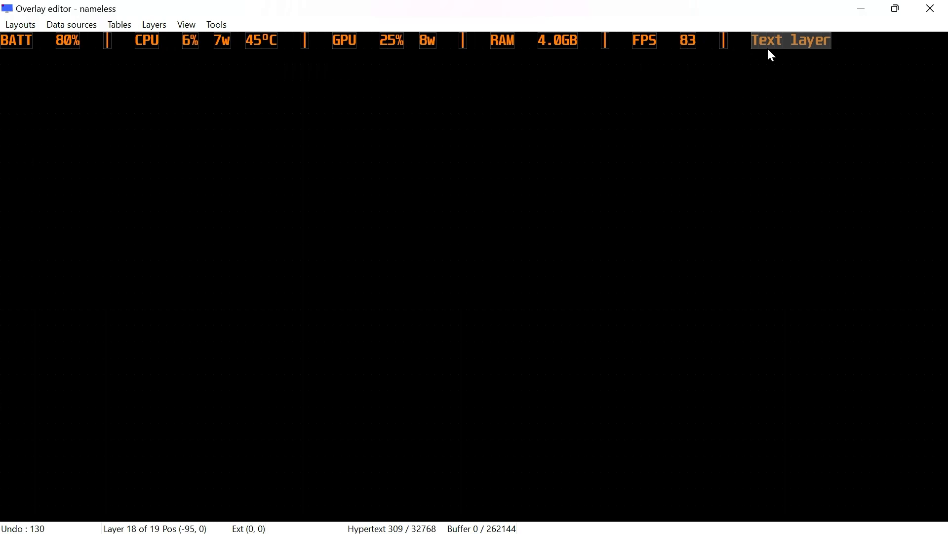
Step: Set the placeholder layer's hypertext to <G=Frametime,0,0,1,0,100,0> to show a frametime graph
double_click(790, 39)
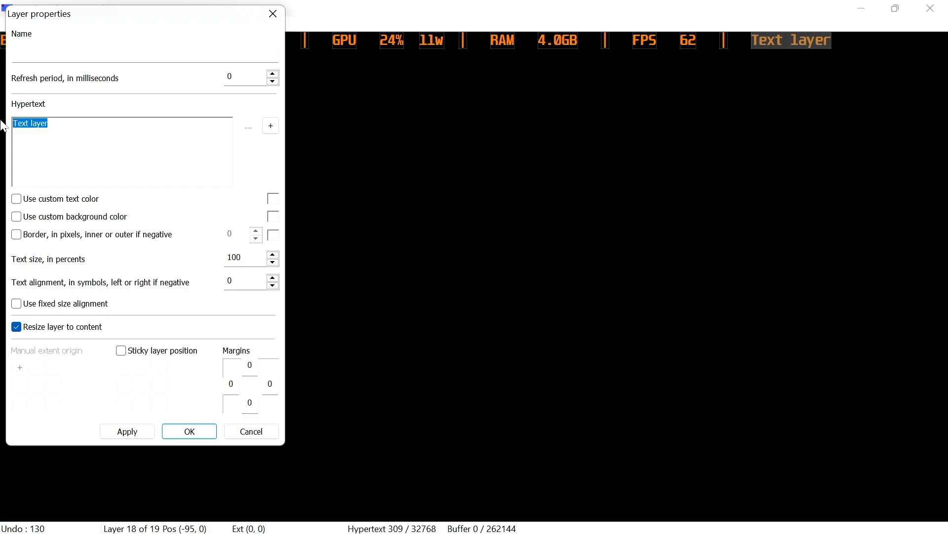
type("<")
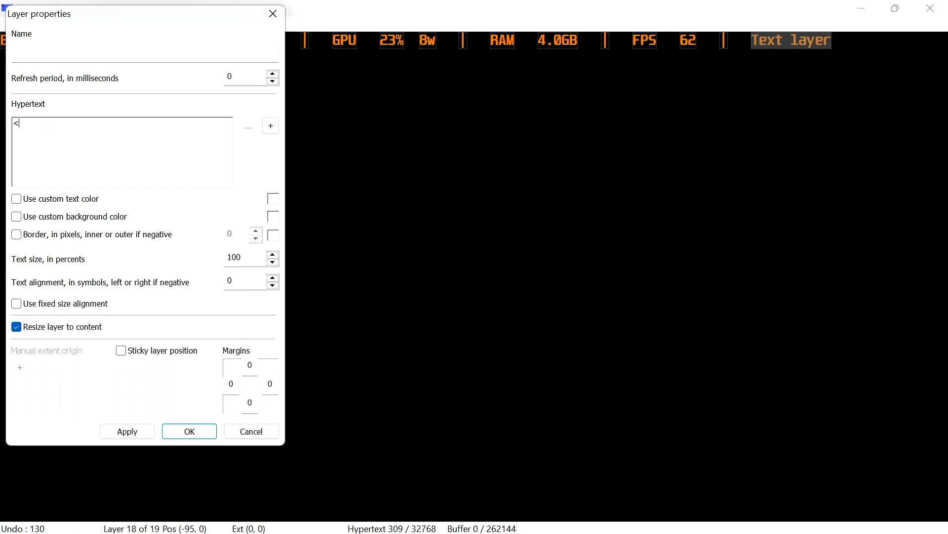
type("G")
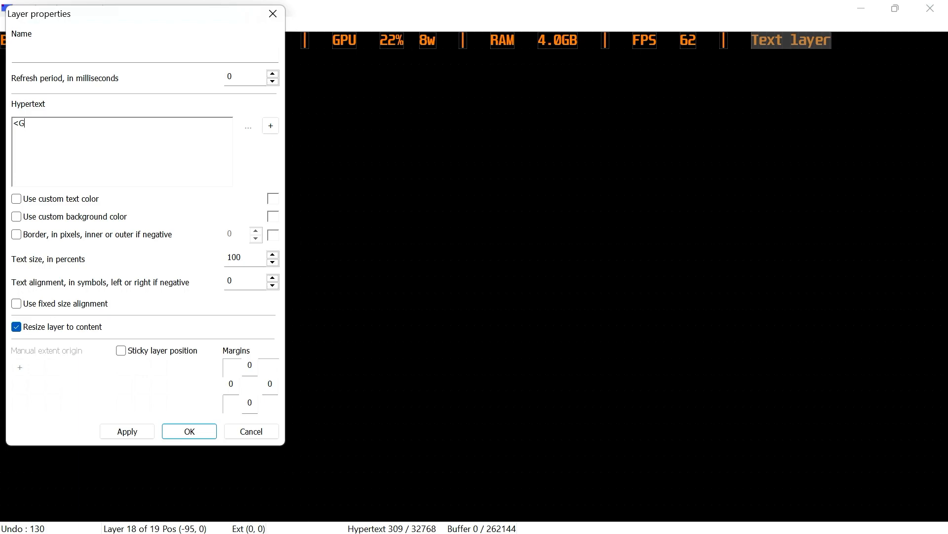
type("=")
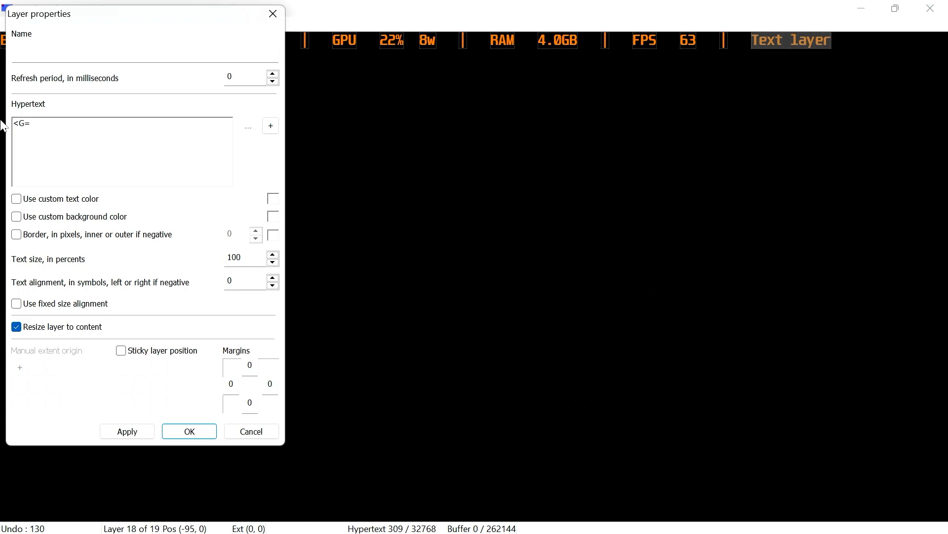
type("Frame")
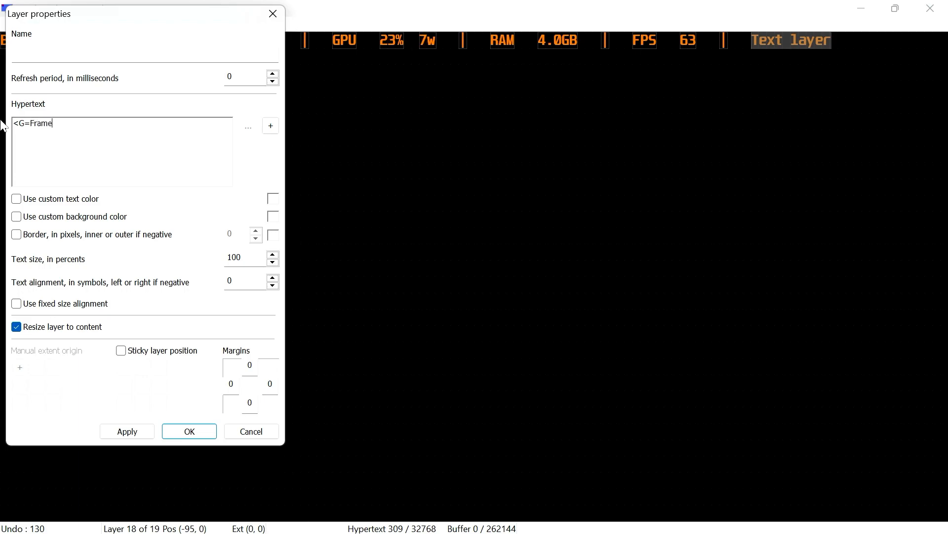
type("time")
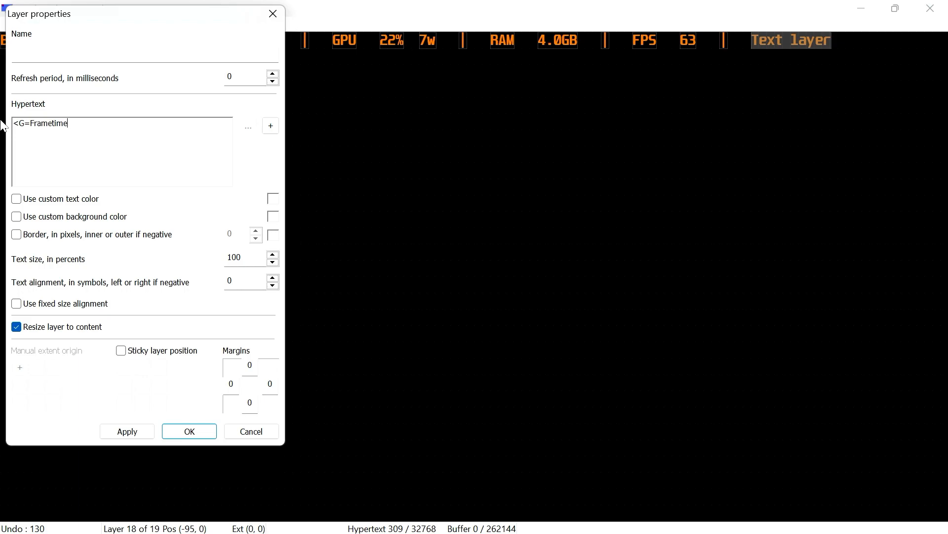
type(",0")
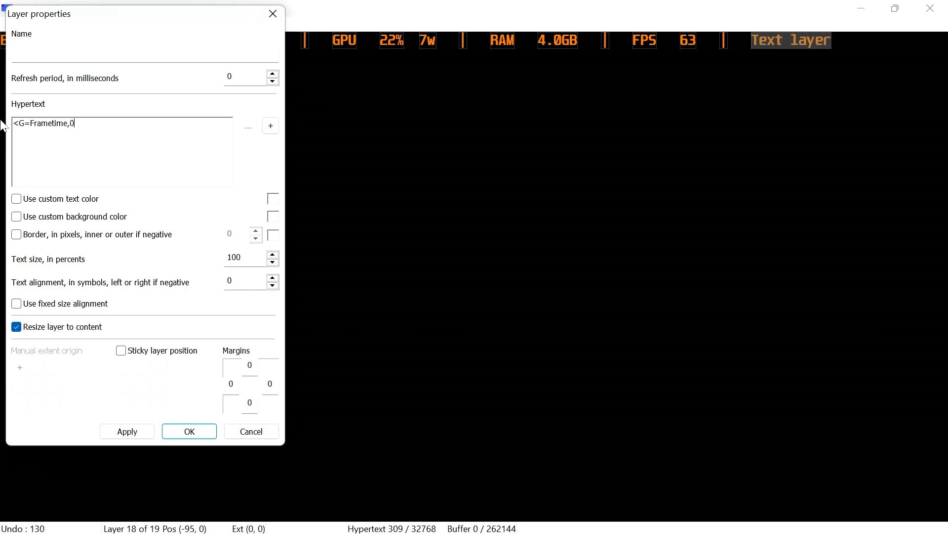
type(",0,1")
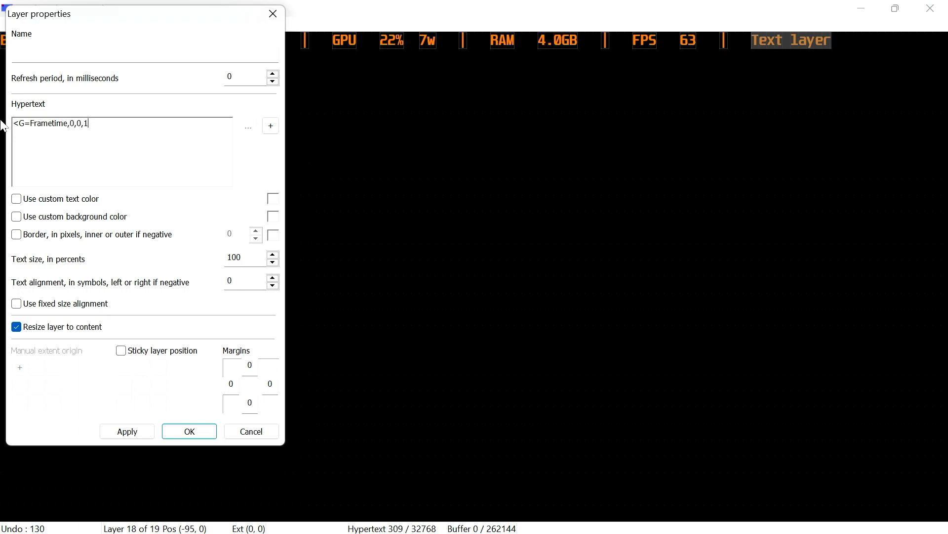
type("0")
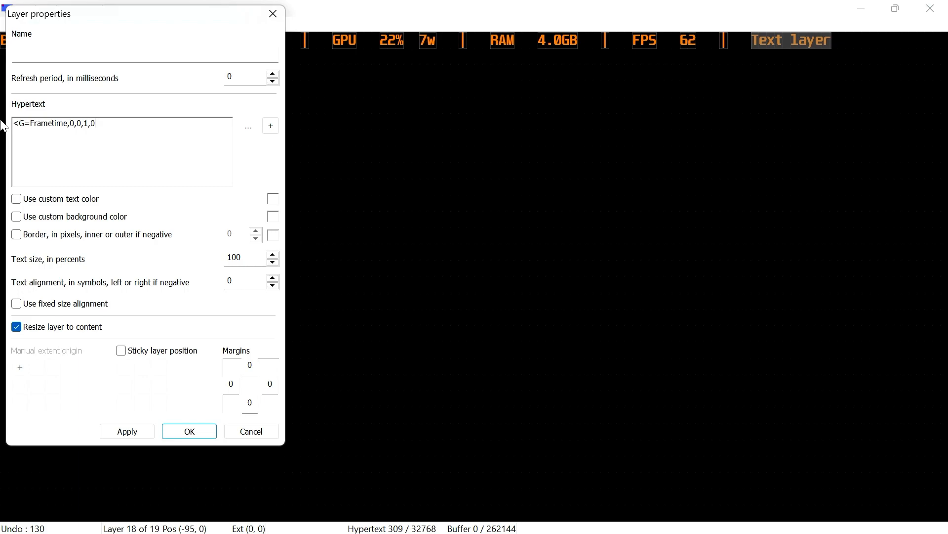
type("1")
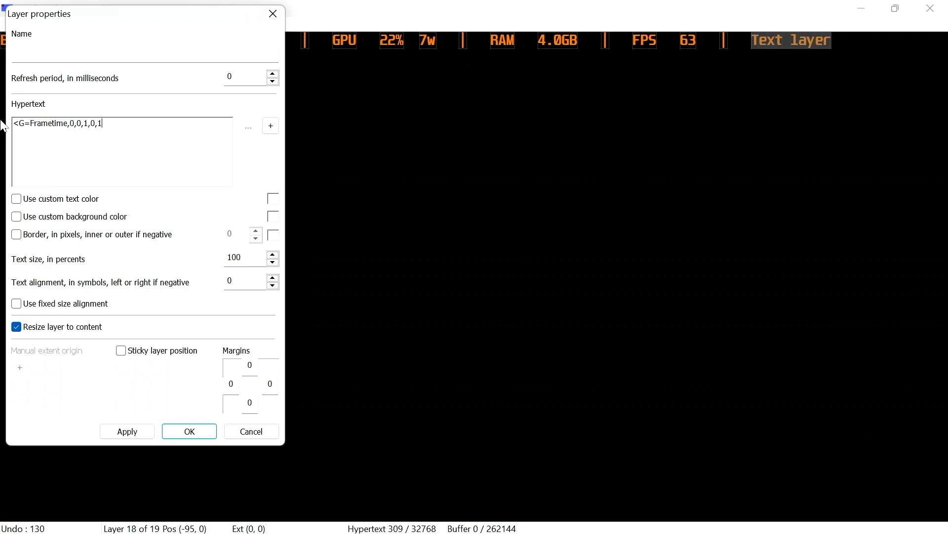
type("00")
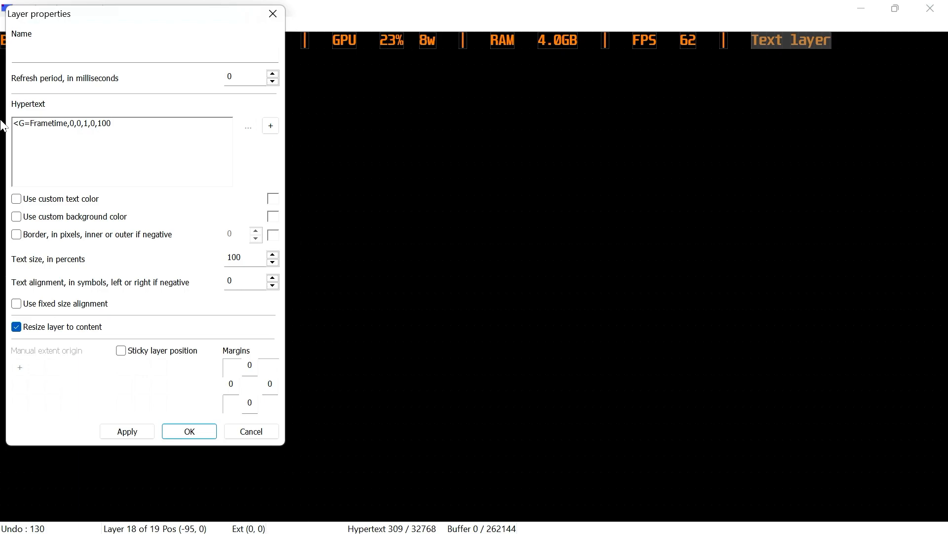
type(",0")
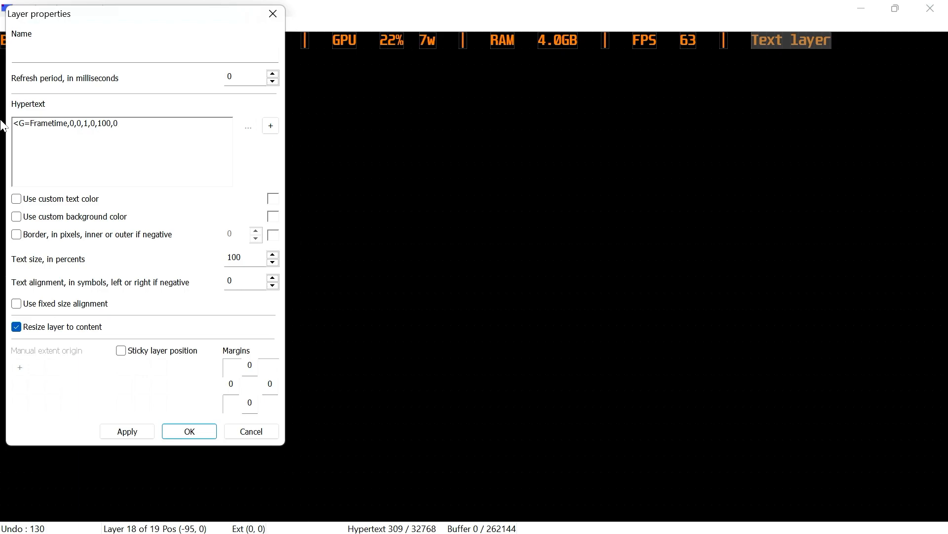
type(">")
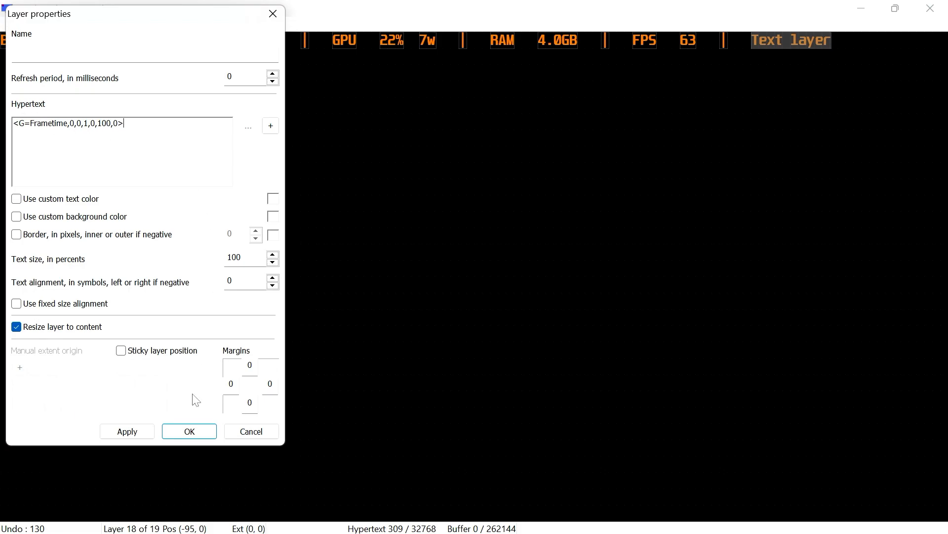
left_click(189, 431)
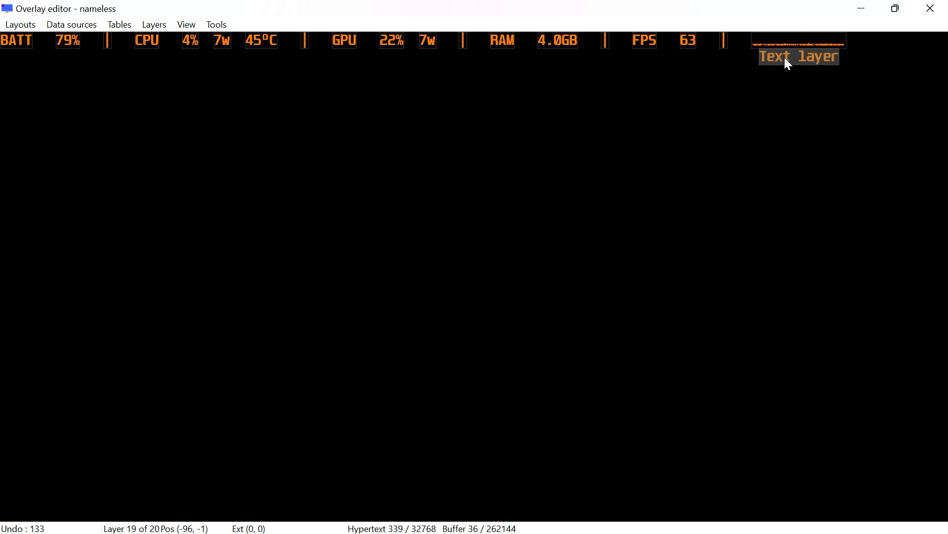
Step: Set the last layer's hypertext to <TIME=%H:%M> for a 24-hour clock (19:51)
double_click(798, 55)
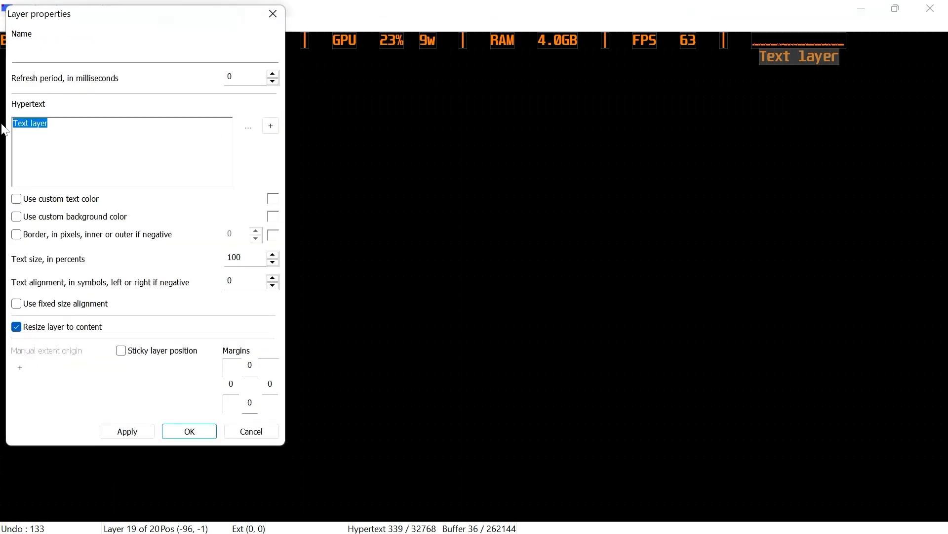
type("<")
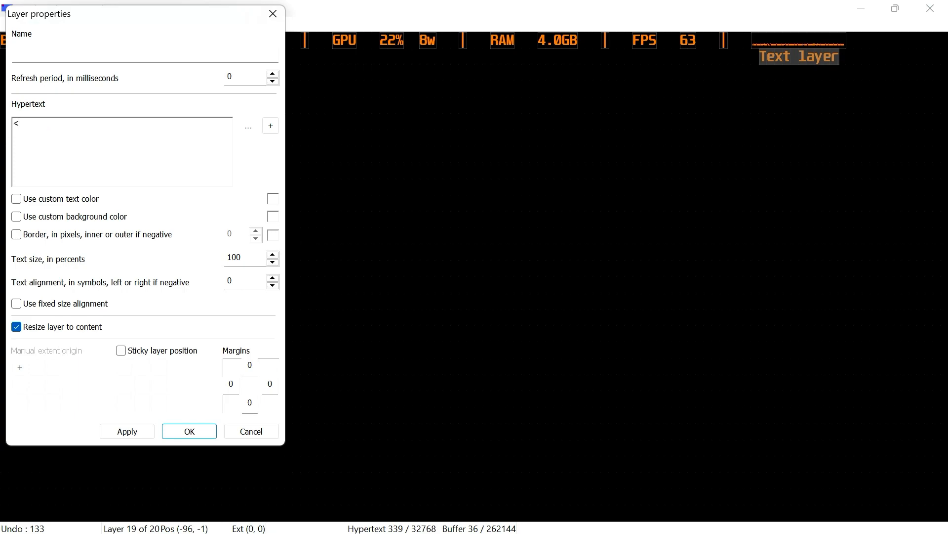
type("TIM")
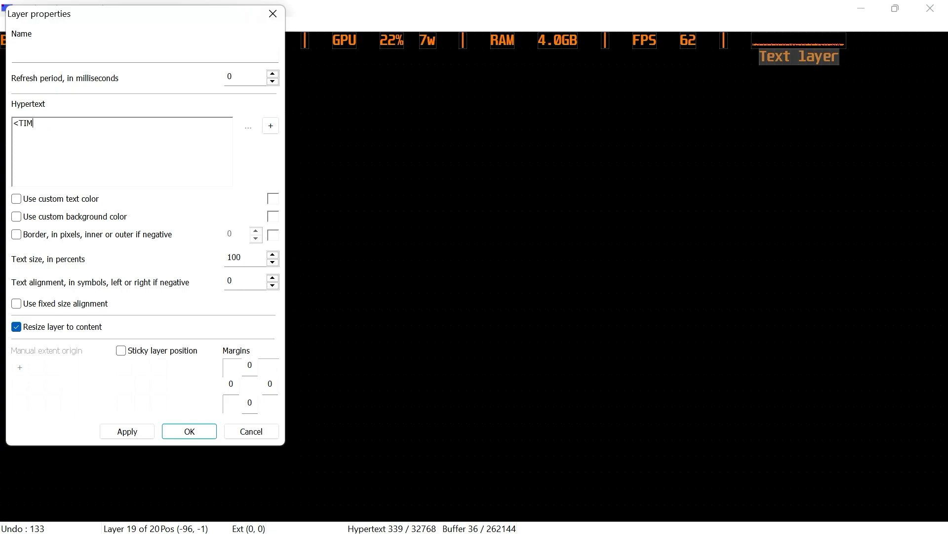
type("E=%")
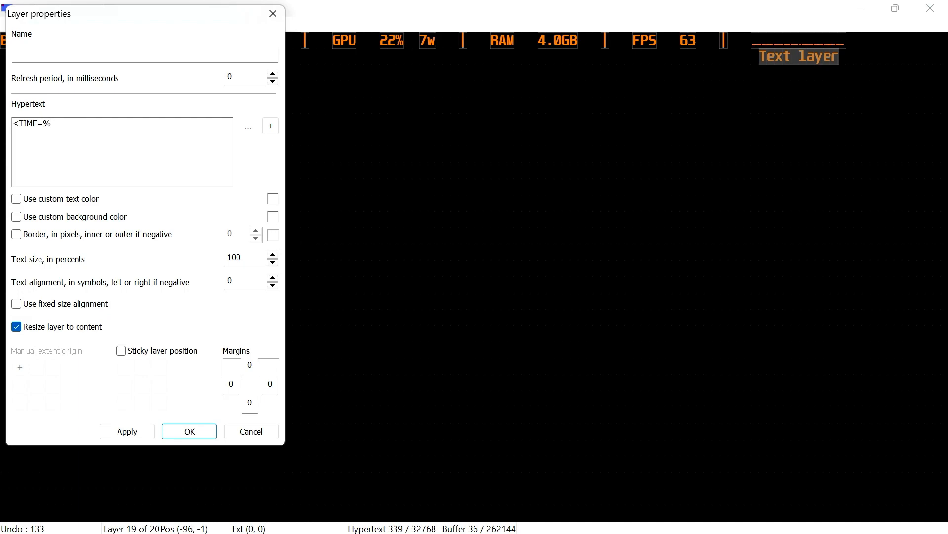
type("H")
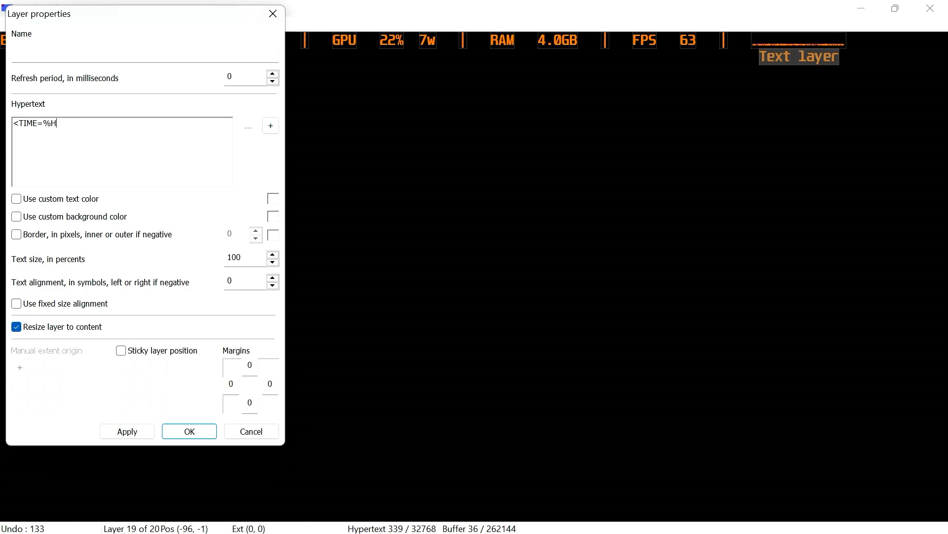
type(":")
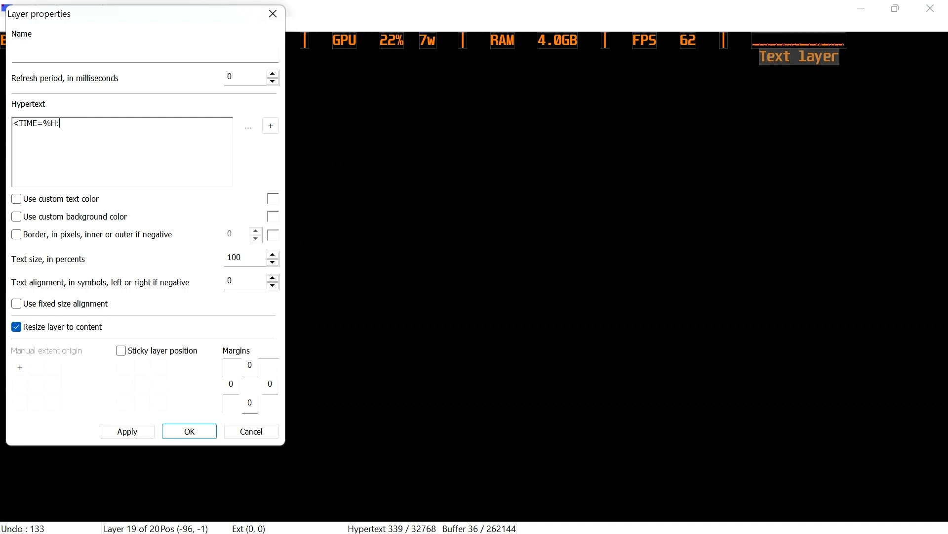
type("%")
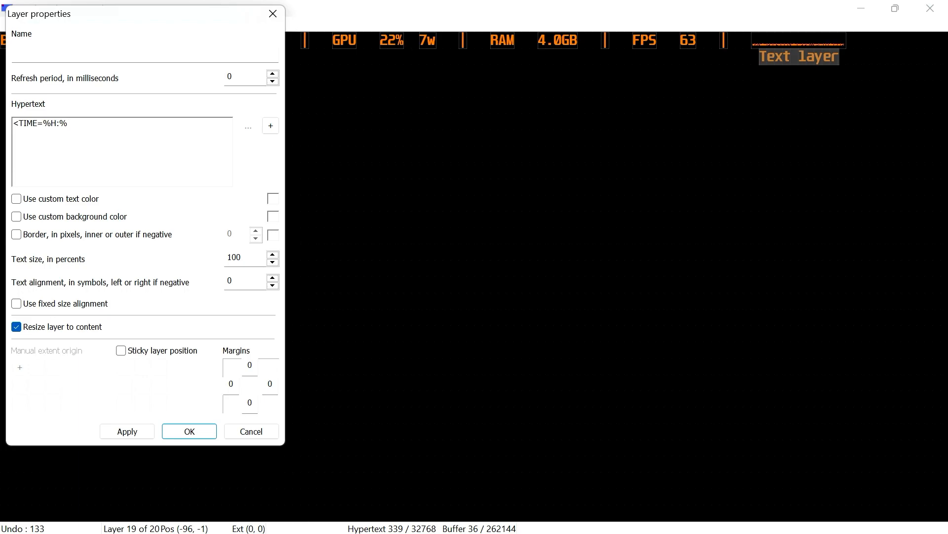
type("M")
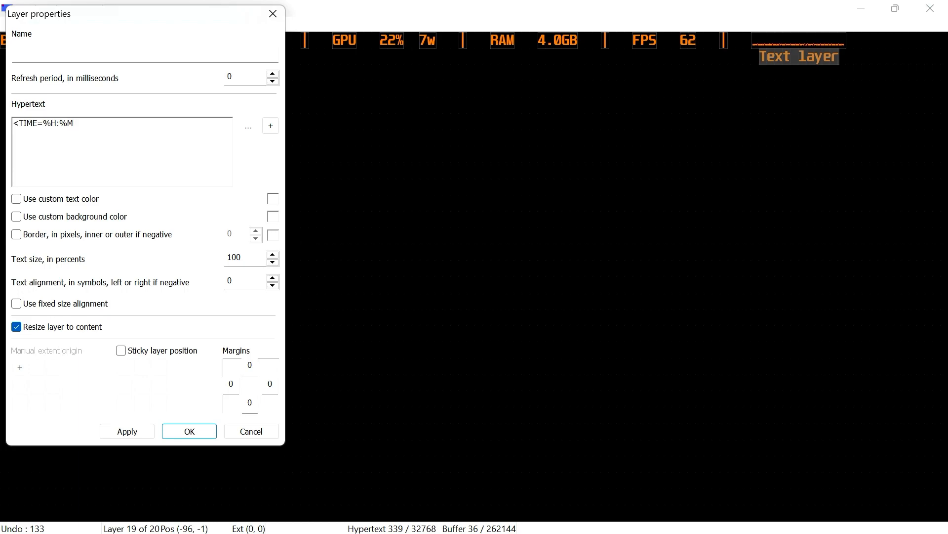
type(">")
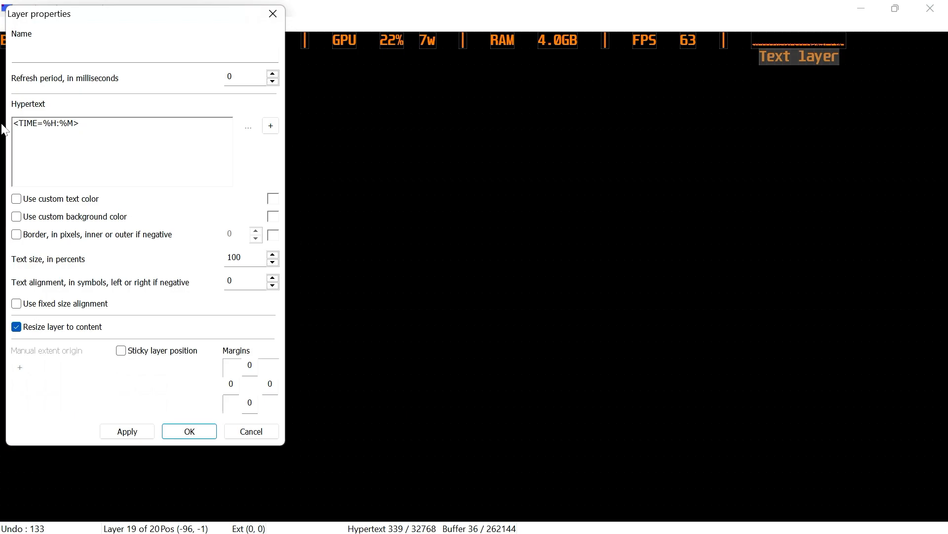
left_click(189, 431)
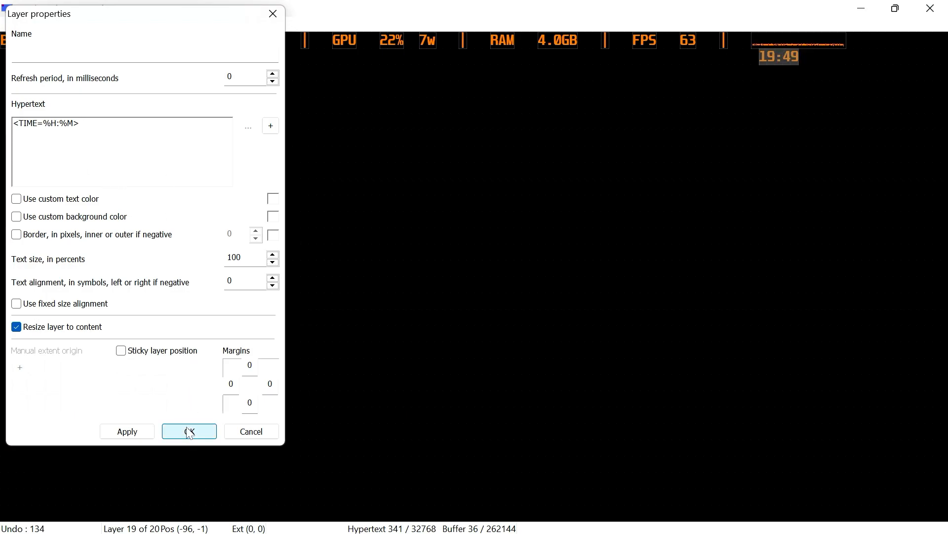
left_click(189, 431)
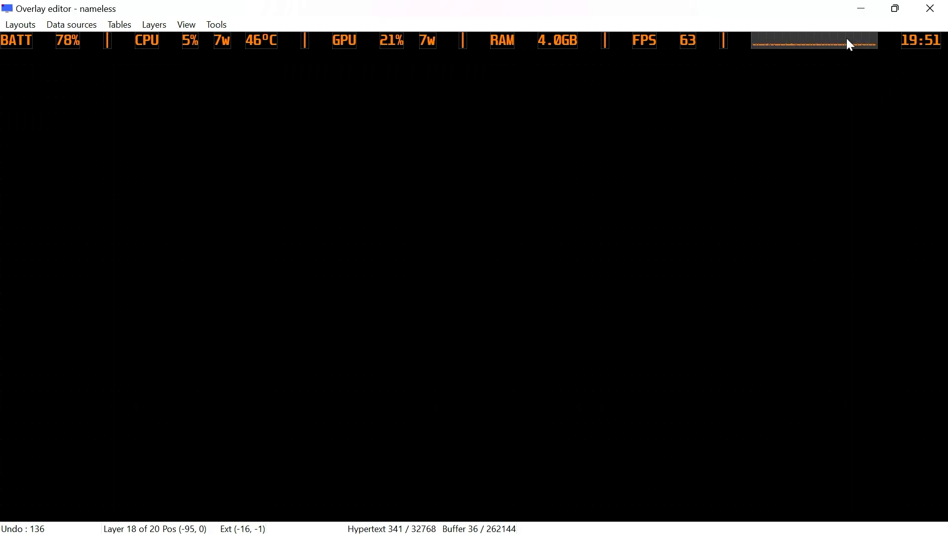
mouse_move(485, 87)
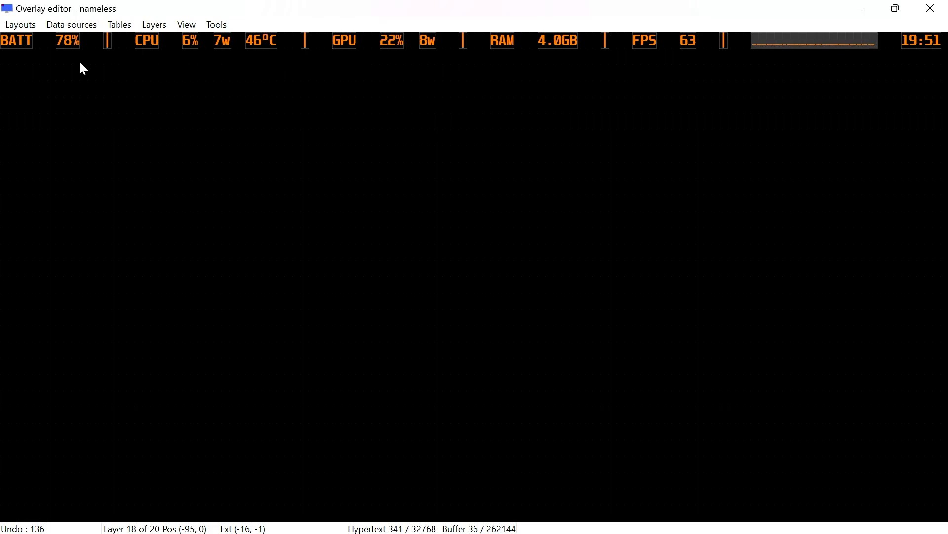
Step: Give the BATT label a custom light orange text color
double_click(17, 41)
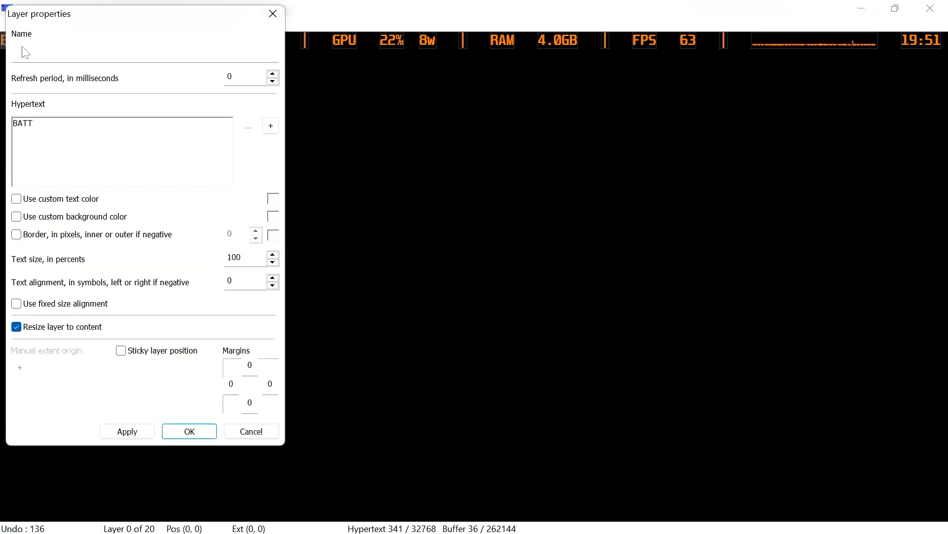
mouse_move(28, 205)
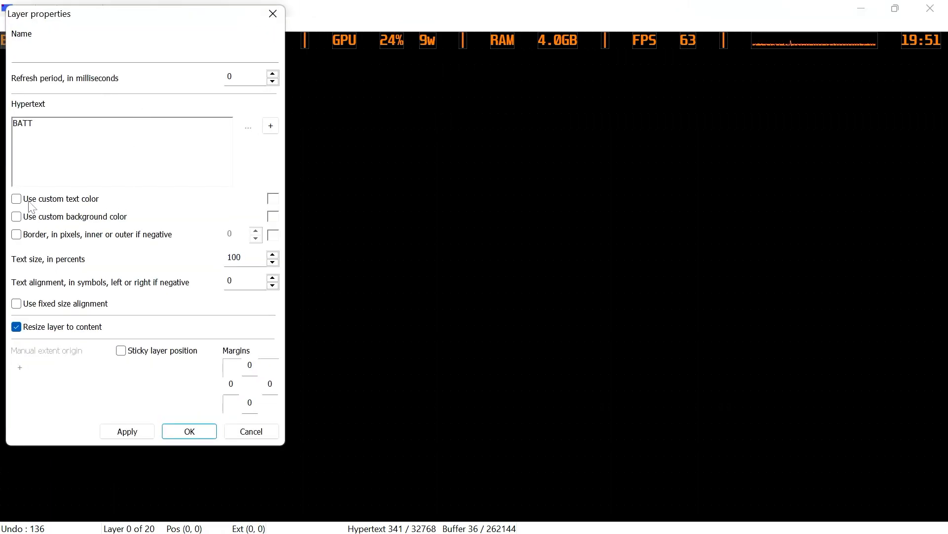
left_click(17, 199)
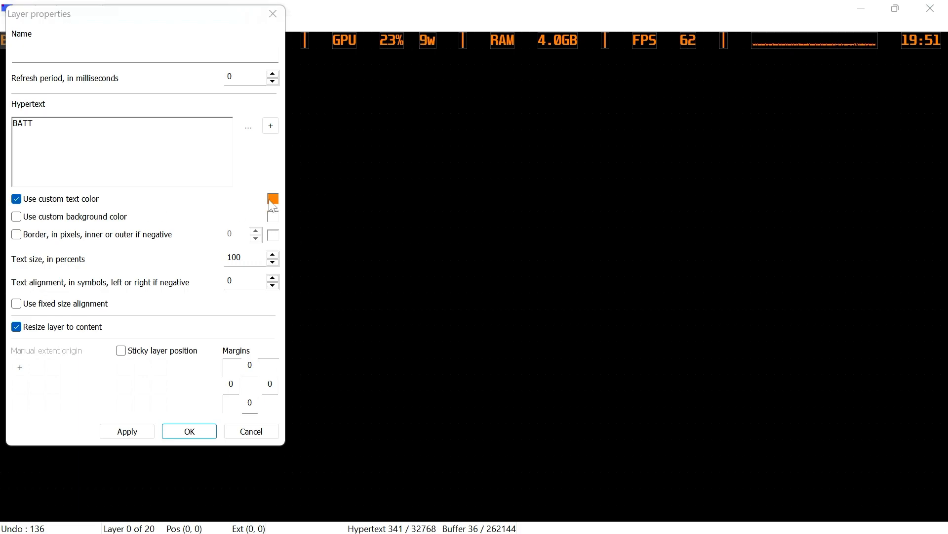
left_click(272, 203)
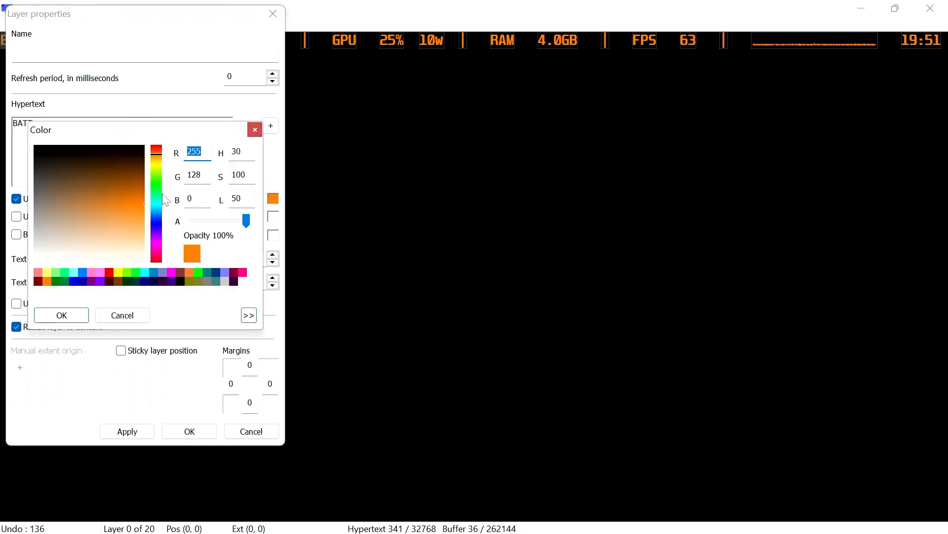
left_click(83, 187)
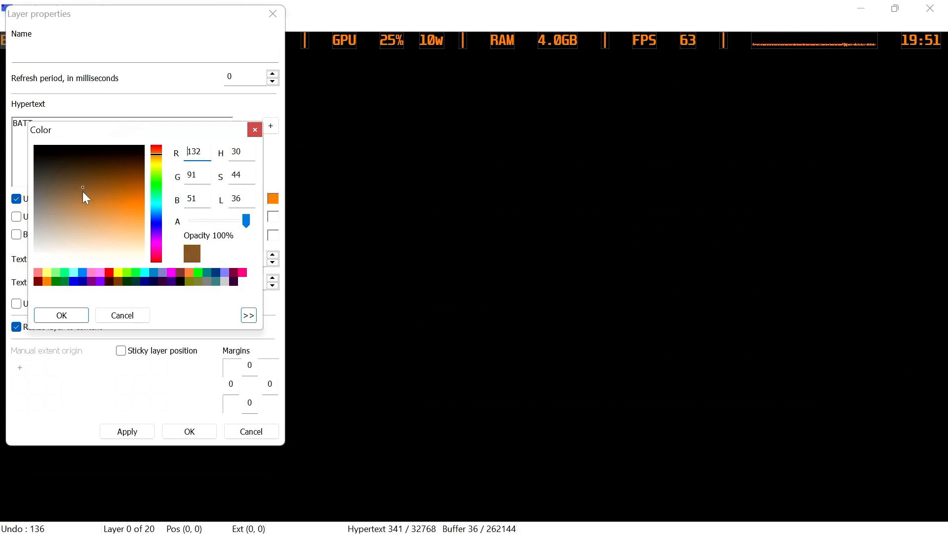
left_click(168, 277)
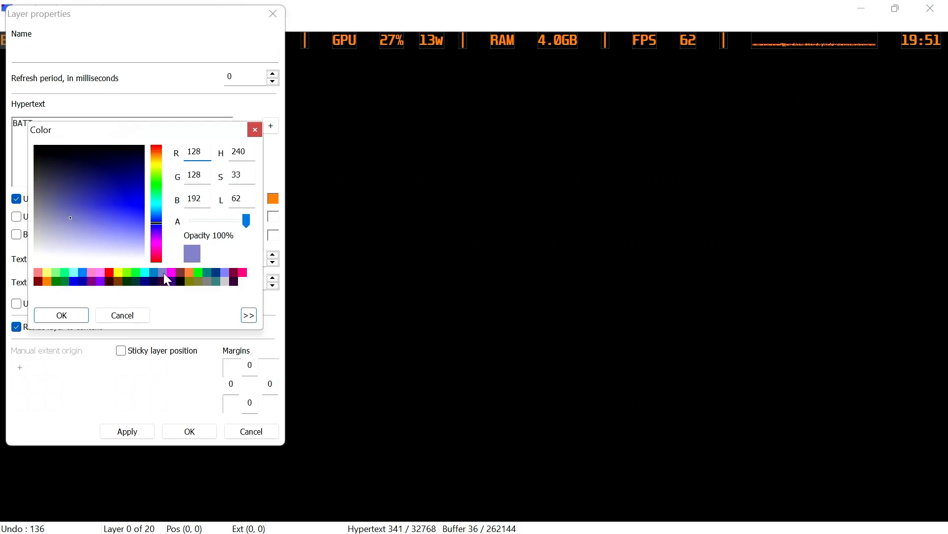
left_click(125, 217)
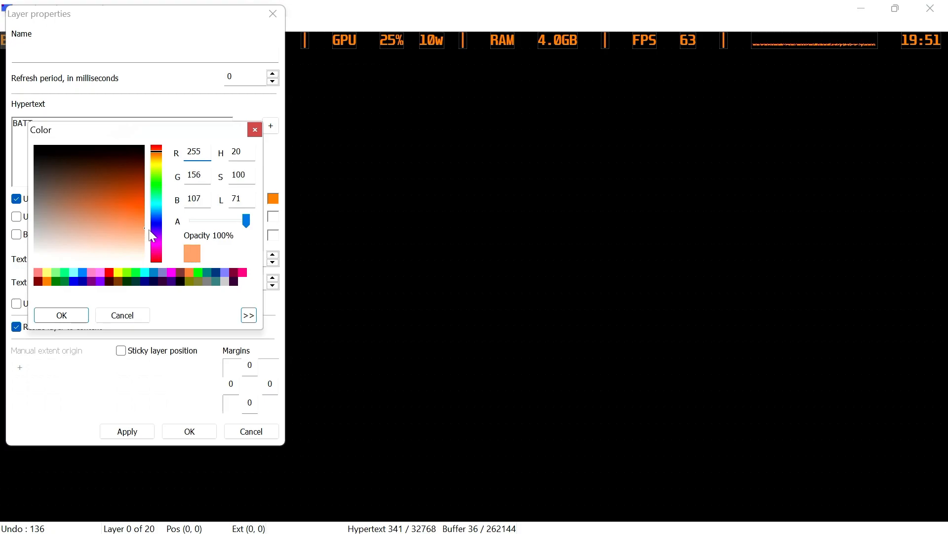
left_click(61, 314)
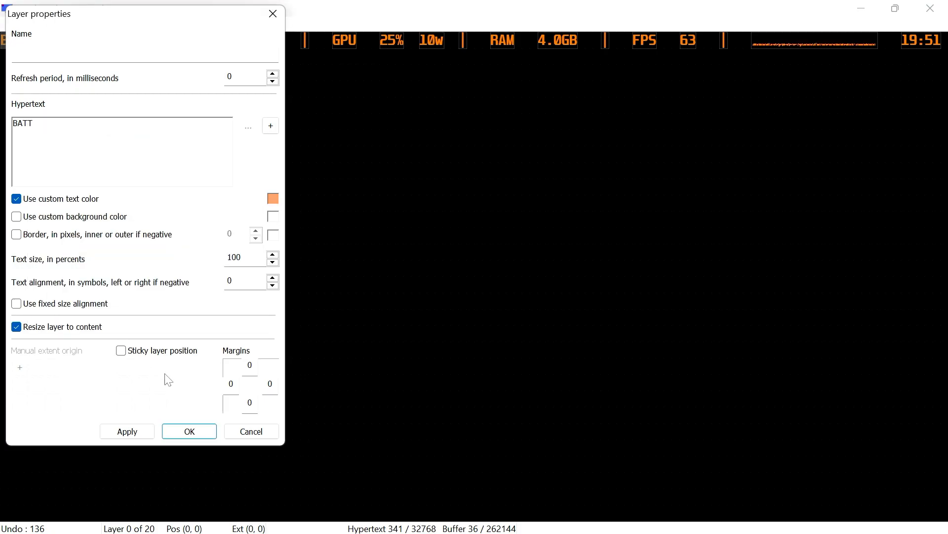
left_click(189, 431)
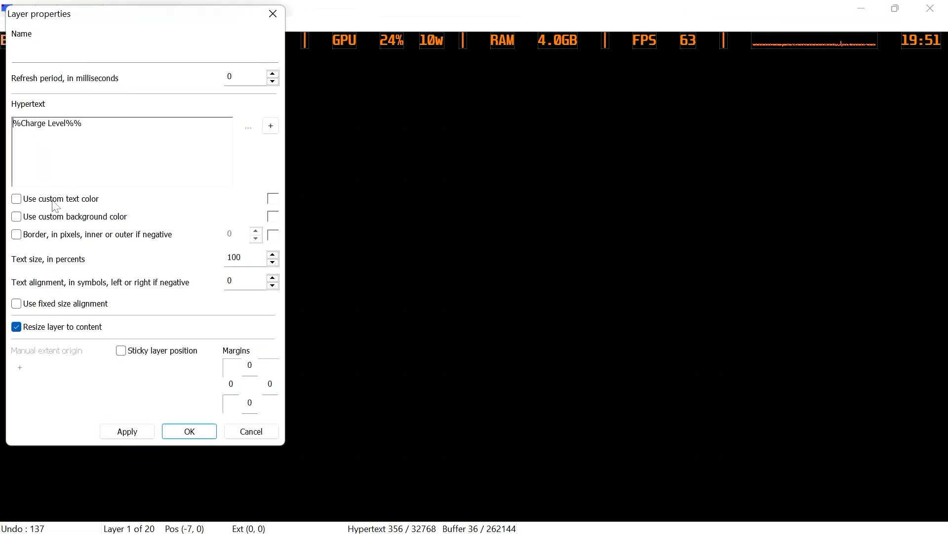
Step: Give the %Charge Level%% readout a custom white text color
left_click(17, 199)
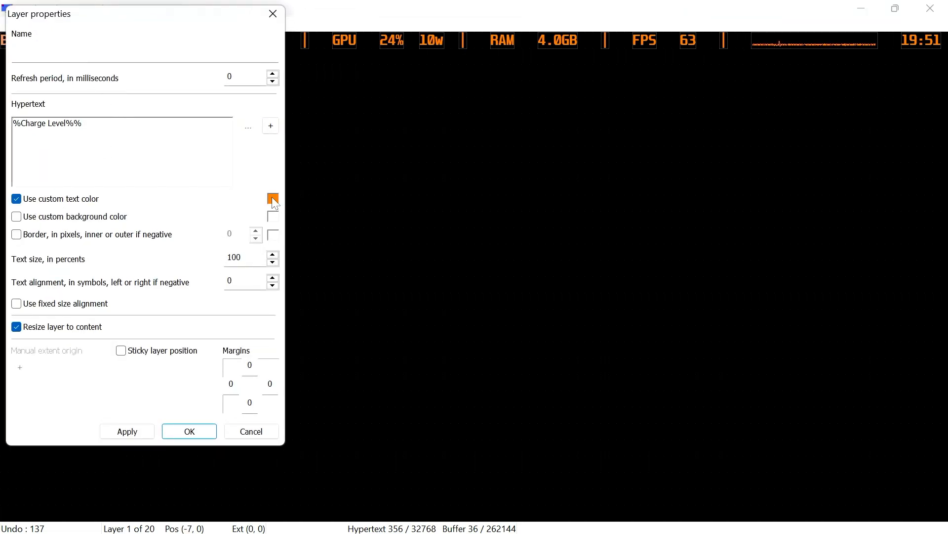
left_click(273, 199)
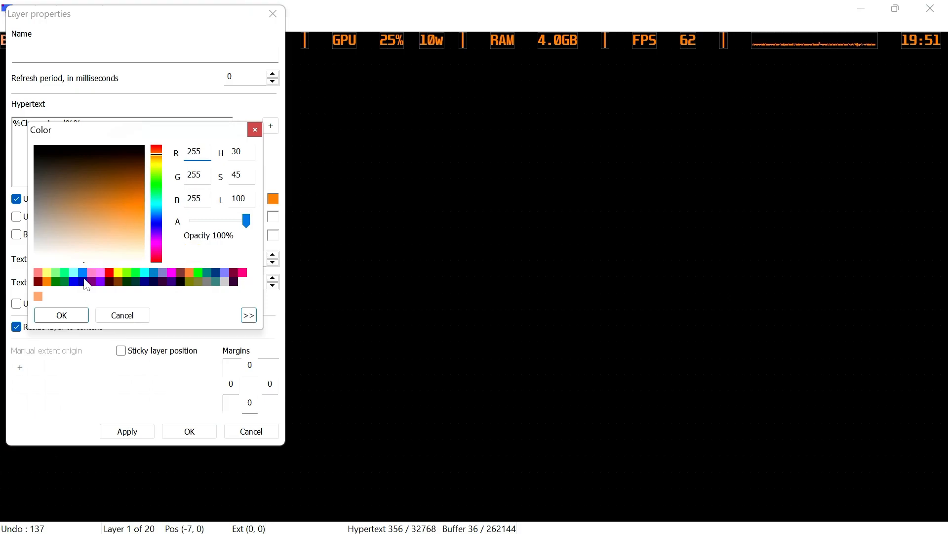
left_click(62, 314)
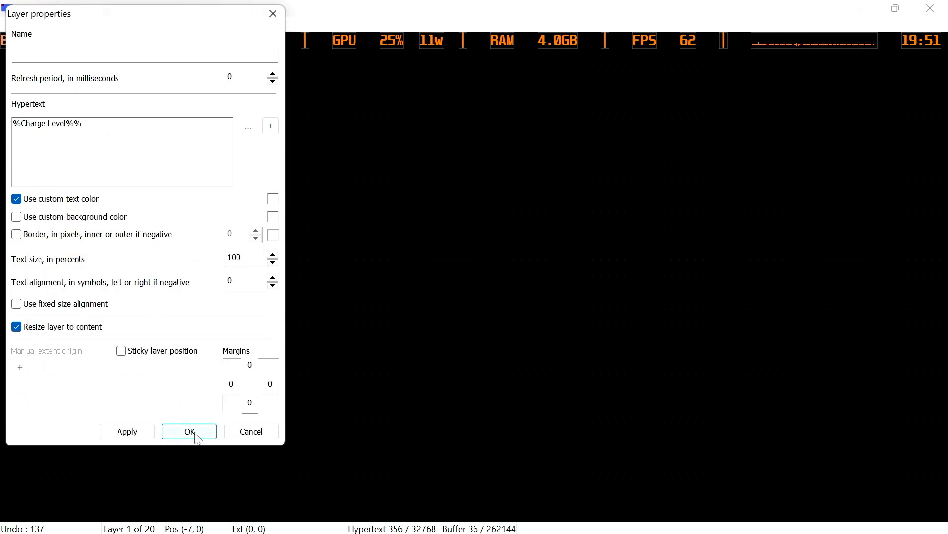
left_click(189, 430)
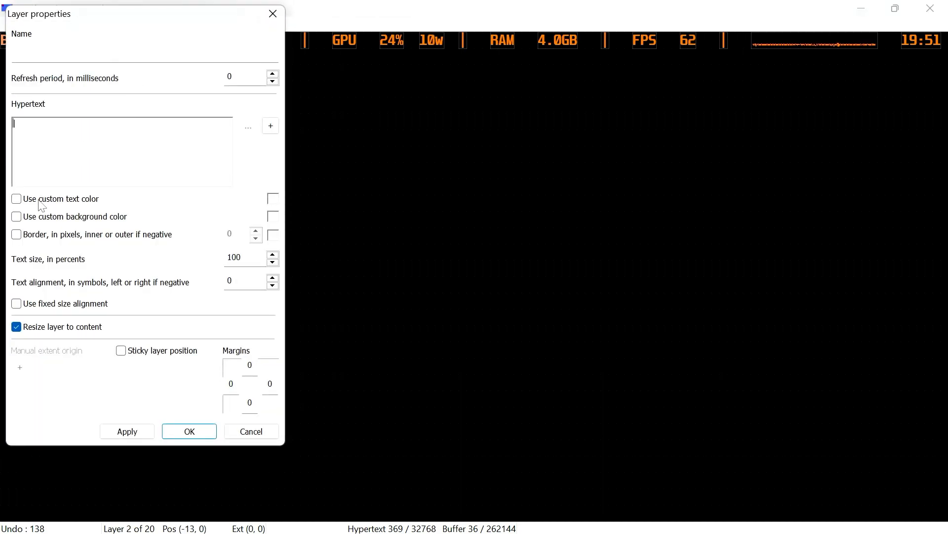
Step: Give the separator after the battery reading a custom purple (128,0,255) color
left_click(273, 199)
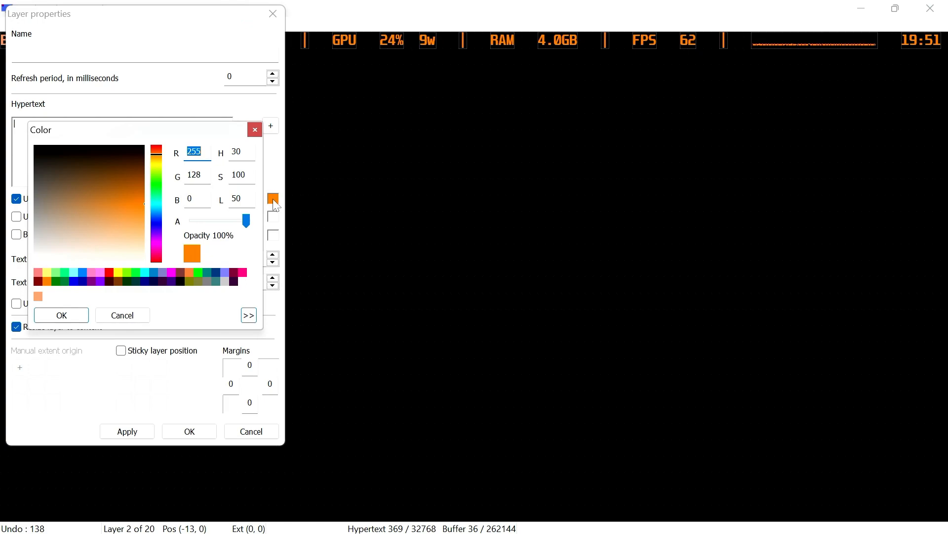
left_click(228, 277)
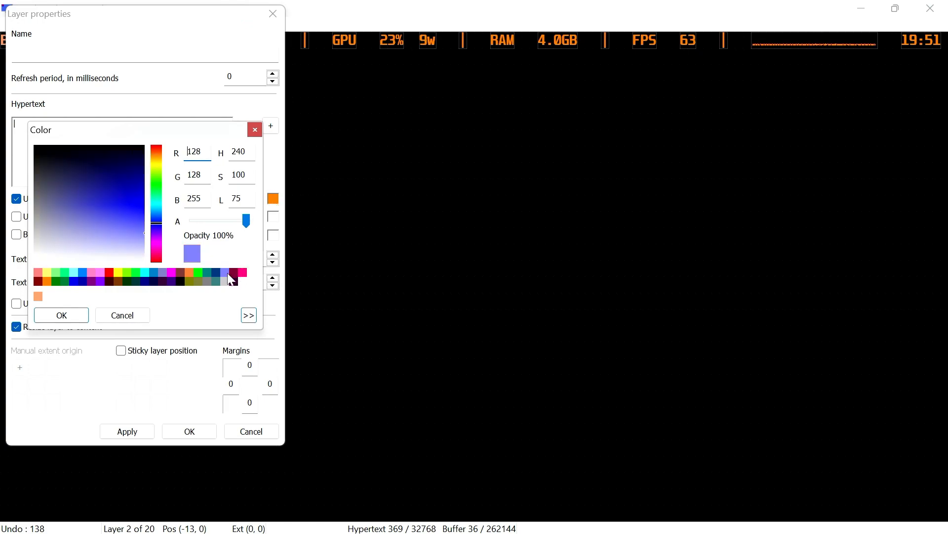
mouse_move(121, 287)
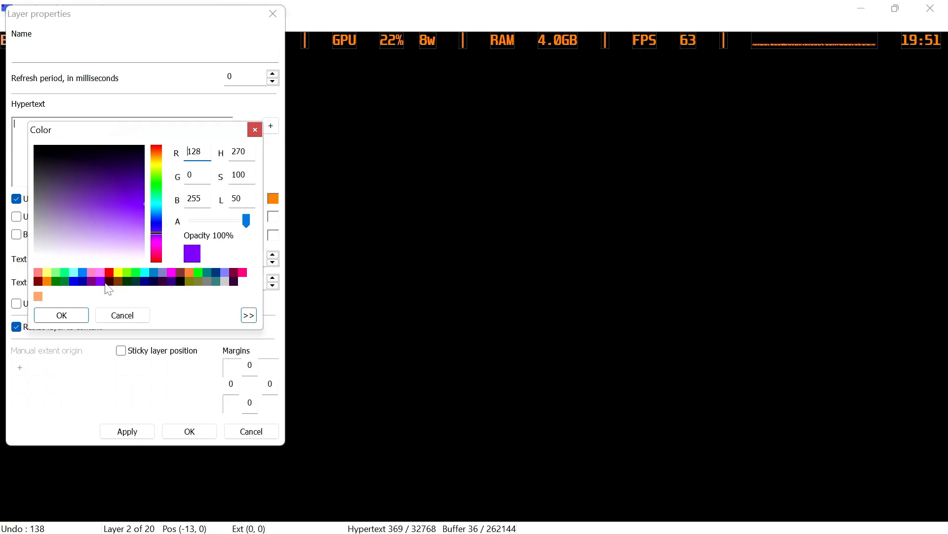
left_click(60, 315)
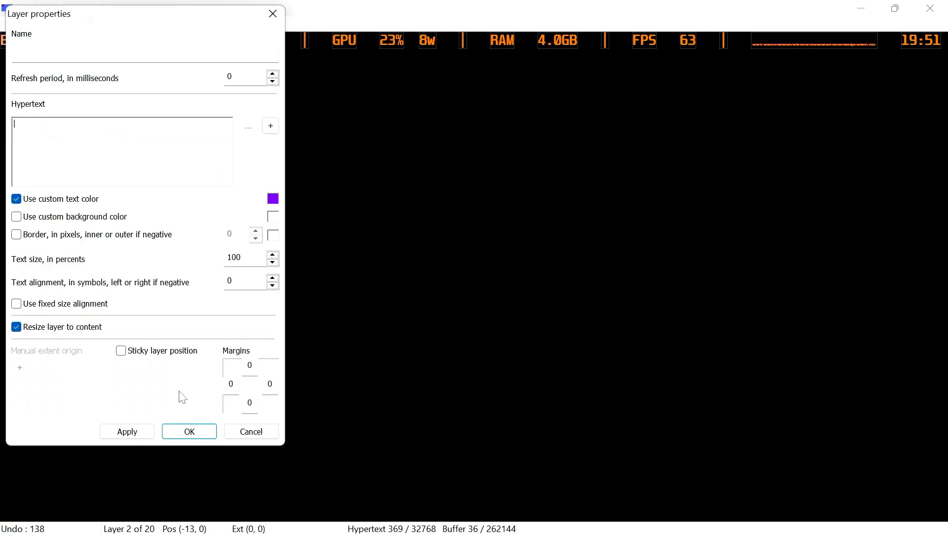
left_click(189, 431)
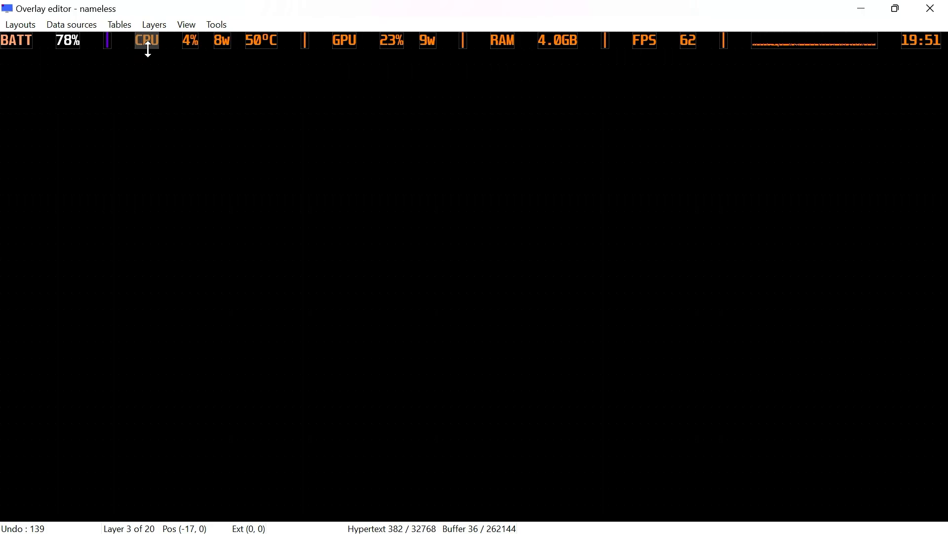
mouse_move(169, 72)
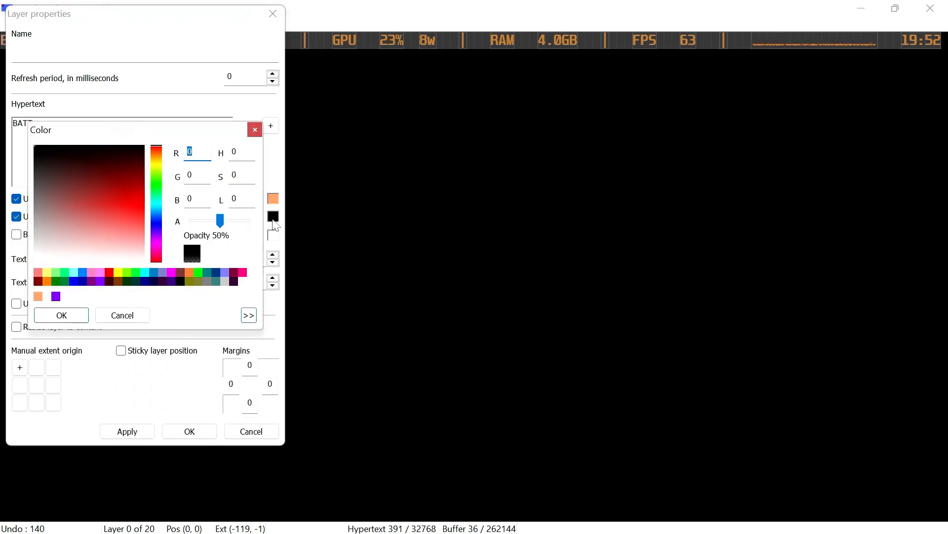
Step: Set the BATT layer's black background to about 30% opacity and apply it
left_click_drag(219, 220, 218, 220)
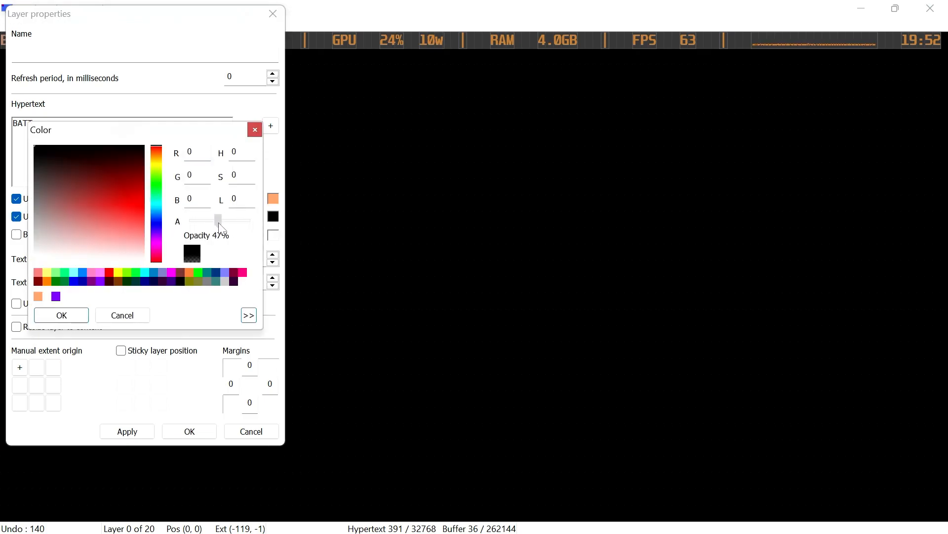
left_click_drag(217, 219, 208, 219)
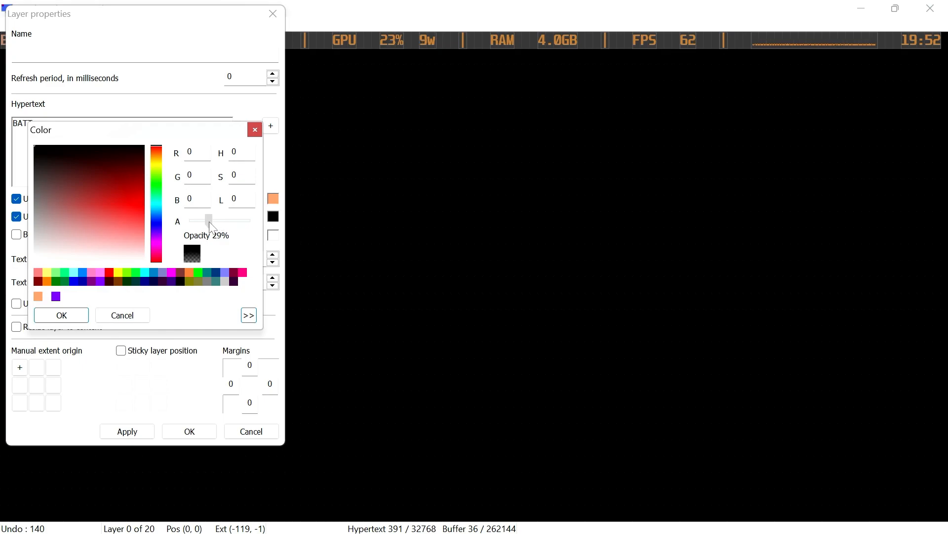
left_click_drag(209, 220, 212, 219)
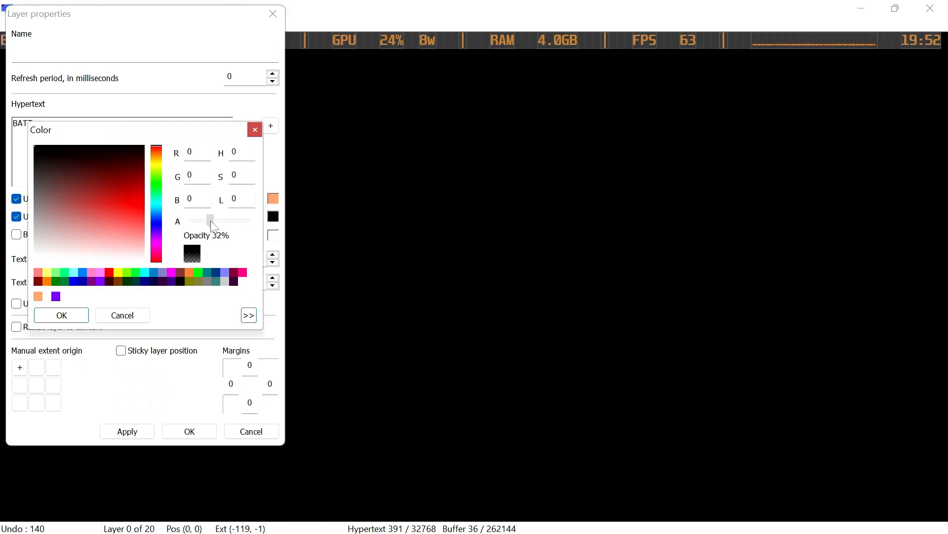
left_click_drag(211, 220, 208, 220)
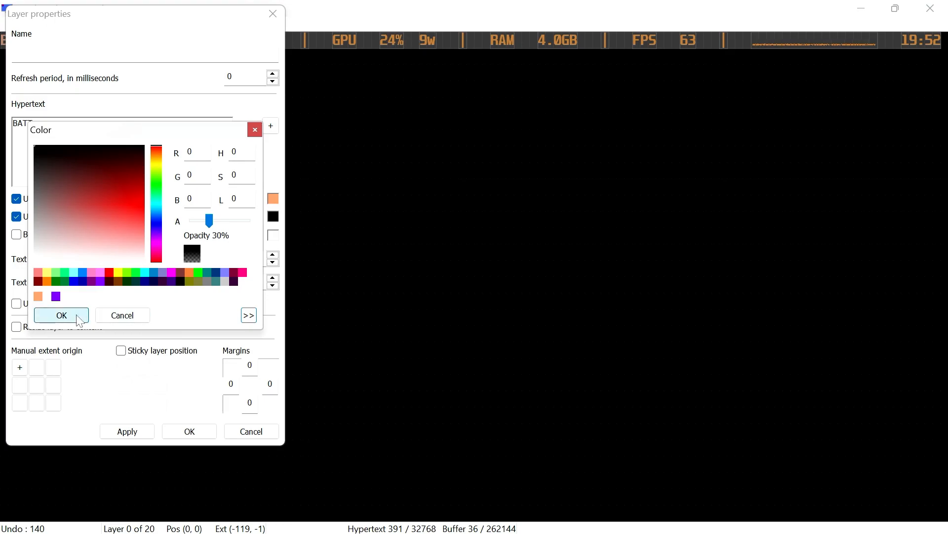
left_click(61, 314)
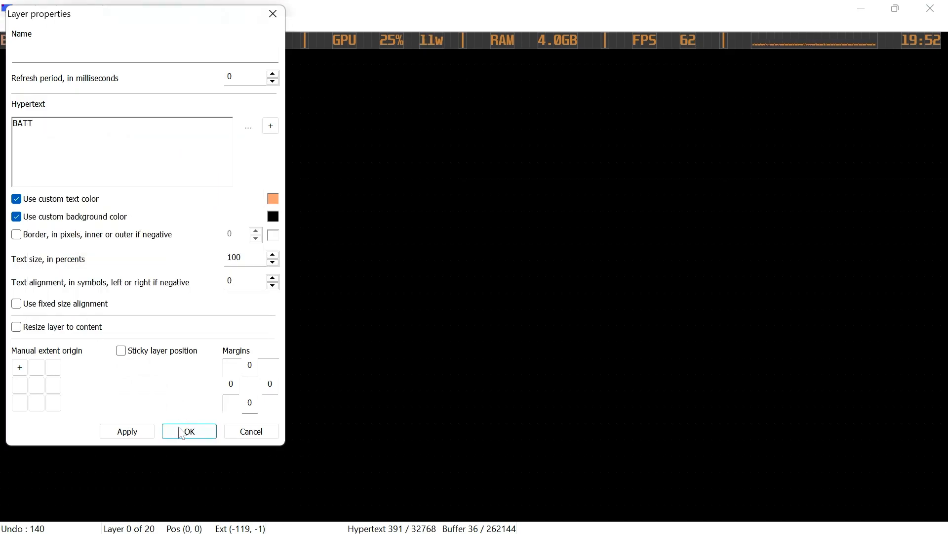
left_click(188, 430)
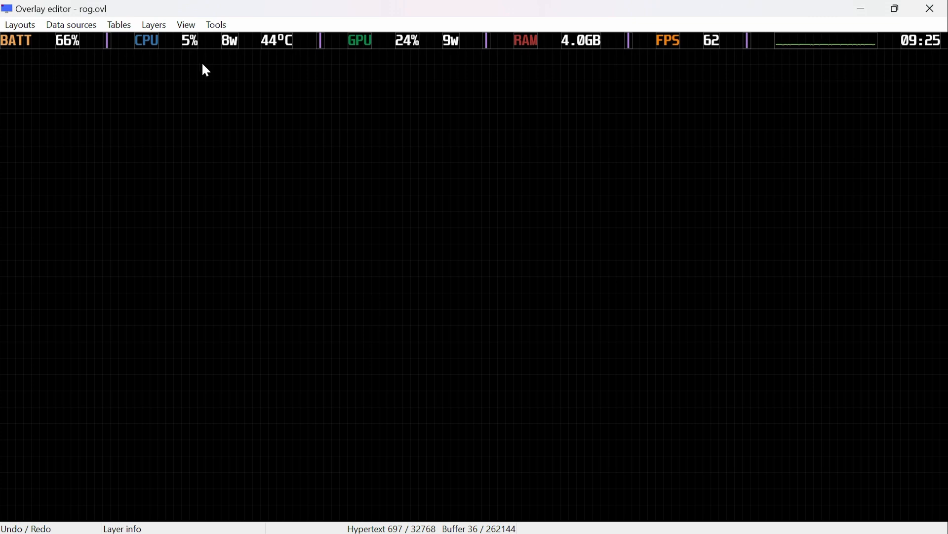
mouse_move(703, 80)
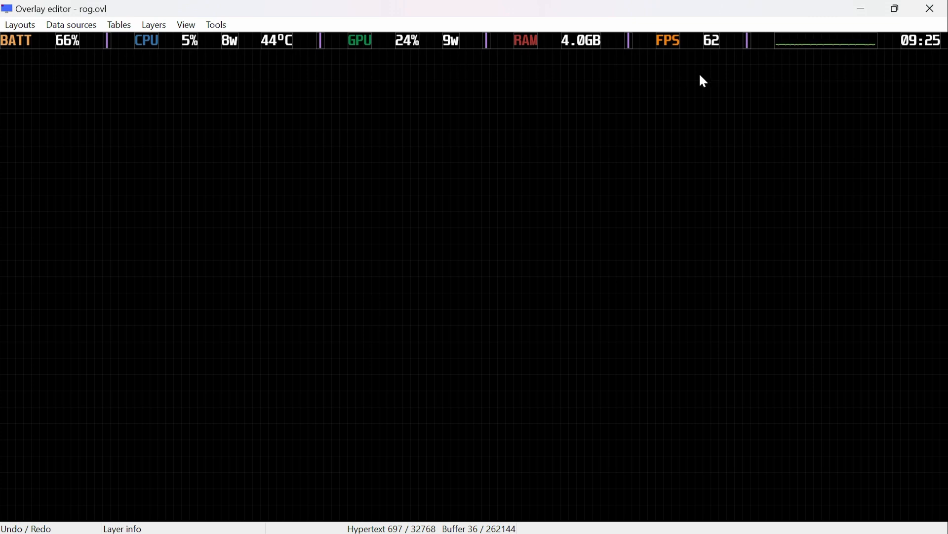
mouse_move(556, 101)
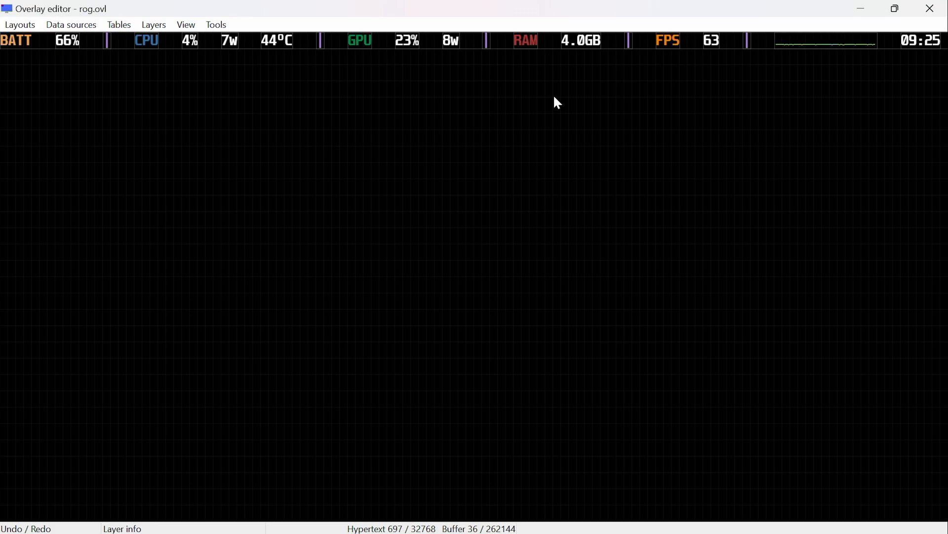
mouse_move(262, 115)
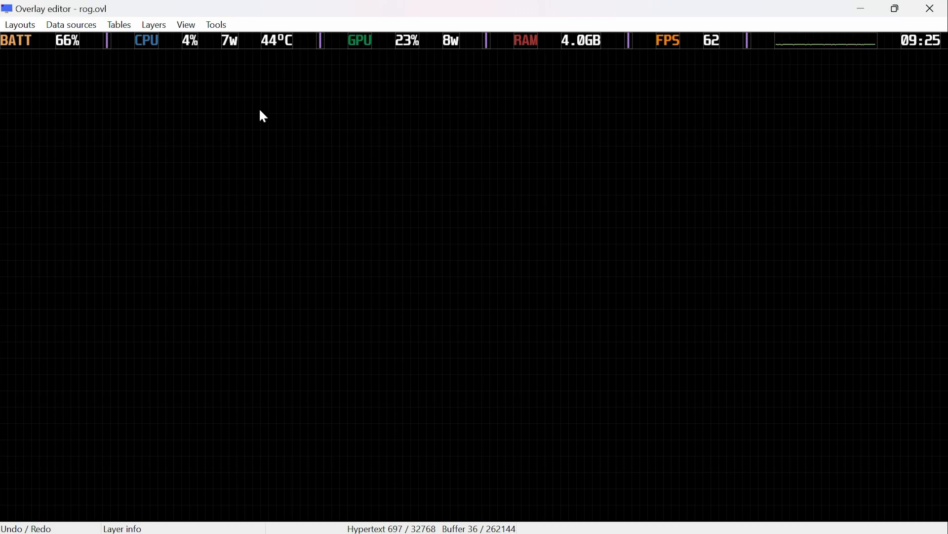
mouse_move(272, 61)
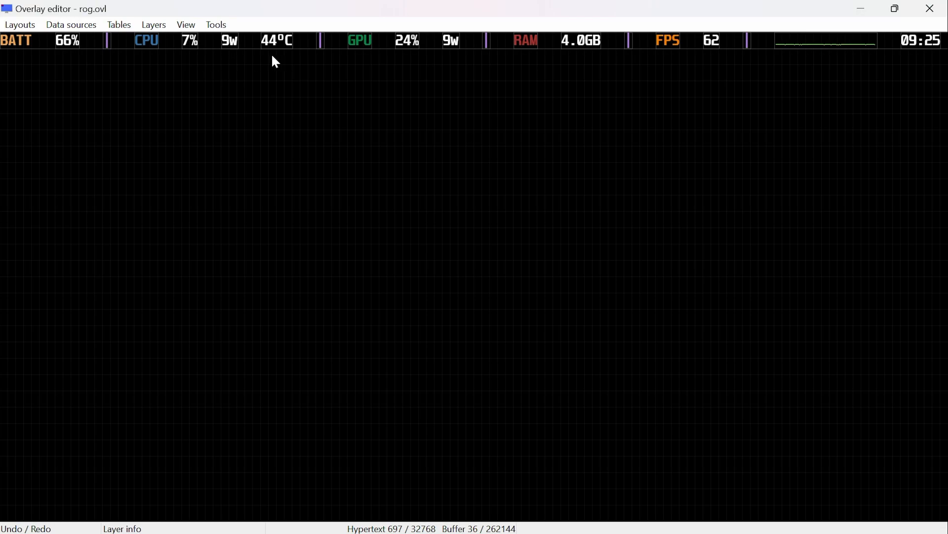
mouse_move(320, 84)
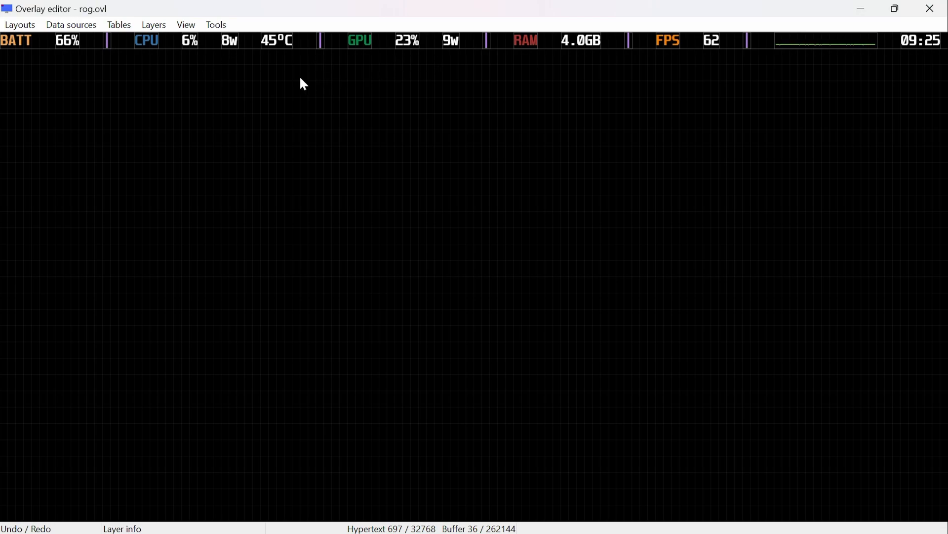
Step: Show the Layouts menu with its Save, Load, Import and Export commands
left_click(19, 24)
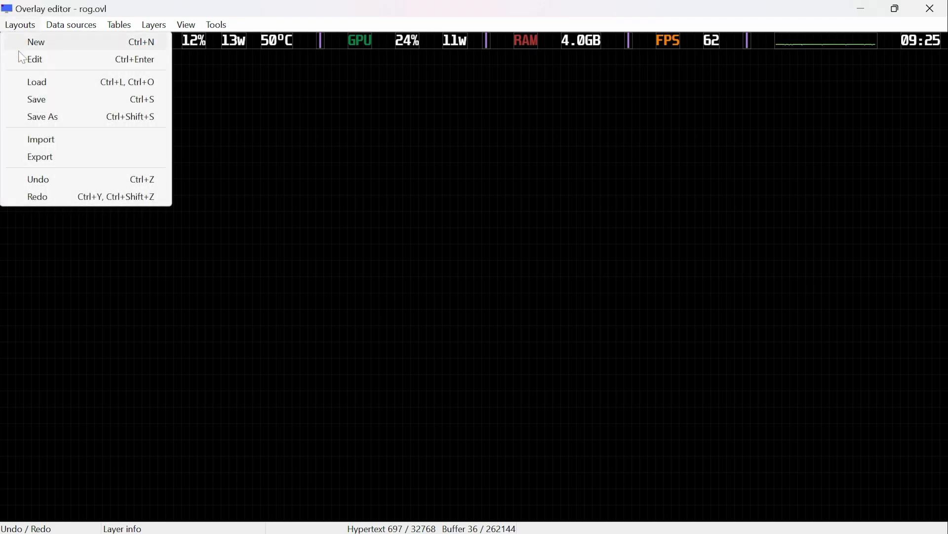
mouse_move(37, 99)
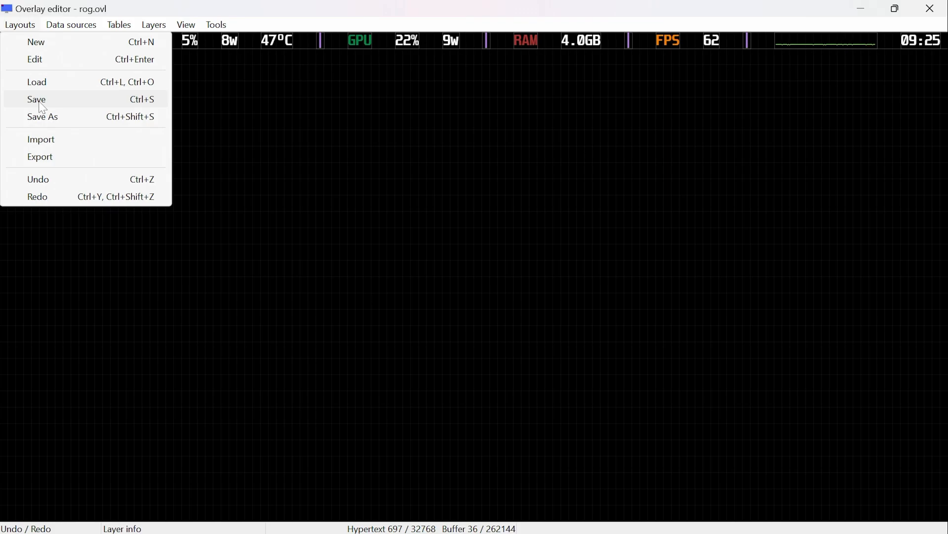
mouse_move(40, 135)
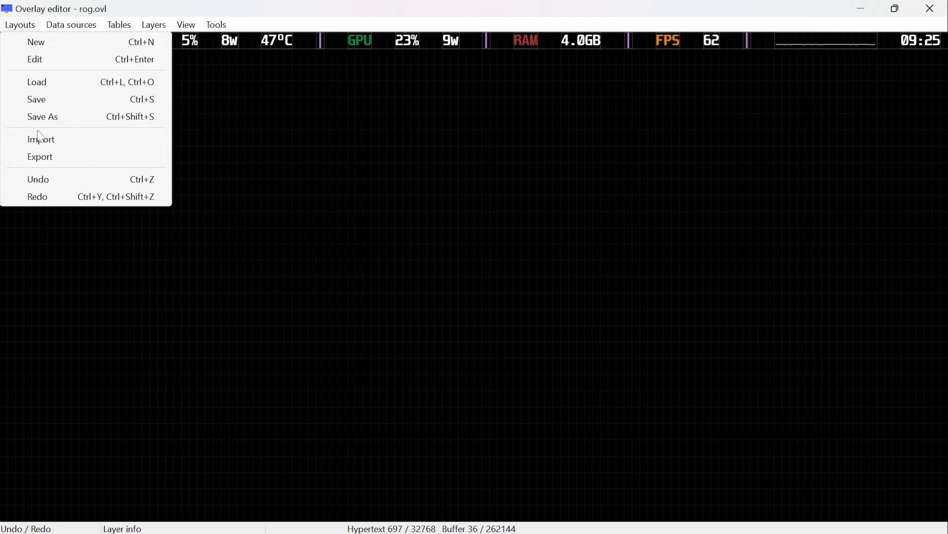
mouse_move(39, 157)
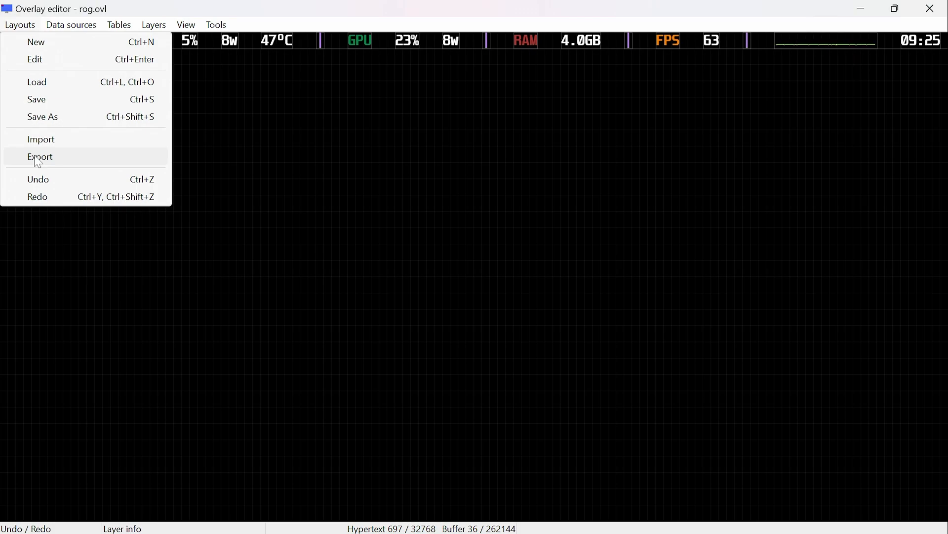
Step: Import the rog2 layout file from the Documents library into the overlay editor
left_click(41, 139)
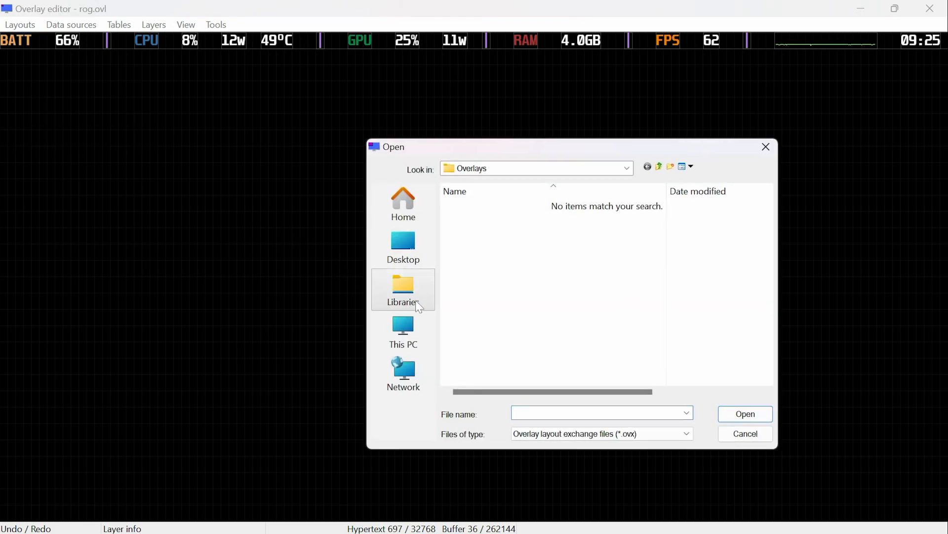
left_click(402, 290)
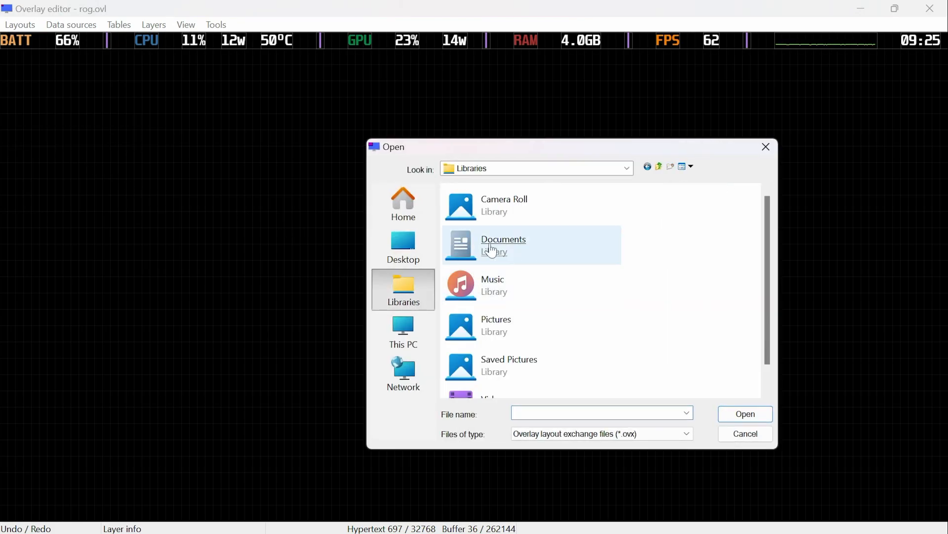
double_click(503, 244)
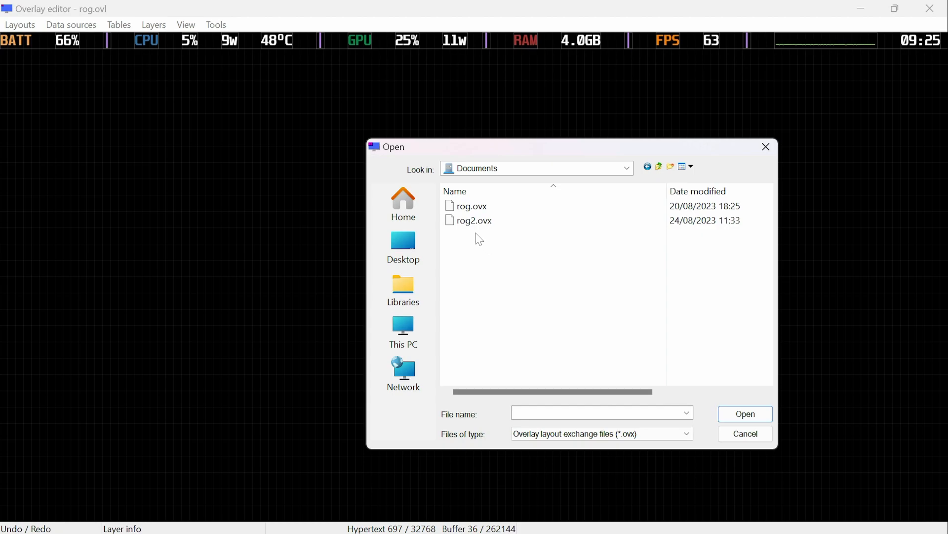
left_click(473, 220)
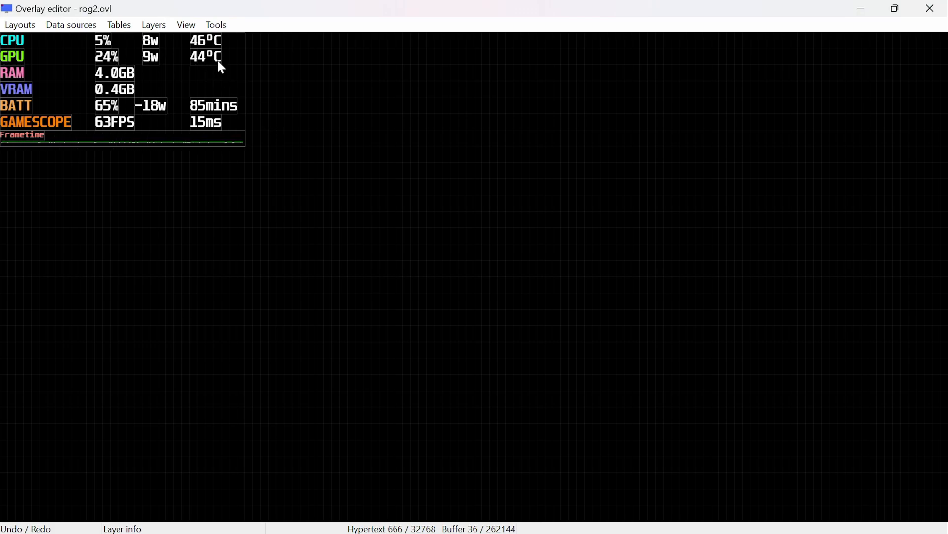
mouse_move(72, 98)
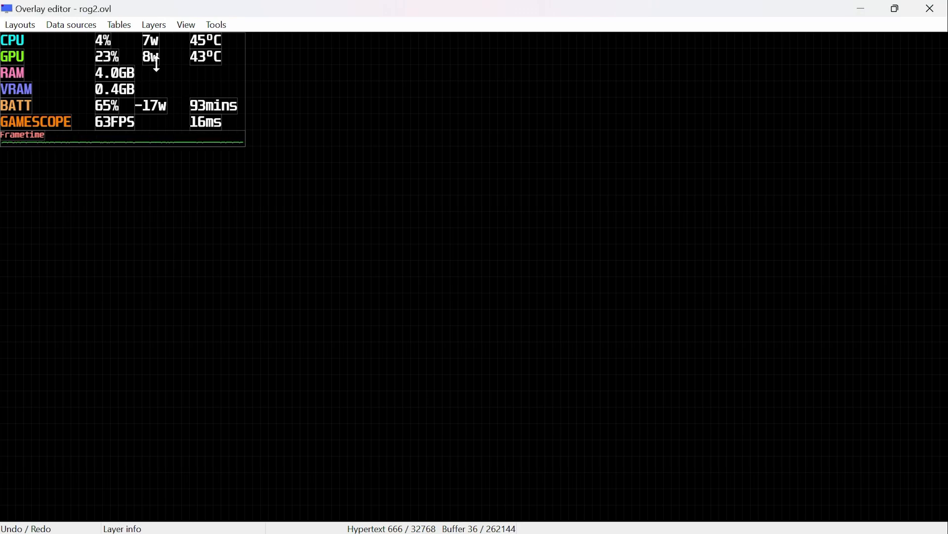
Step: Load rog.ovl from C:\Program Files (x86)\RivaTuner Statistics Server\Plugins\Client\Overlays
left_click(20, 24)
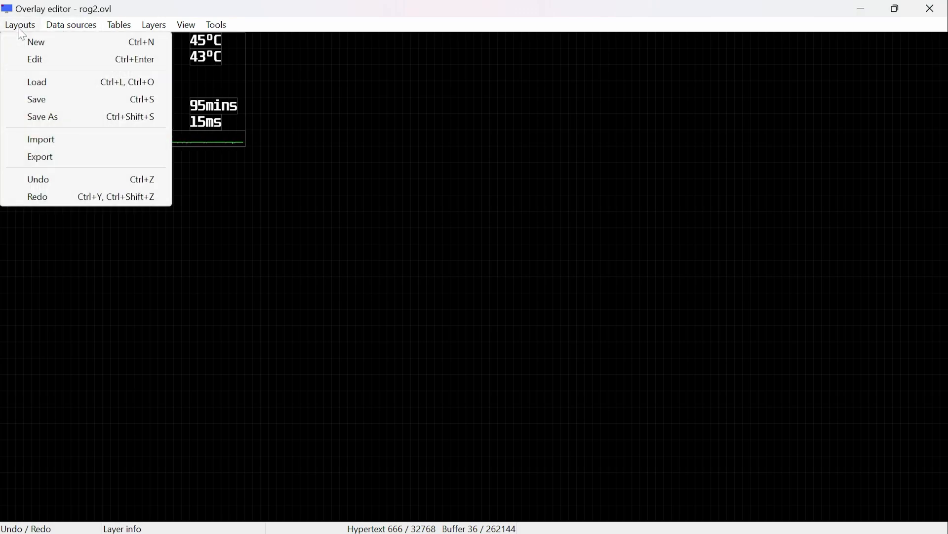
left_click(36, 82)
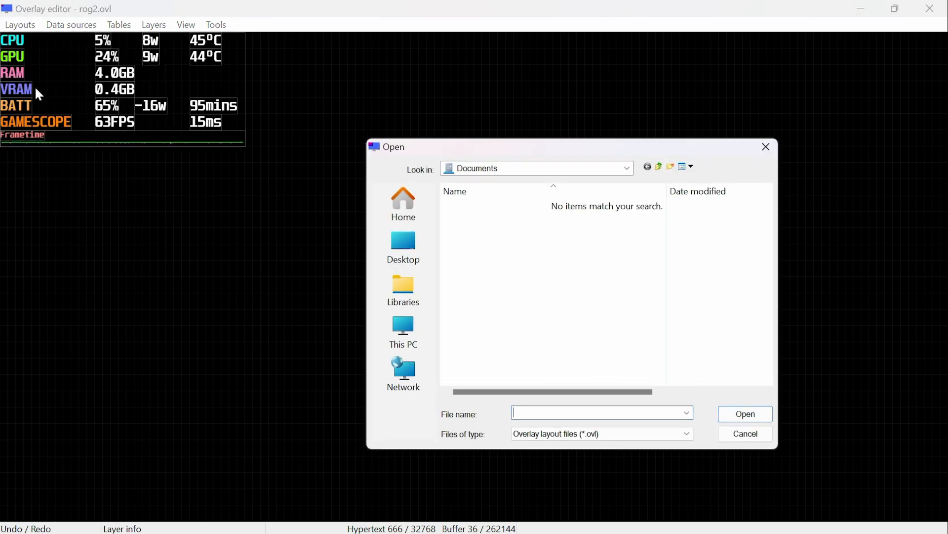
left_click(403, 332)
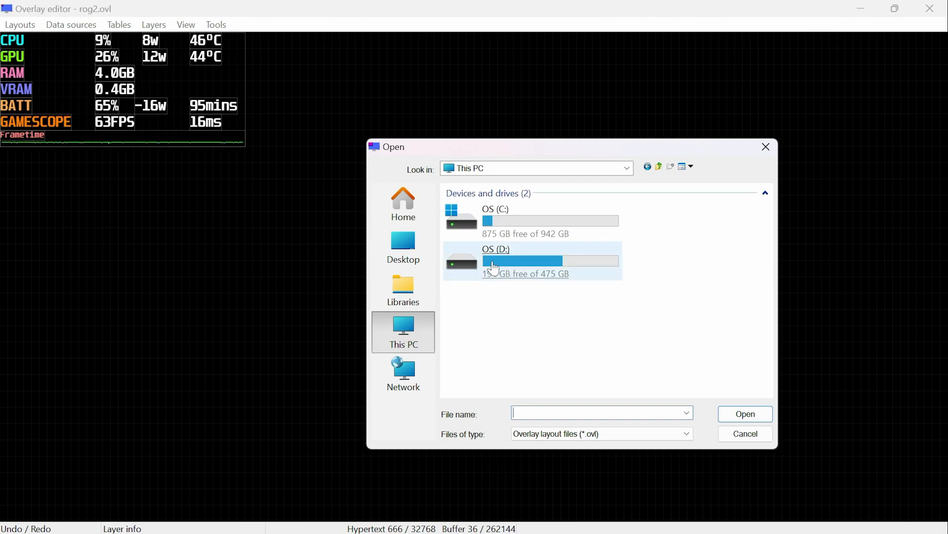
double_click(495, 209)
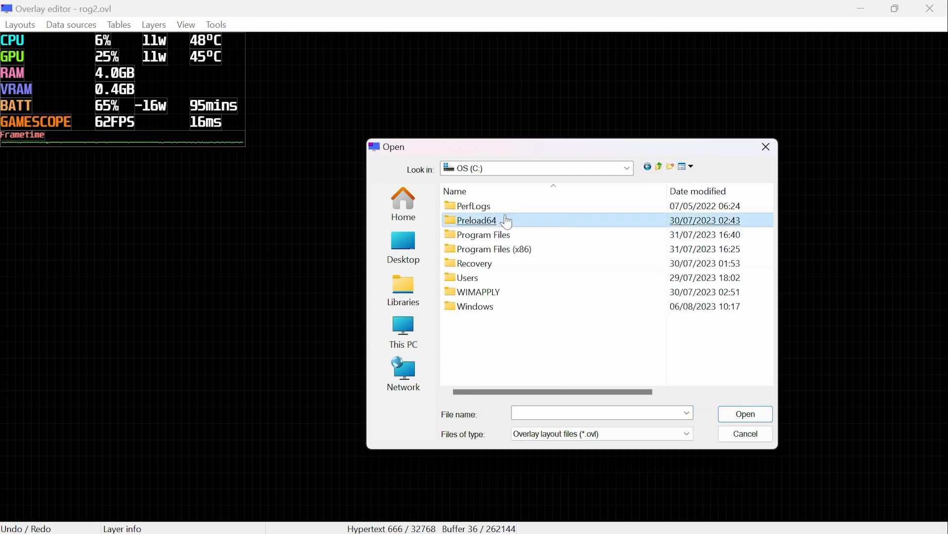
double_click(497, 249)
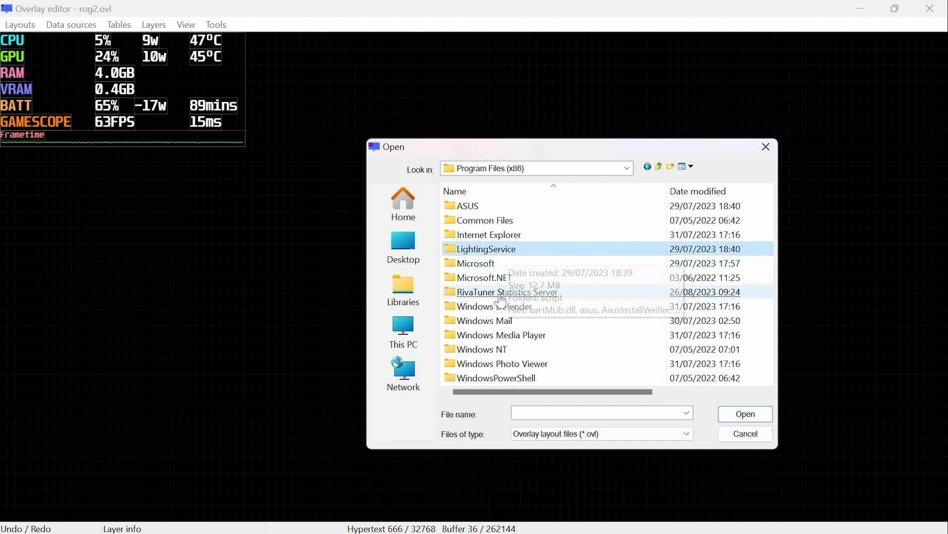
double_click(507, 291)
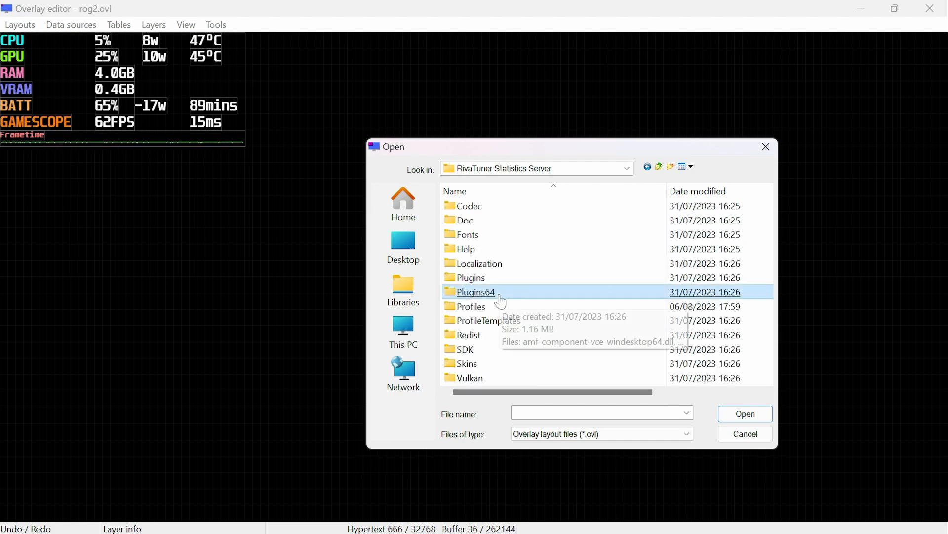
double_click(471, 277)
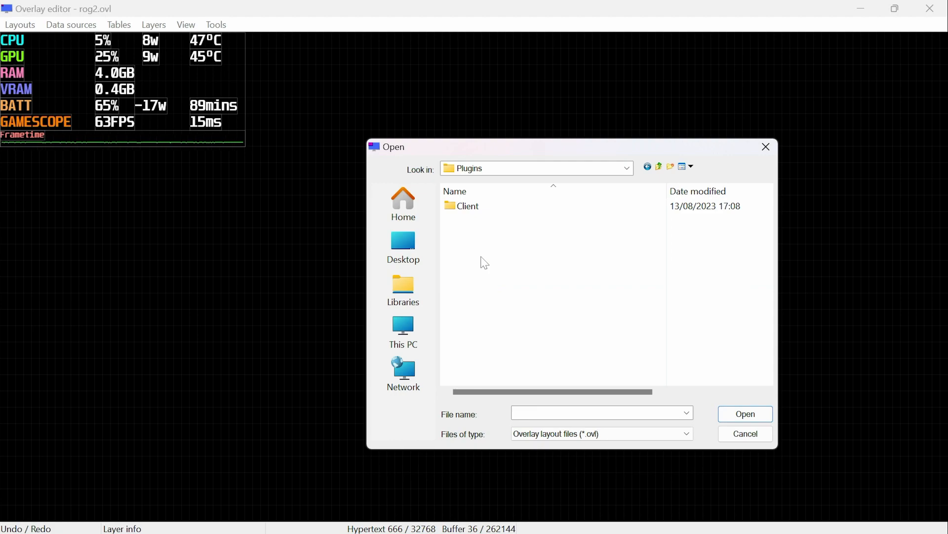
double_click(468, 205)
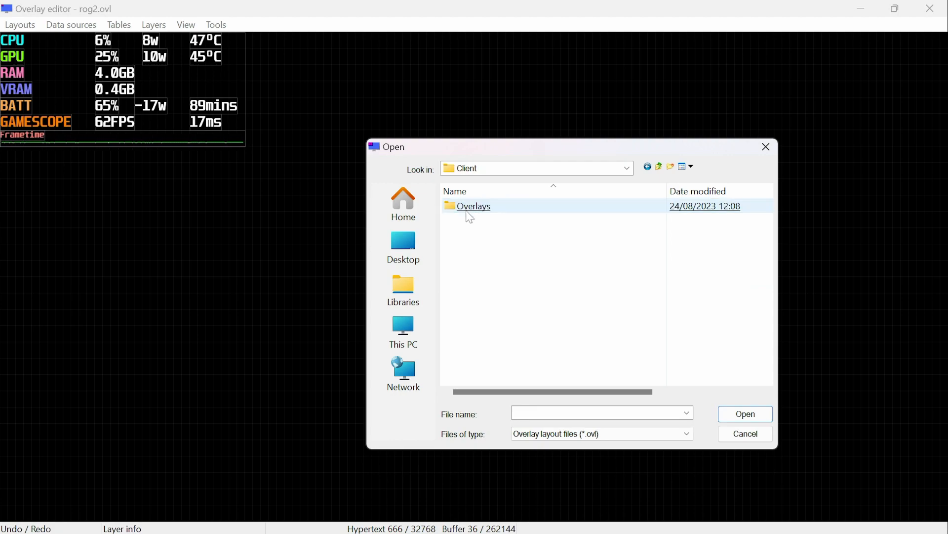
double_click(473, 206)
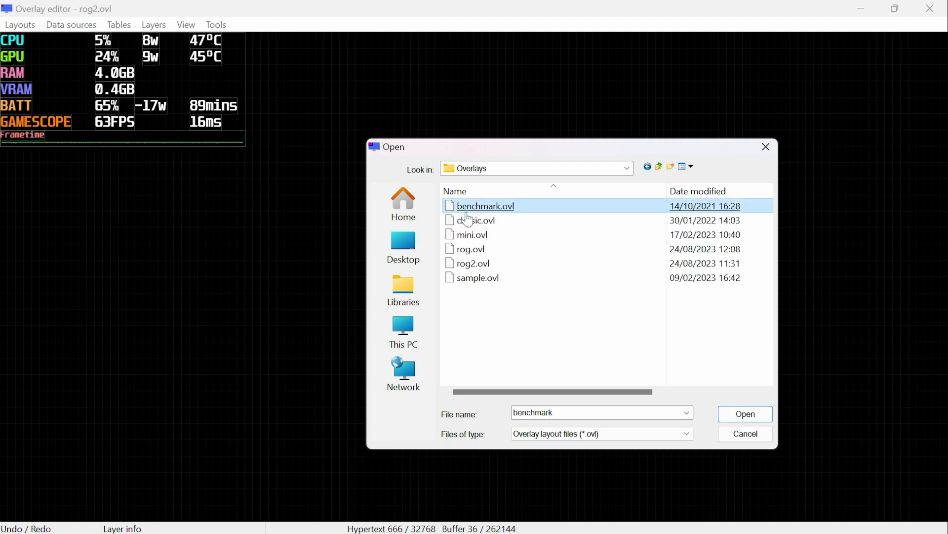
left_click(745, 414)
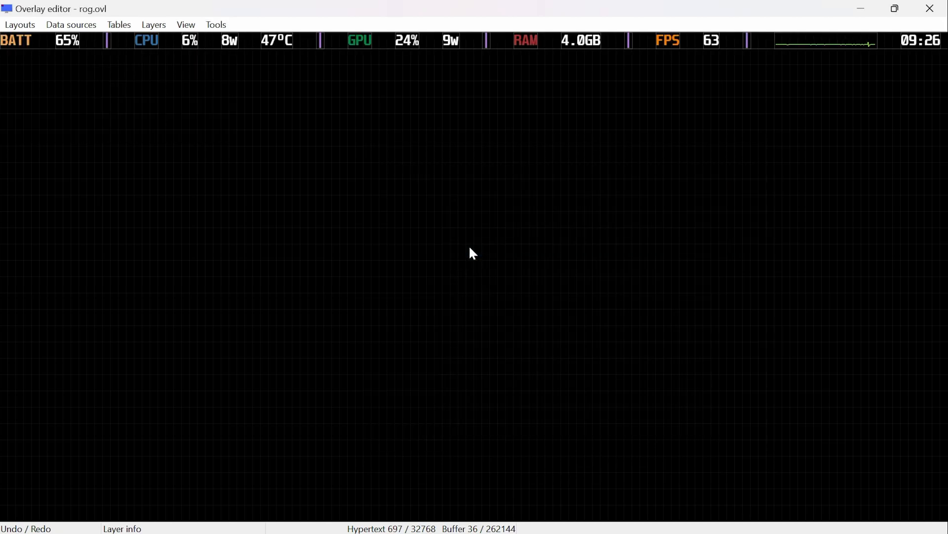
mouse_move(464, 244)
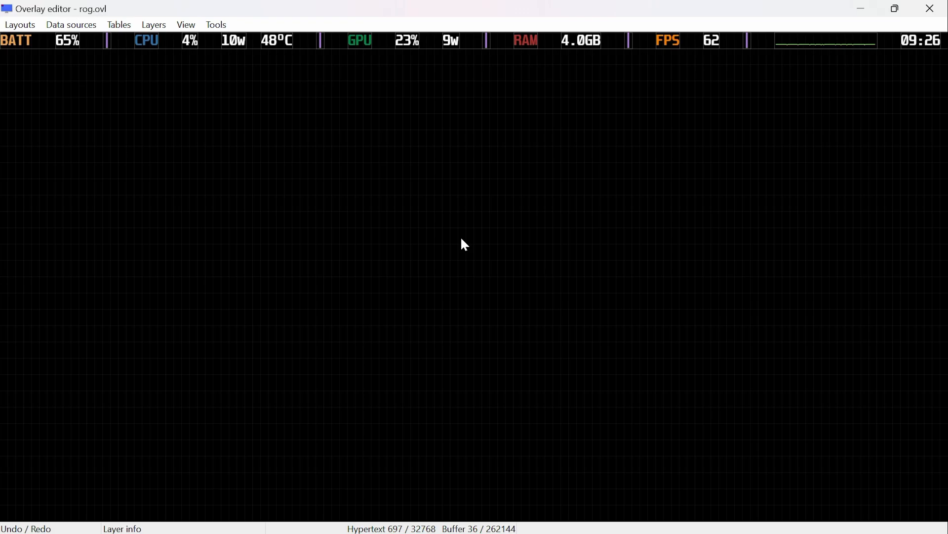
mouse_move(72, 69)
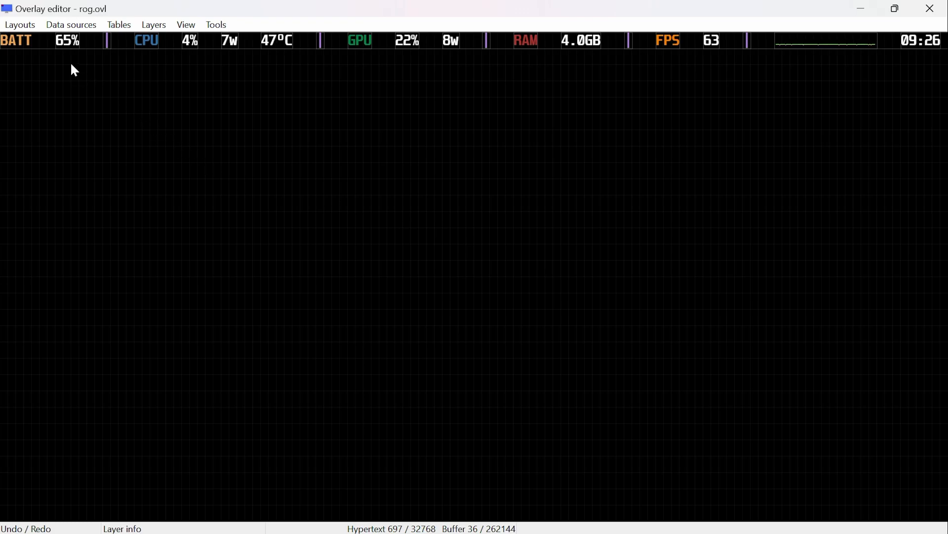
left_click(20, 24)
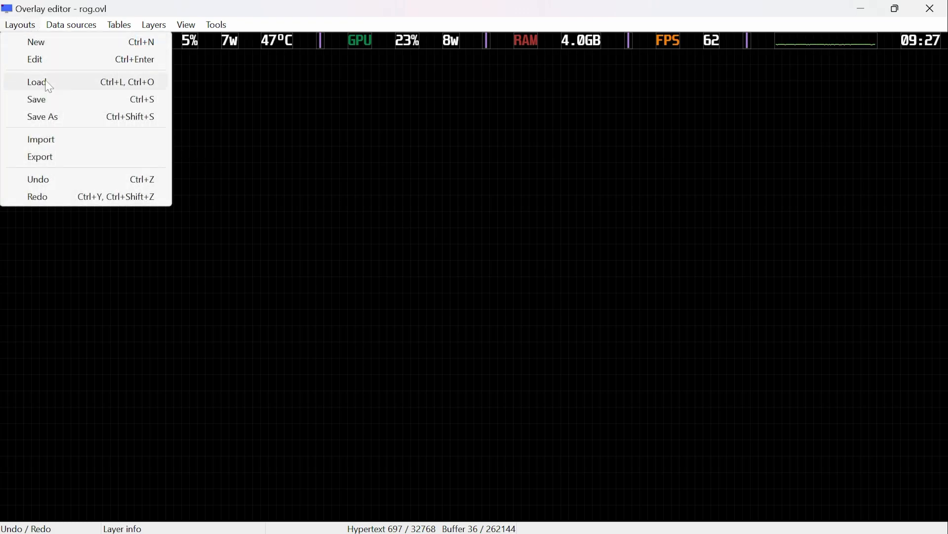
left_click(37, 82)
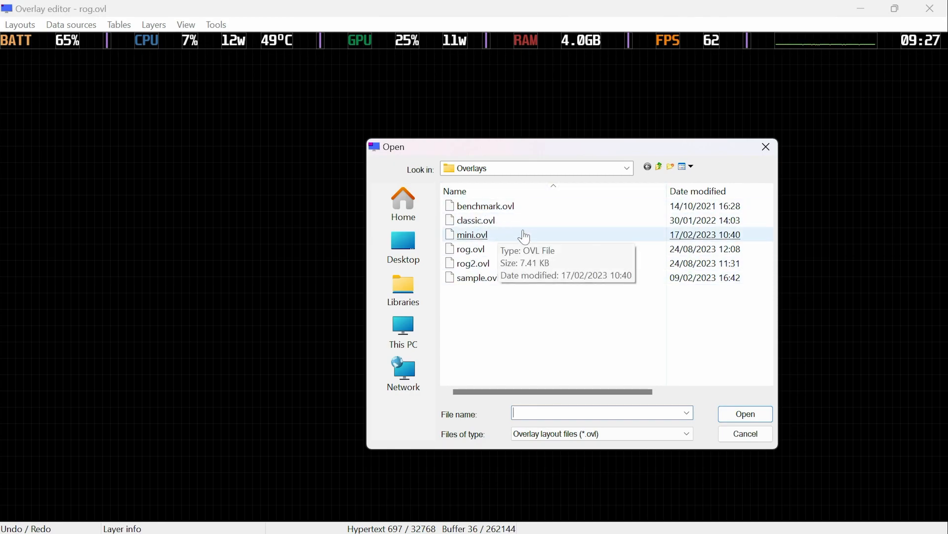
left_click(745, 433)
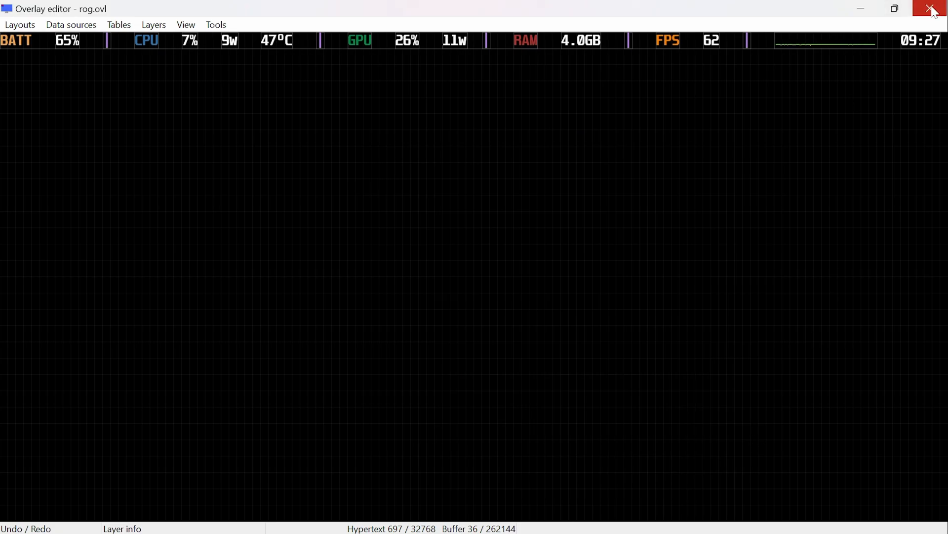
Step: Close the Overlay editor, returning to the RTSS Plugins list
left_click(934, 8)
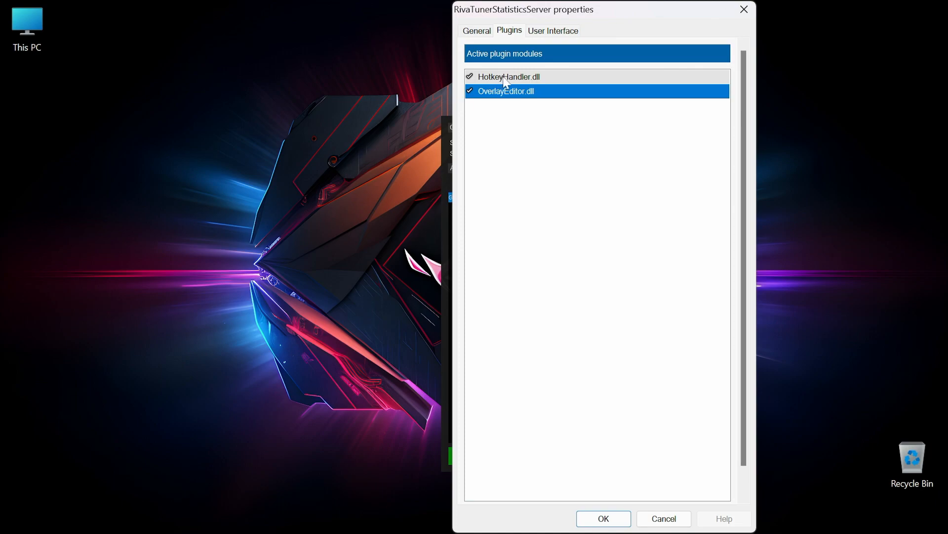
mouse_move(579, 507)
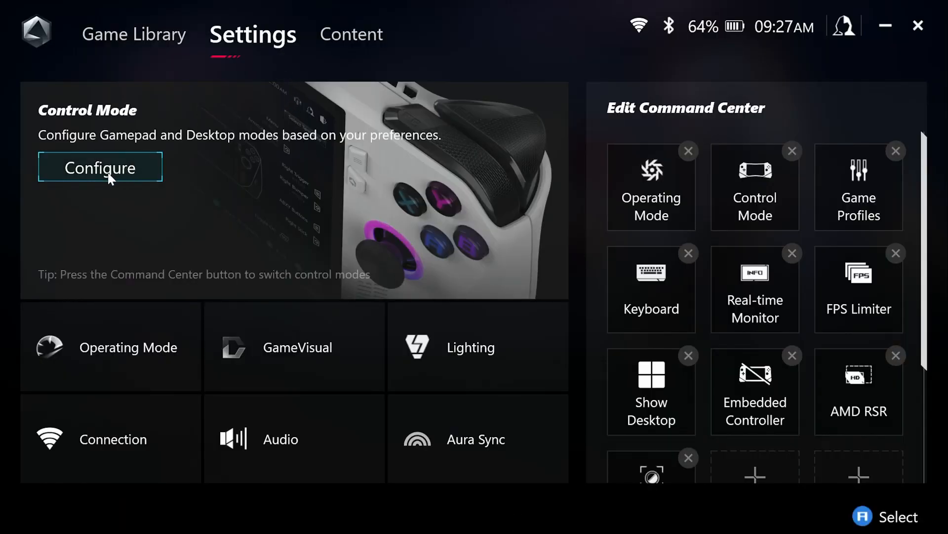
Step: Visit Armoury Crate's Control Mode page and configure Gamepad Mode
left_click(100, 168)
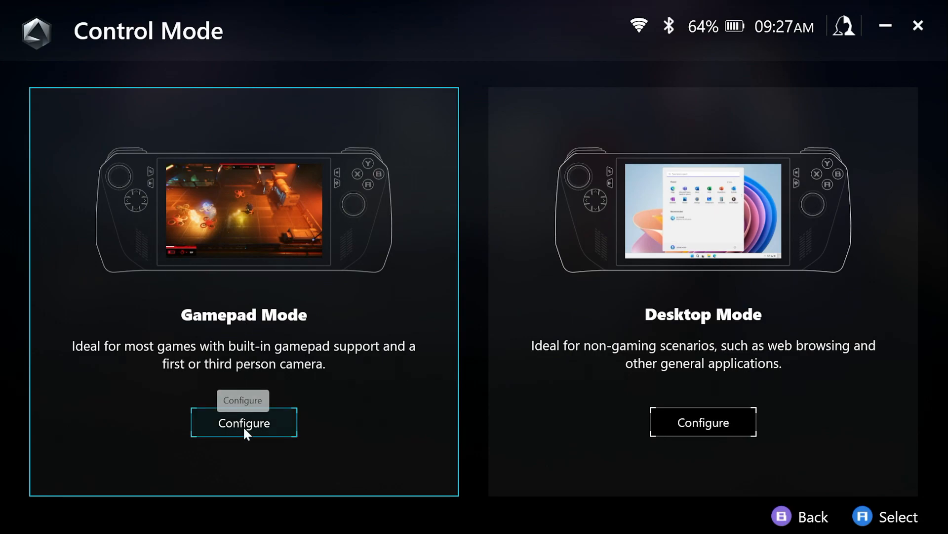
left_click(244, 422)
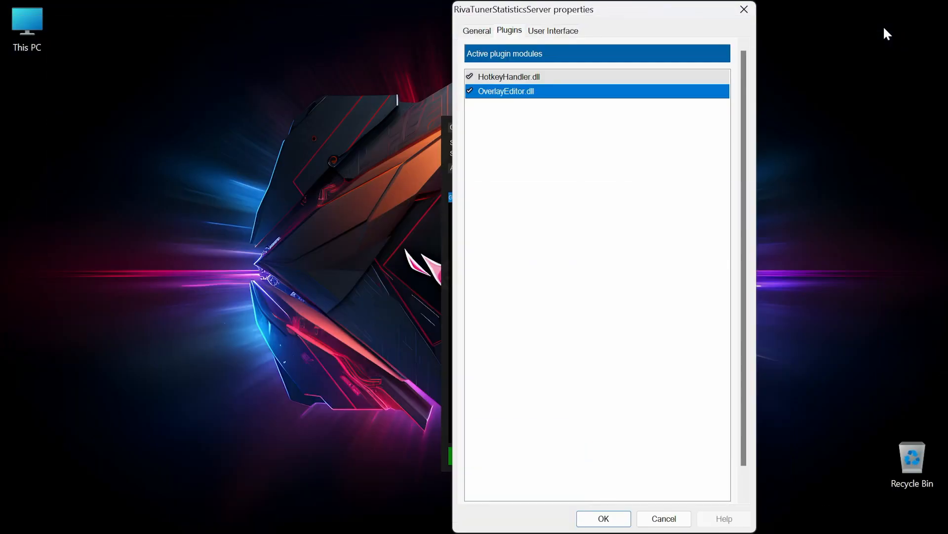
mouse_move(521, 77)
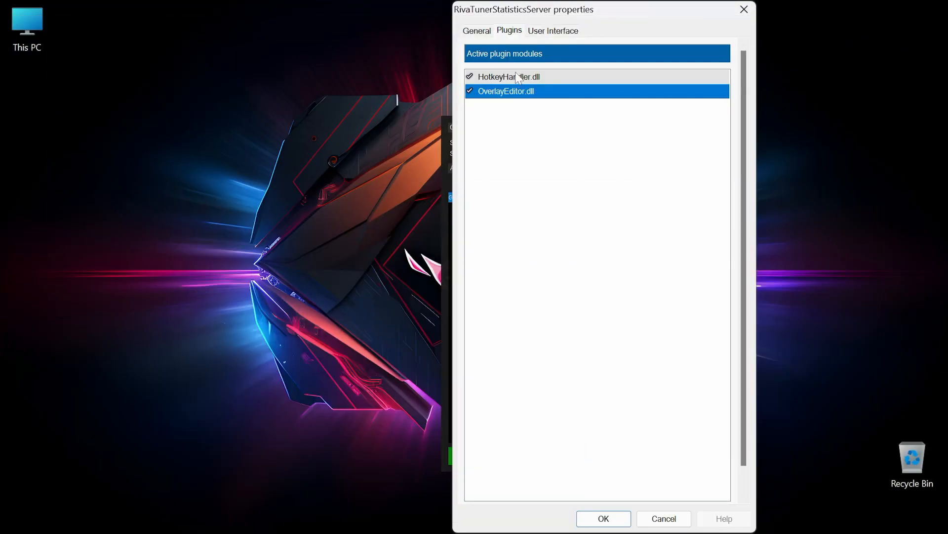
Step: Confirm F12 toggles the On-Screen Display in HotkeyHandler.dll and close the properties
double_click(508, 76)
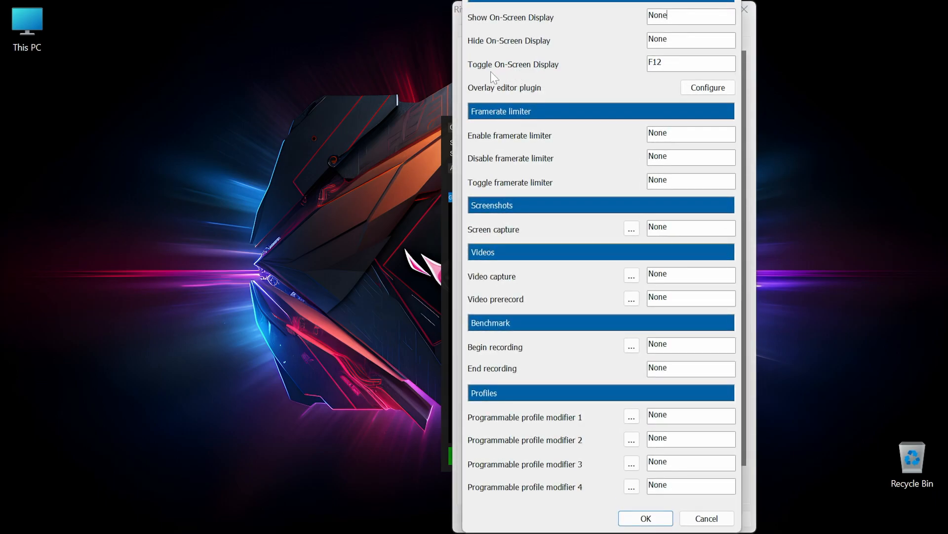
mouse_move(610, 79)
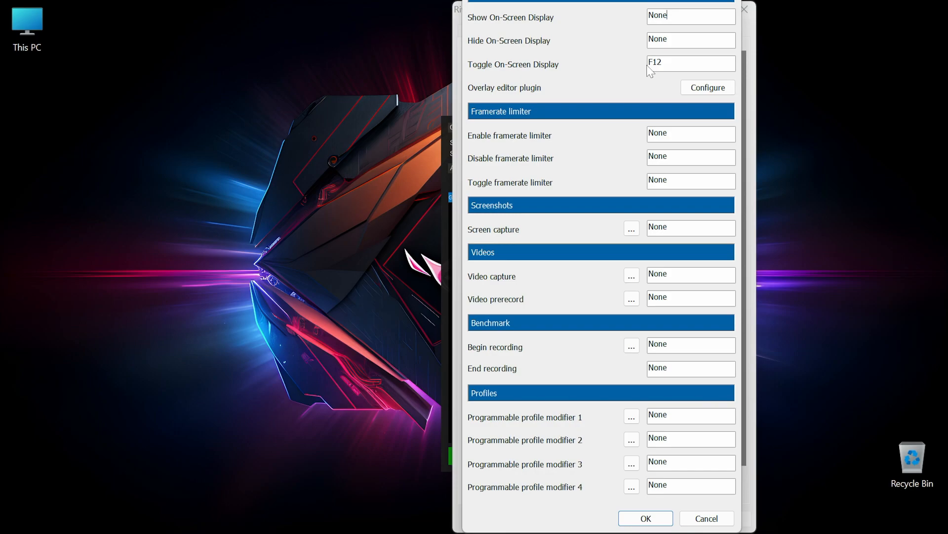
mouse_move(669, 446)
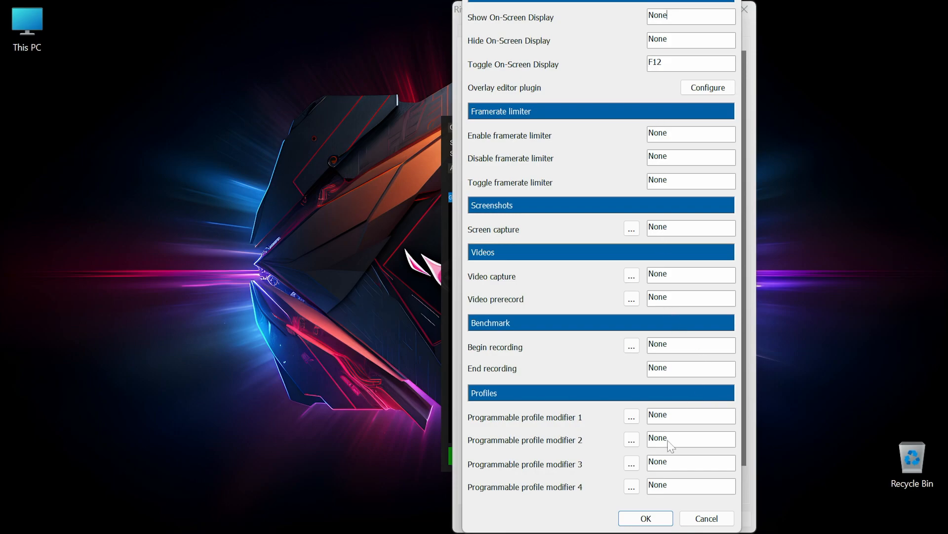
left_click(510, 30)
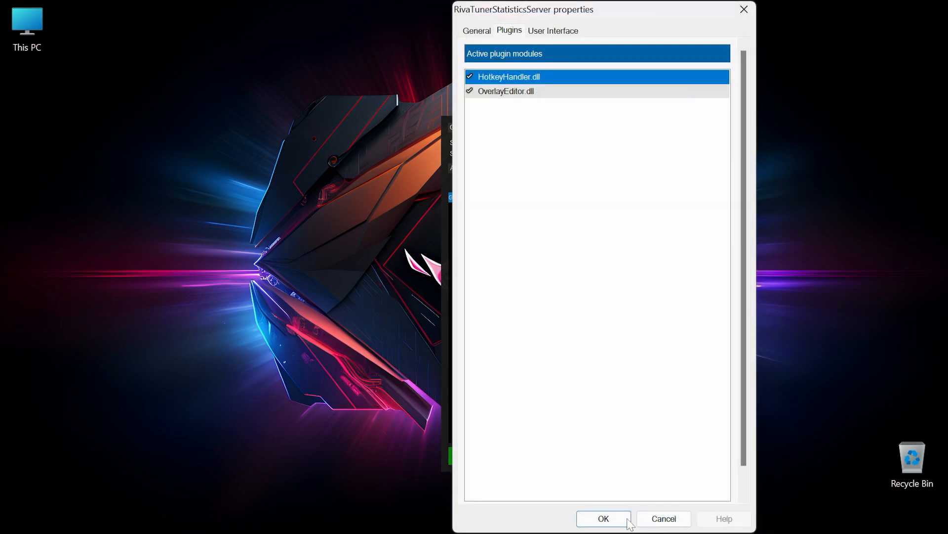
left_click(603, 519)
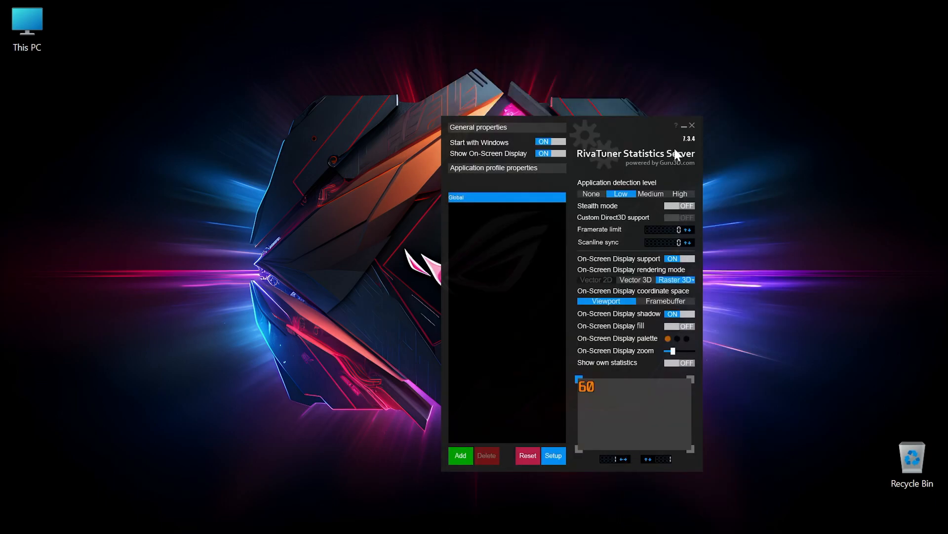
mouse_move(683, 131)
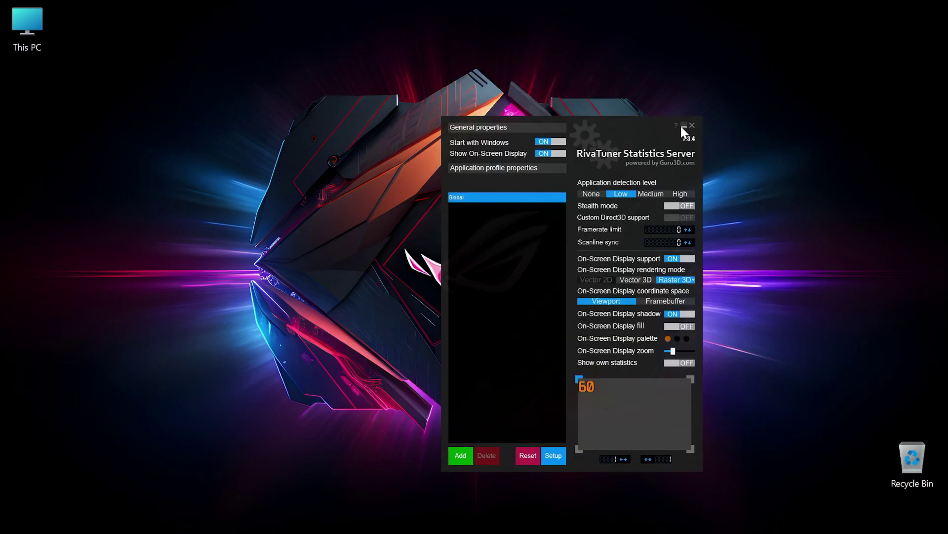